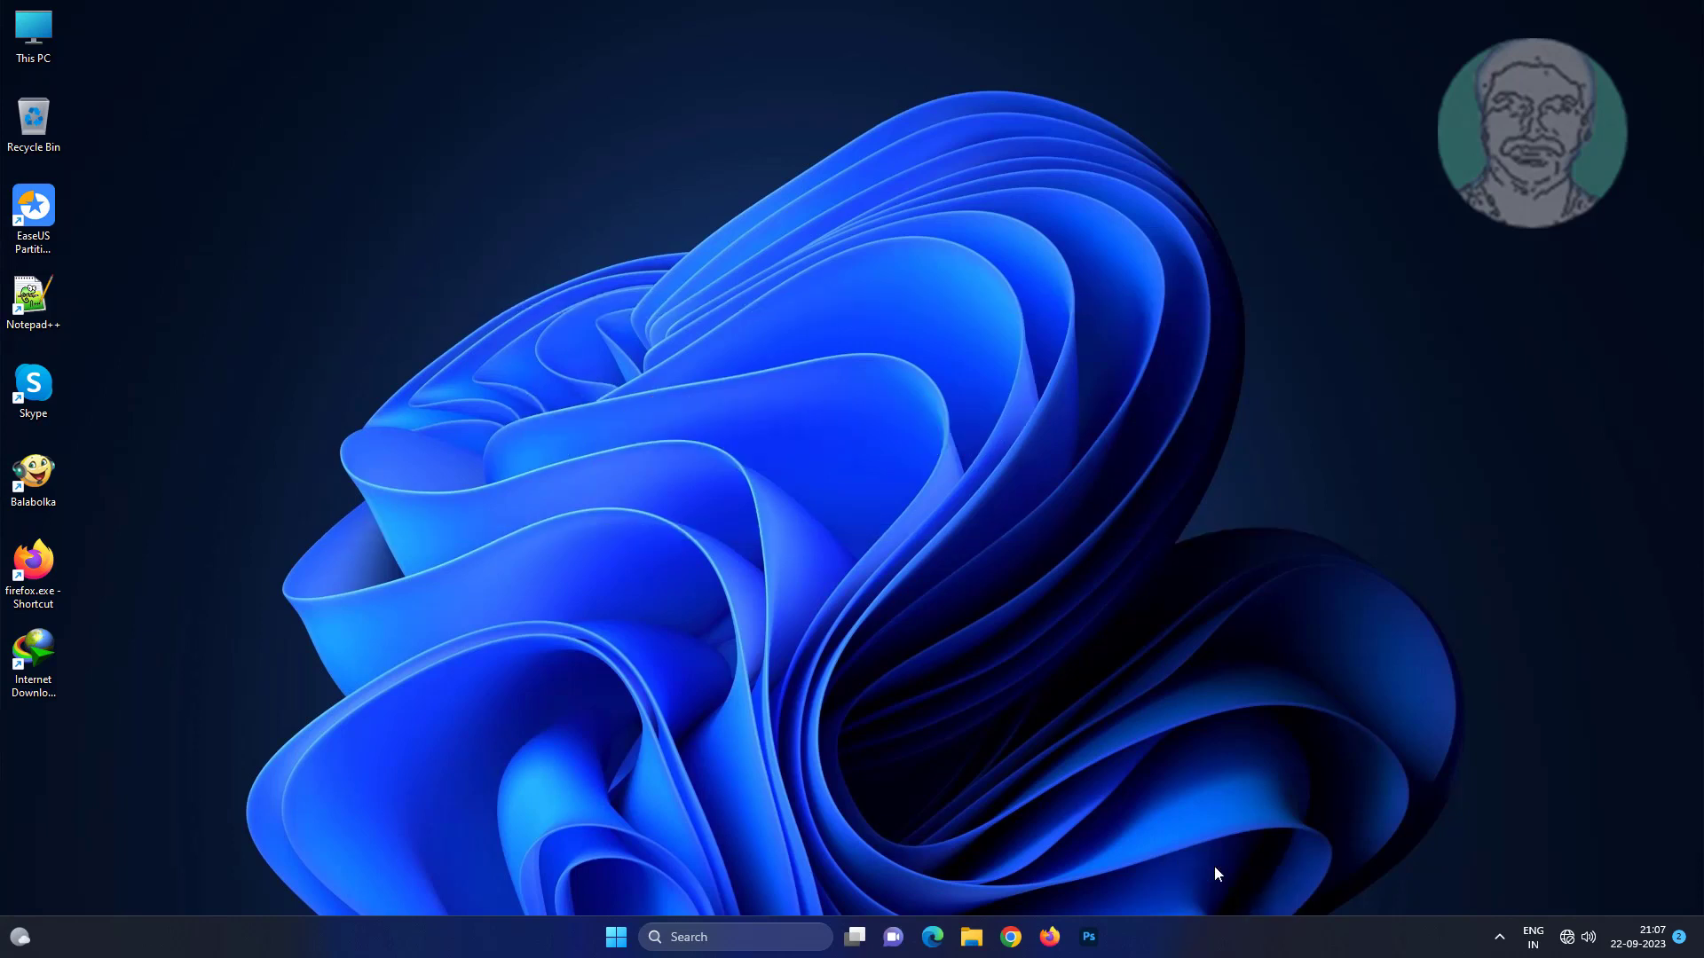
mouse_move(857, 650)
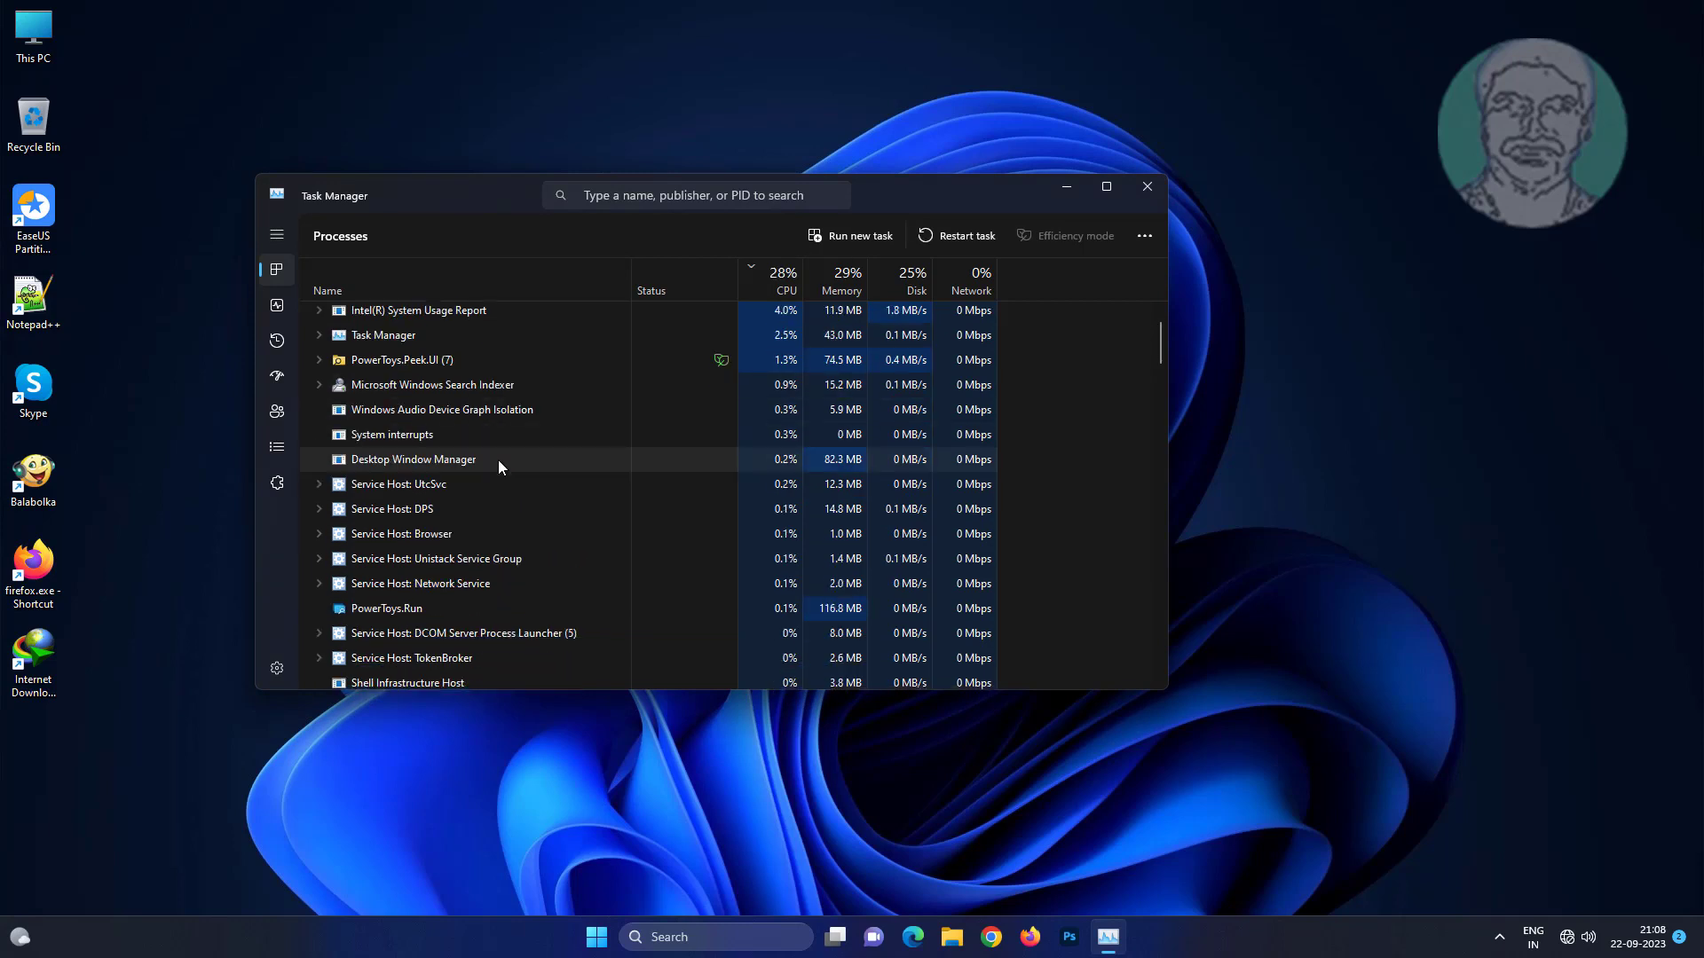
Restart the Windows Explorer process from Task Manager's Processes list.
scroll("down", 3)
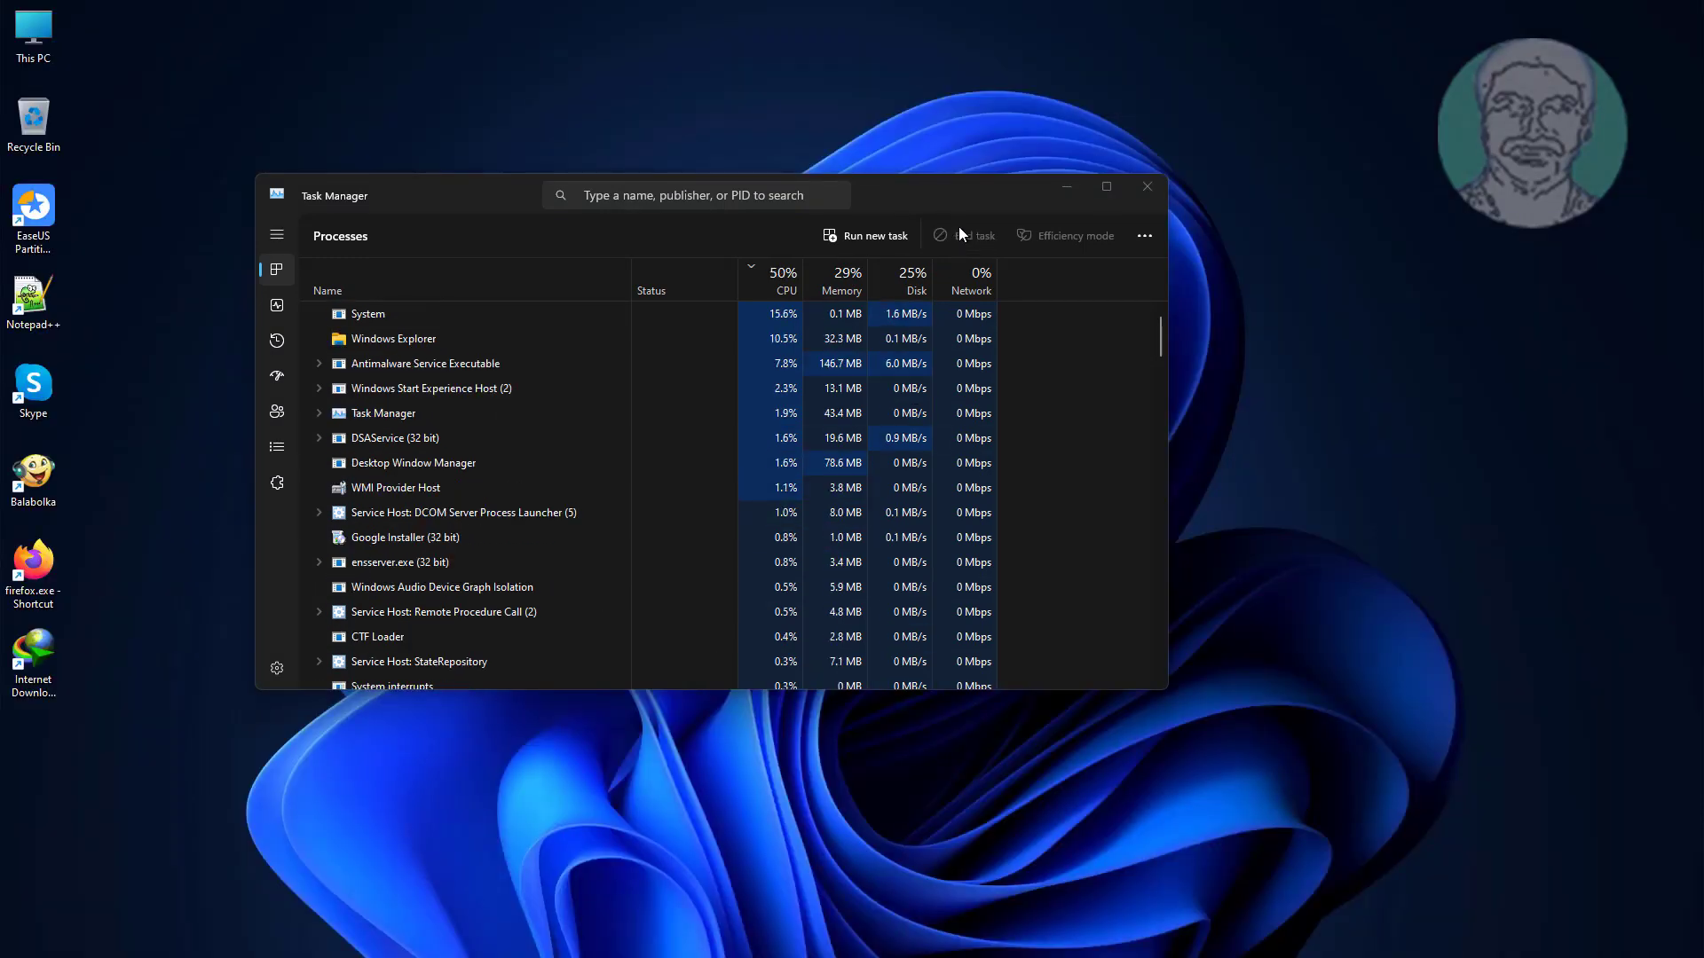
left_click(1147, 186)
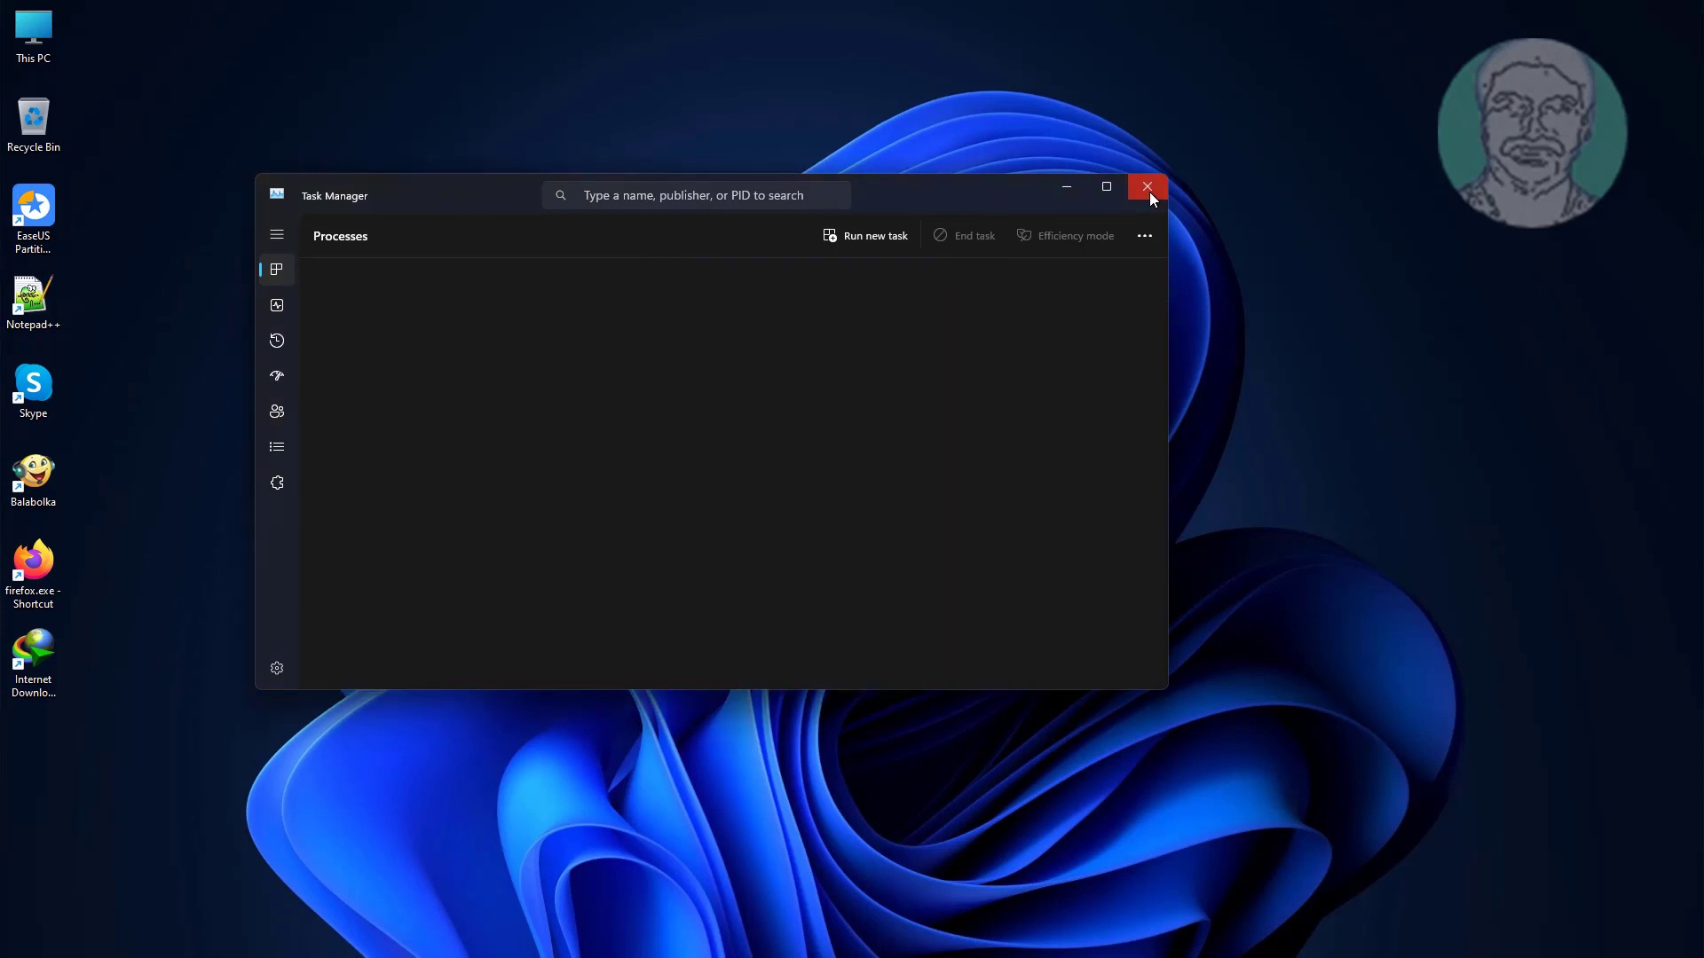
Close Task Manager and launch Windows Settings from Start.
left_click(1147, 186)
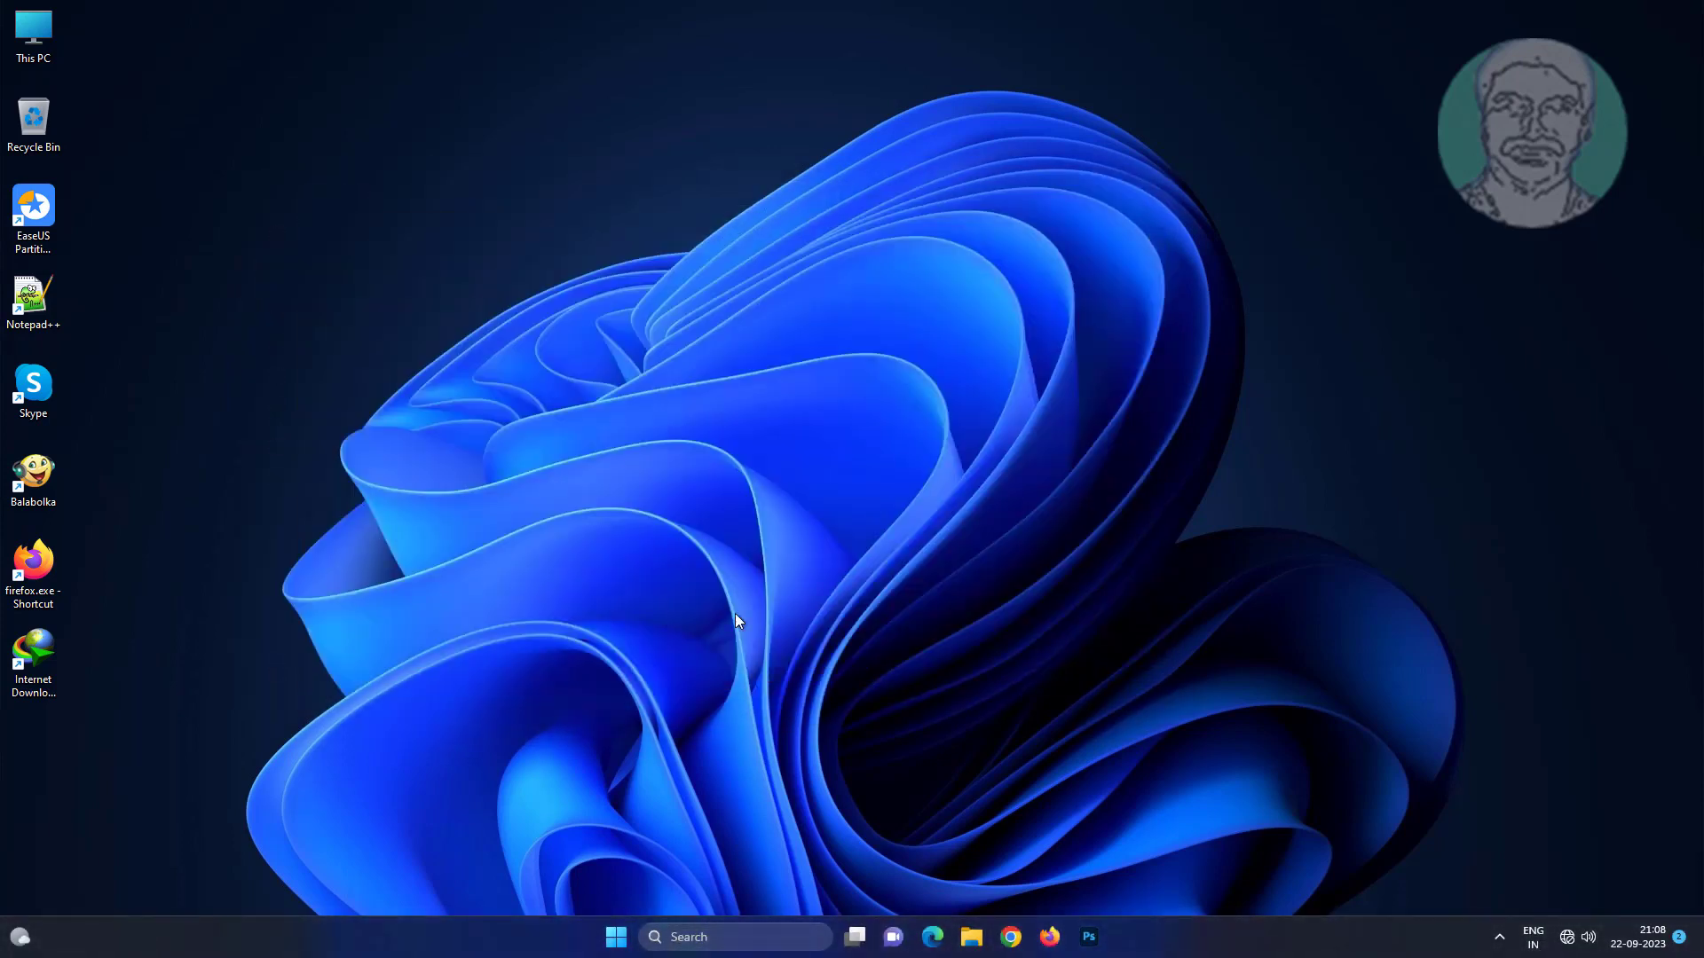
left_click(616, 937)
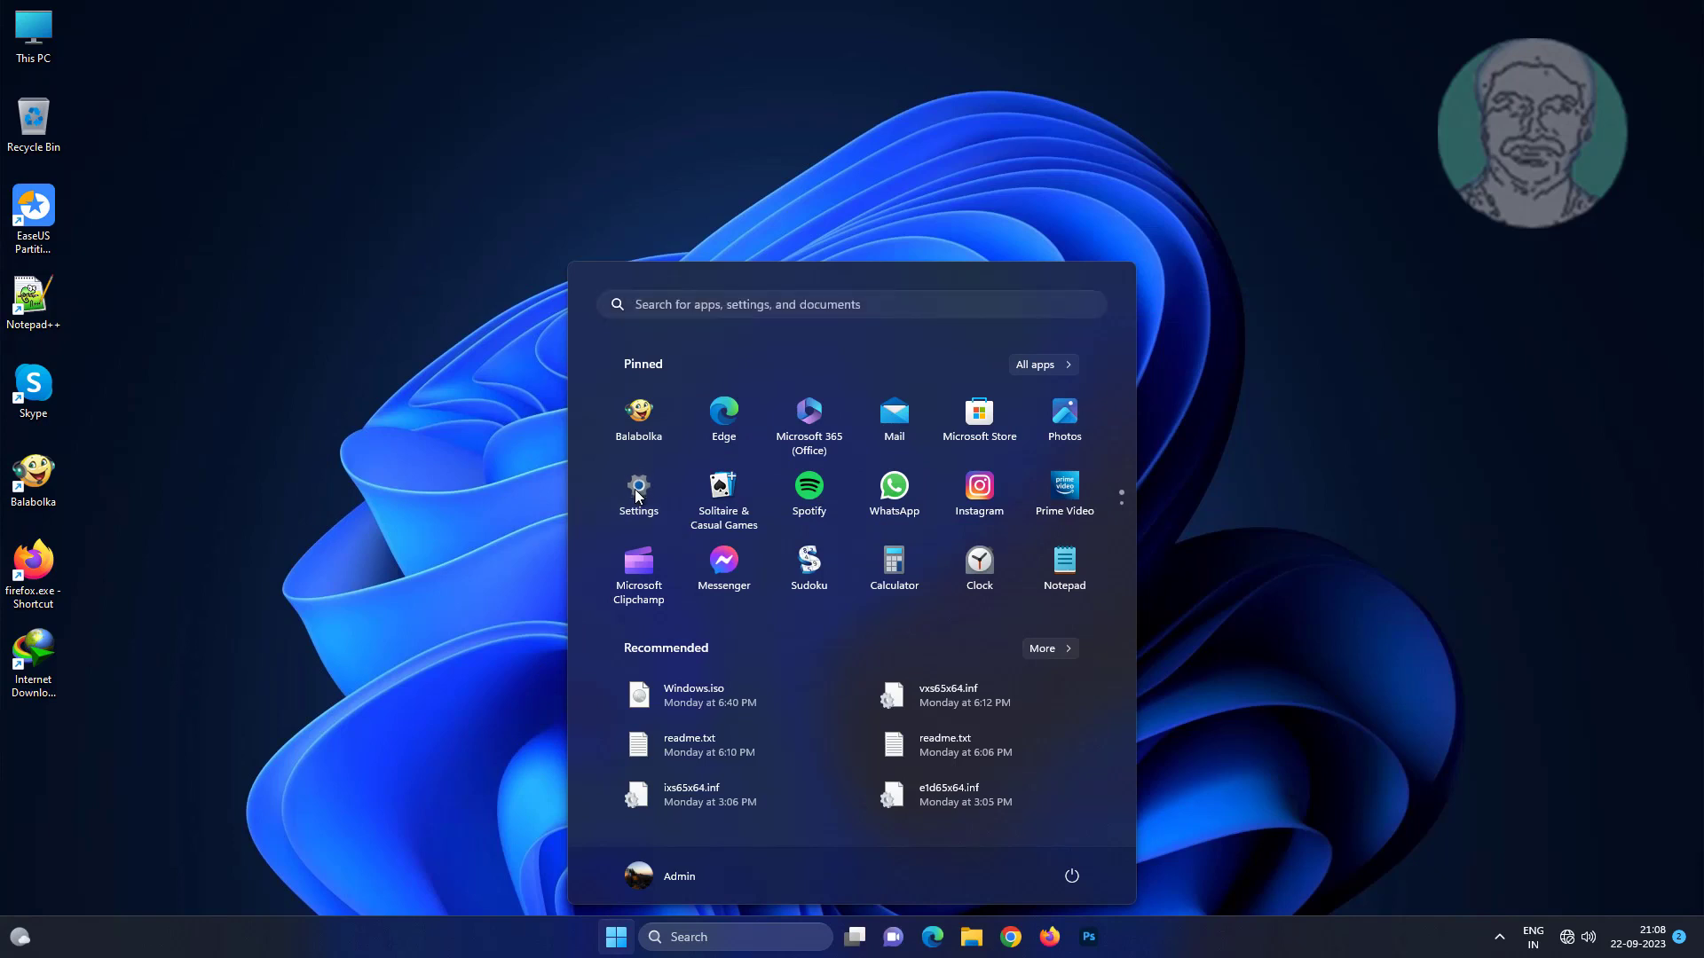
left_click(637, 495)
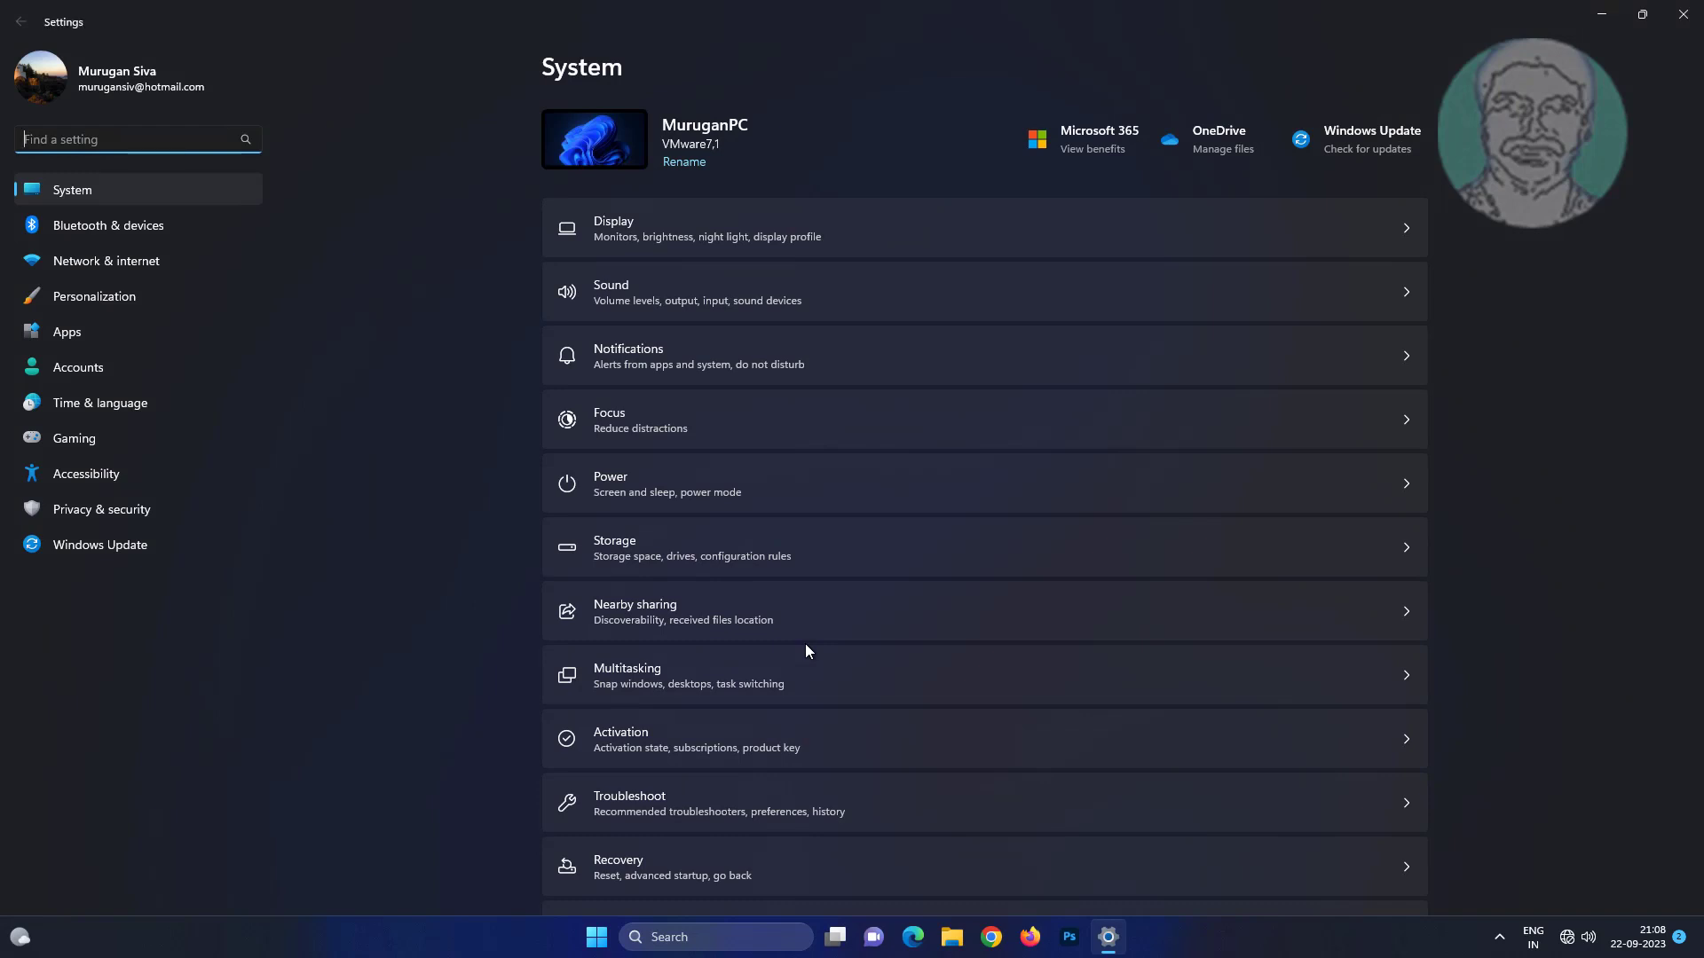
Turn Clipboard history on under System > Clipboard and close Settings.
scroll("down", 3)
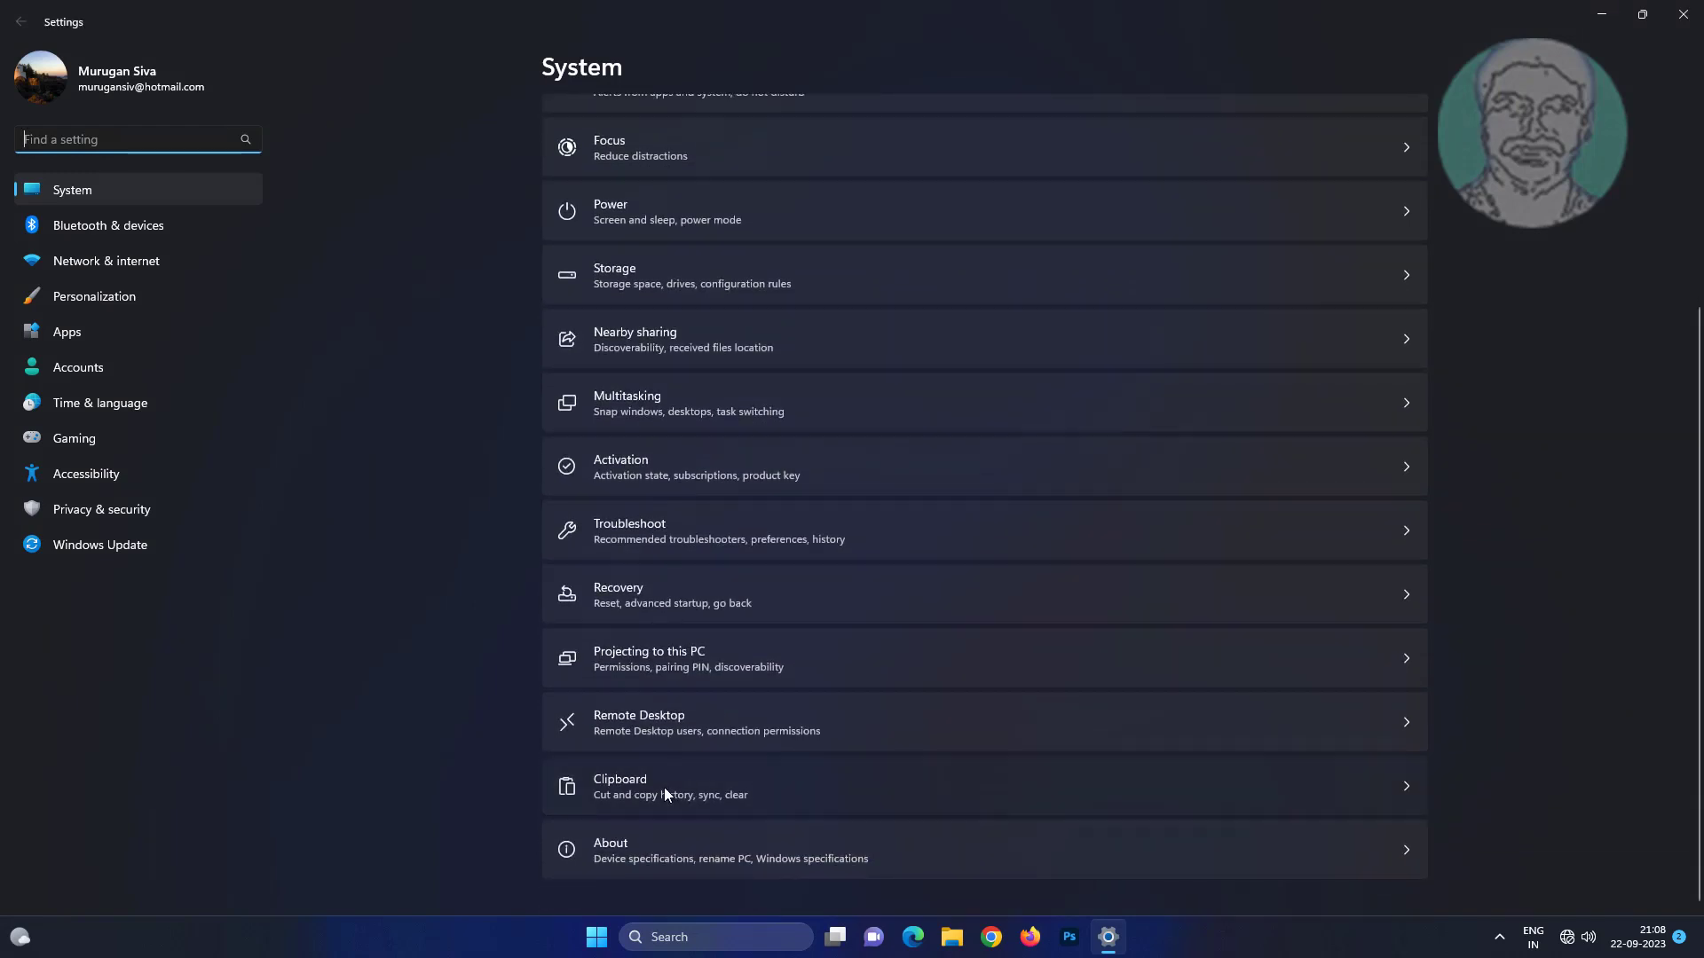
left_click(668, 786)
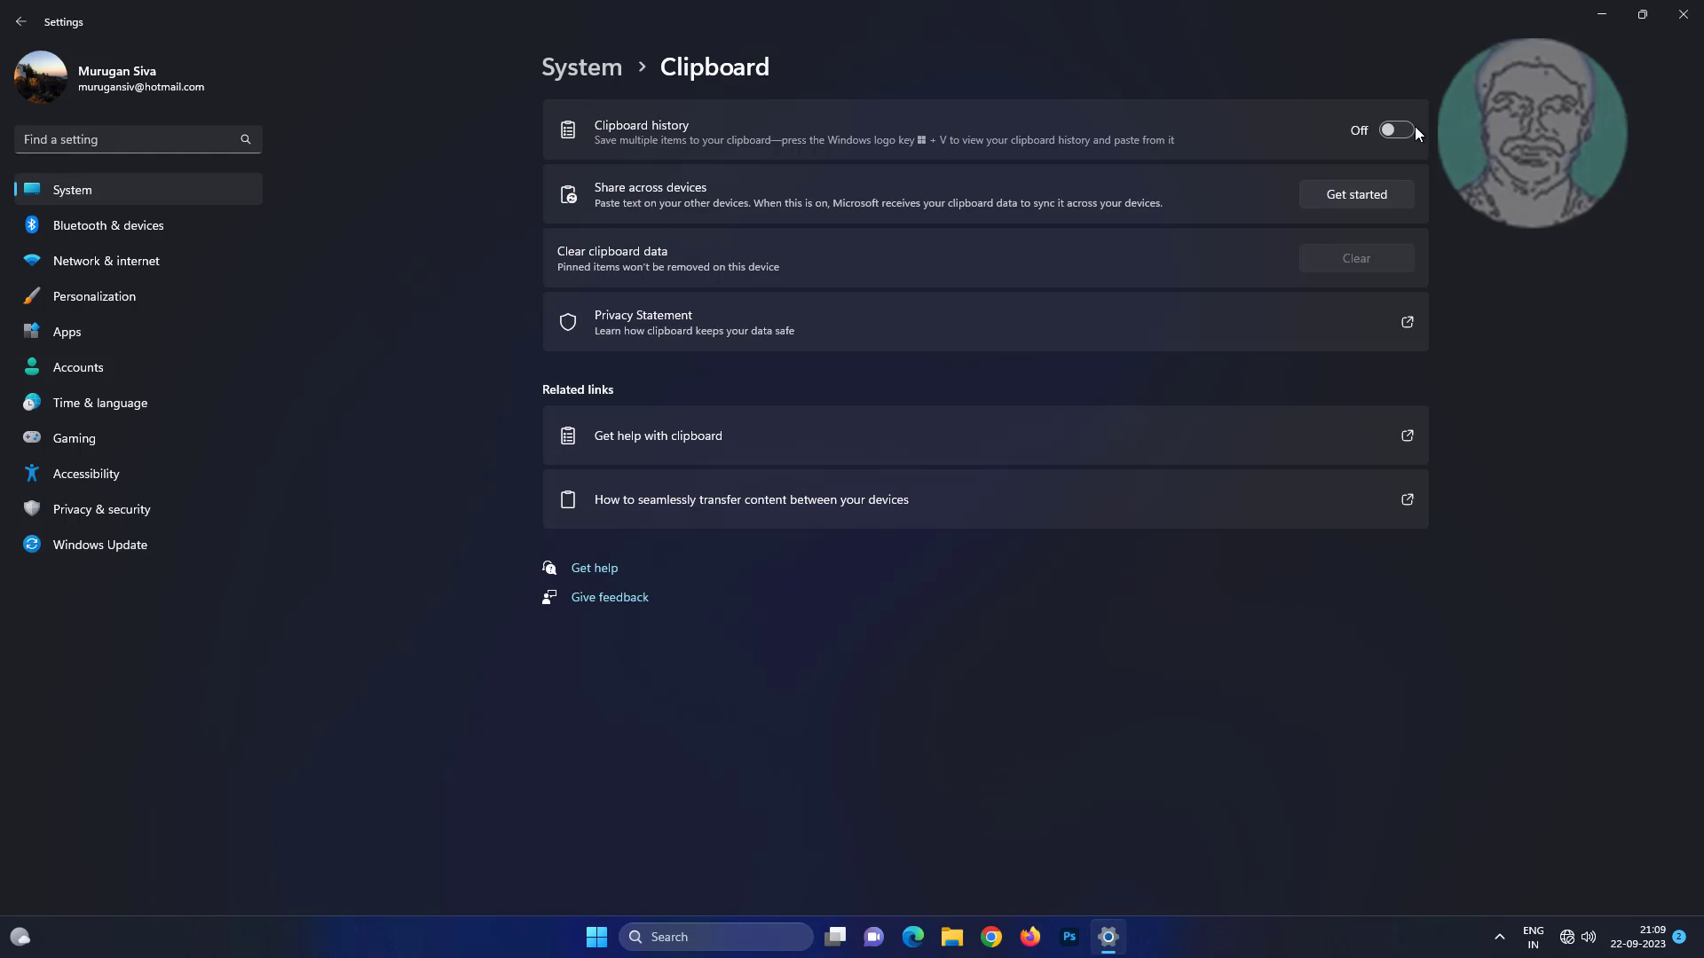
left_click(1396, 129)
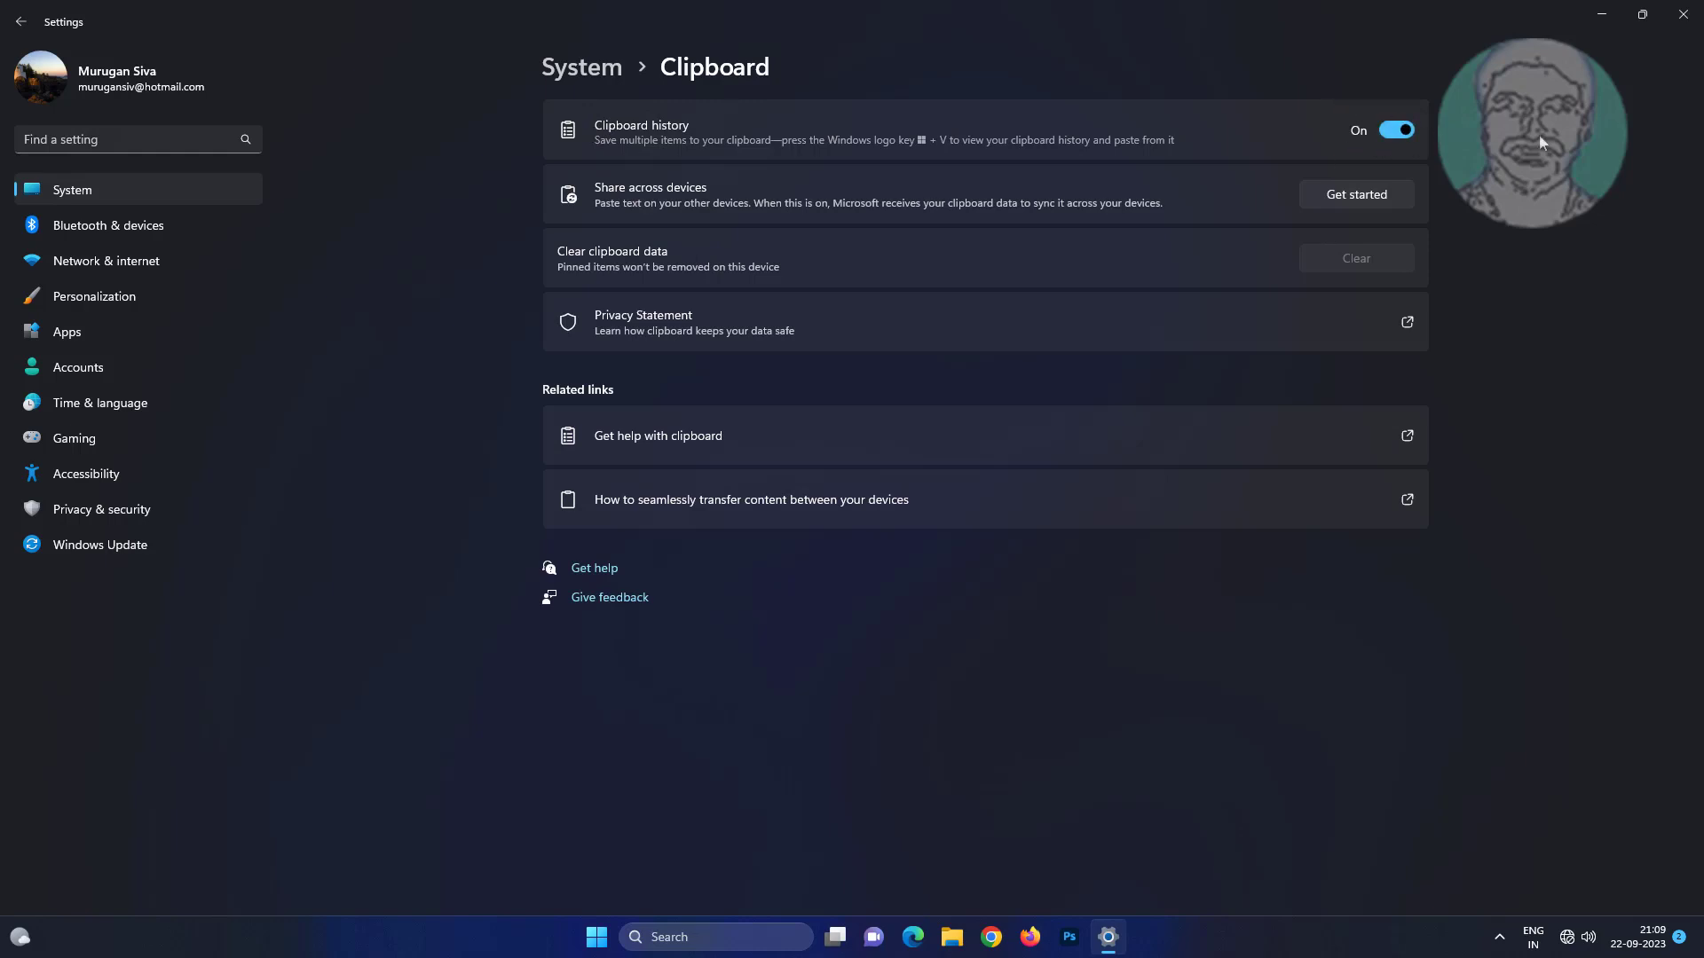
mouse_move(1683, 16)
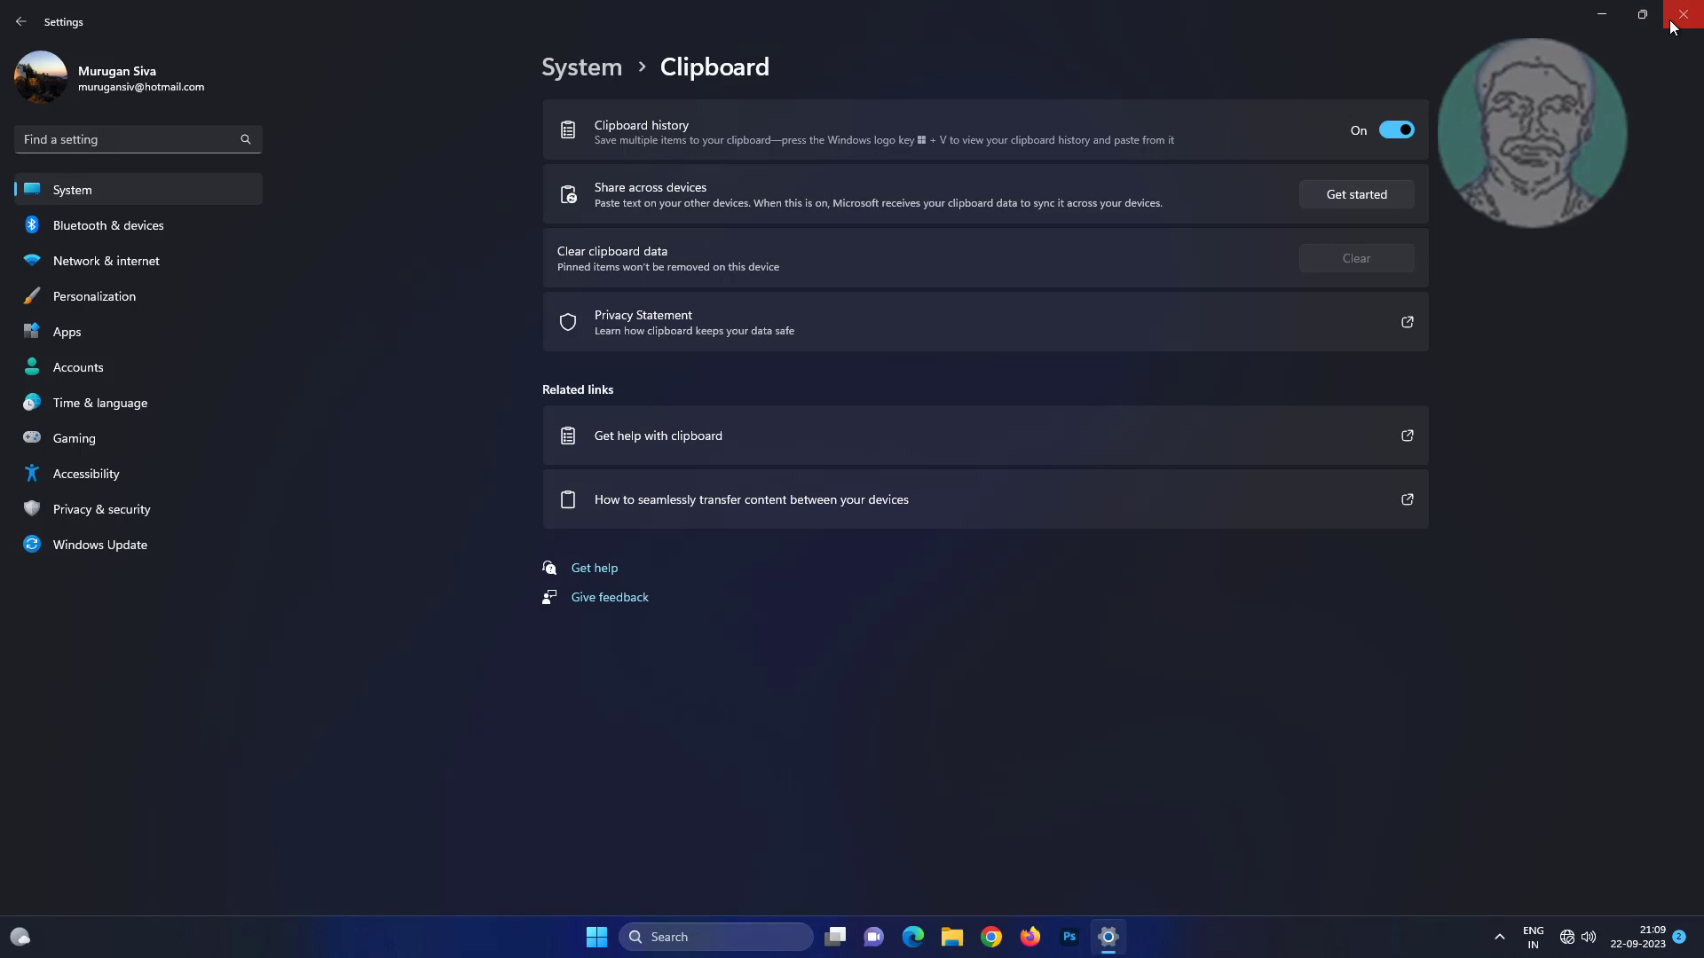
left_click(1683, 16)
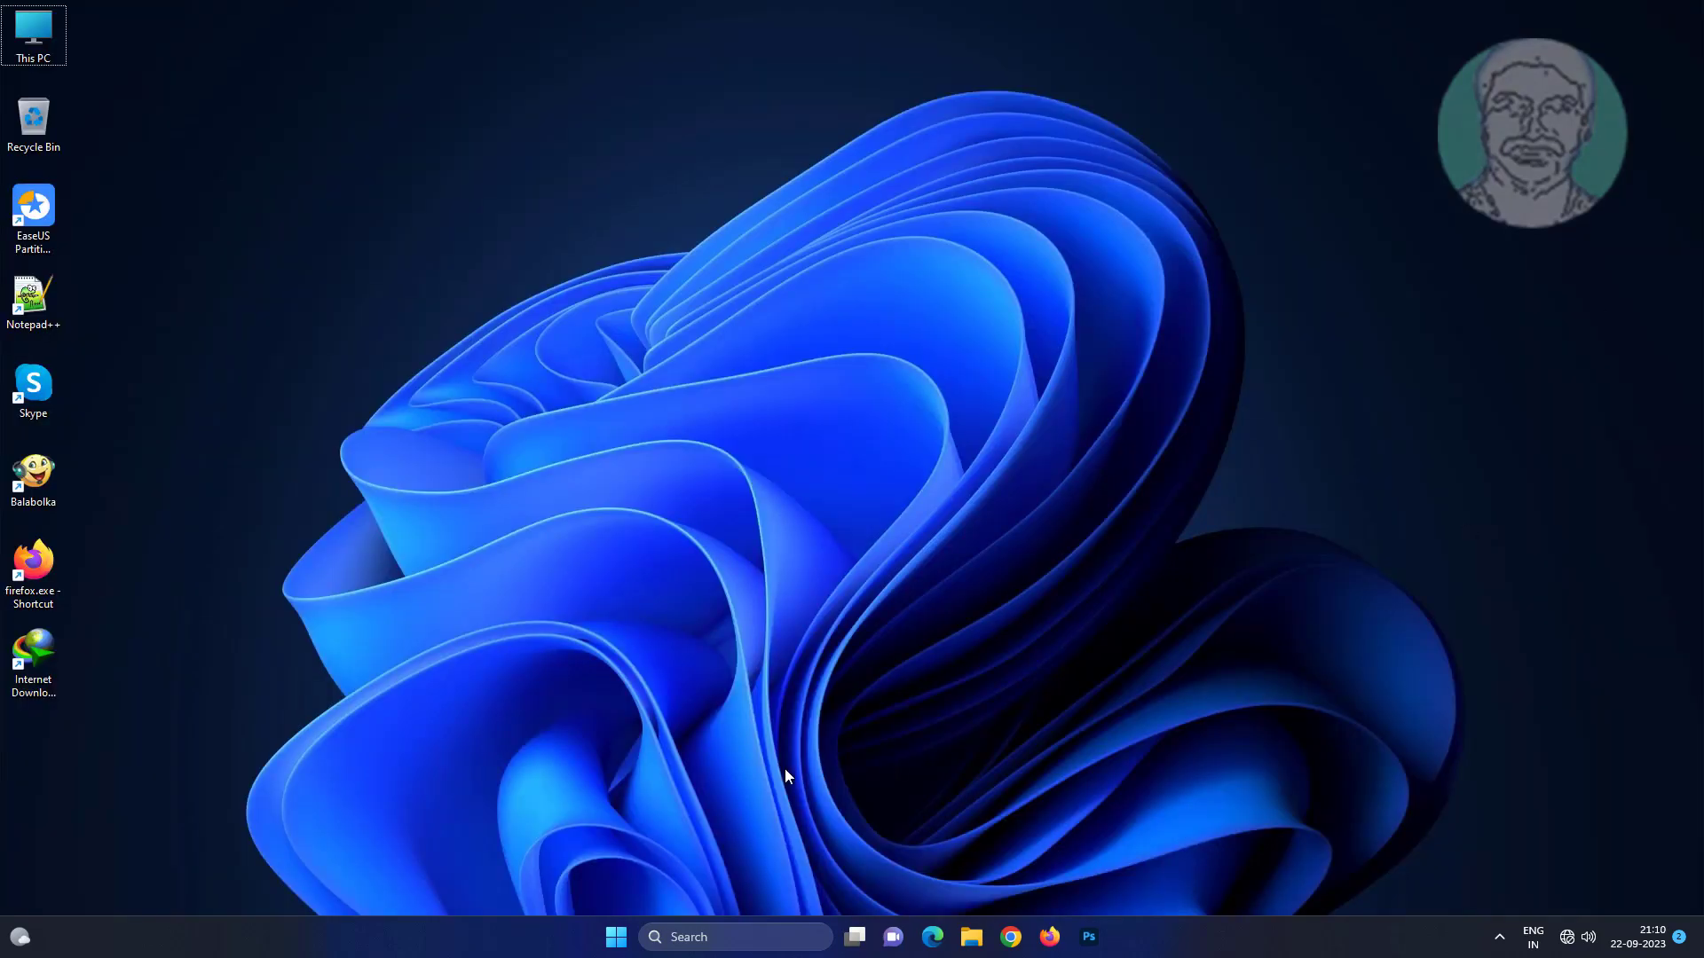
Reopen Windows Settings and return to the System > Clipboard page.
left_click(616, 935)
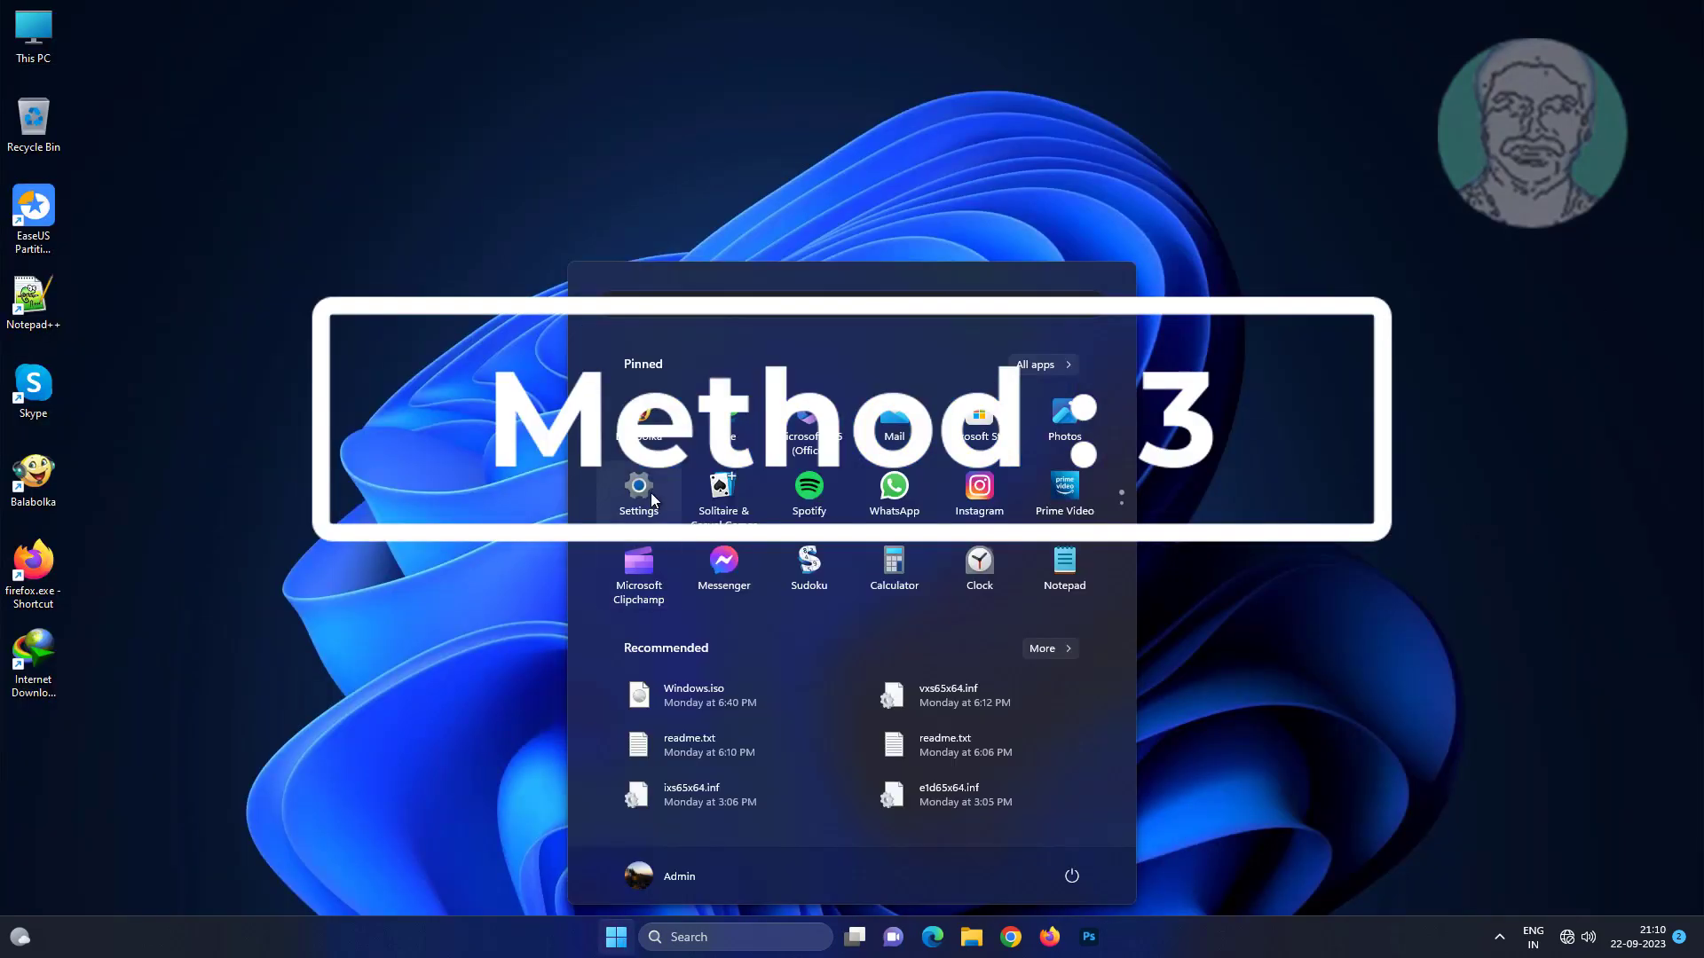
left_click(637, 492)
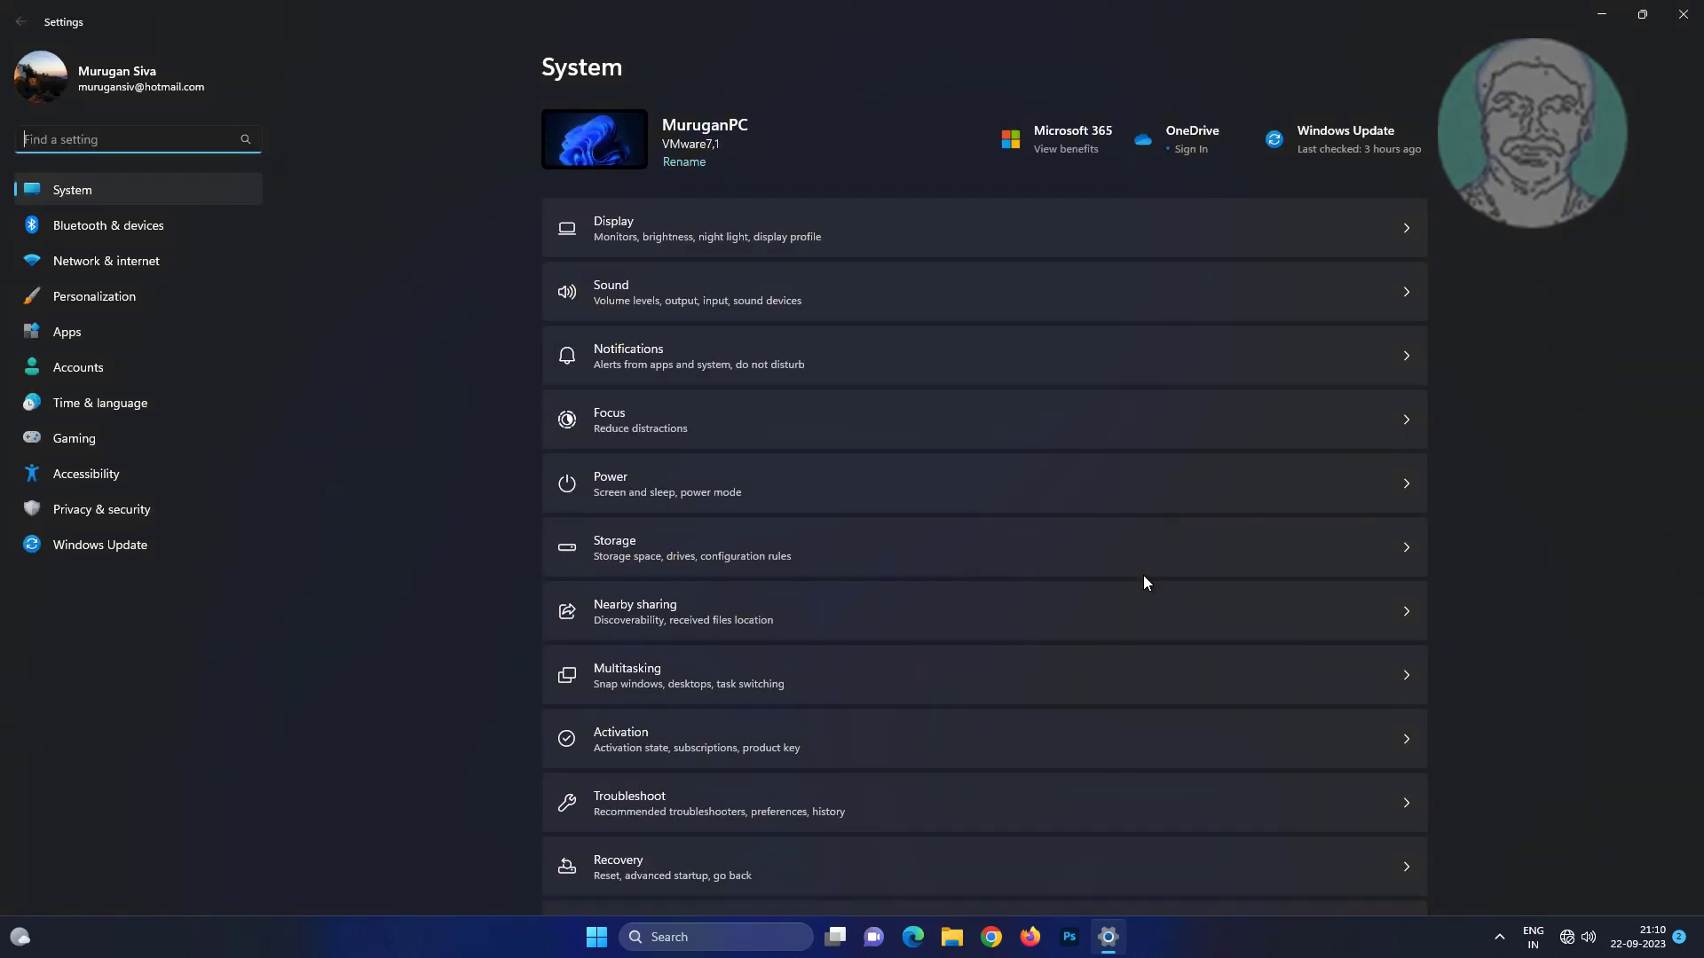
mouse_move(764, 836)
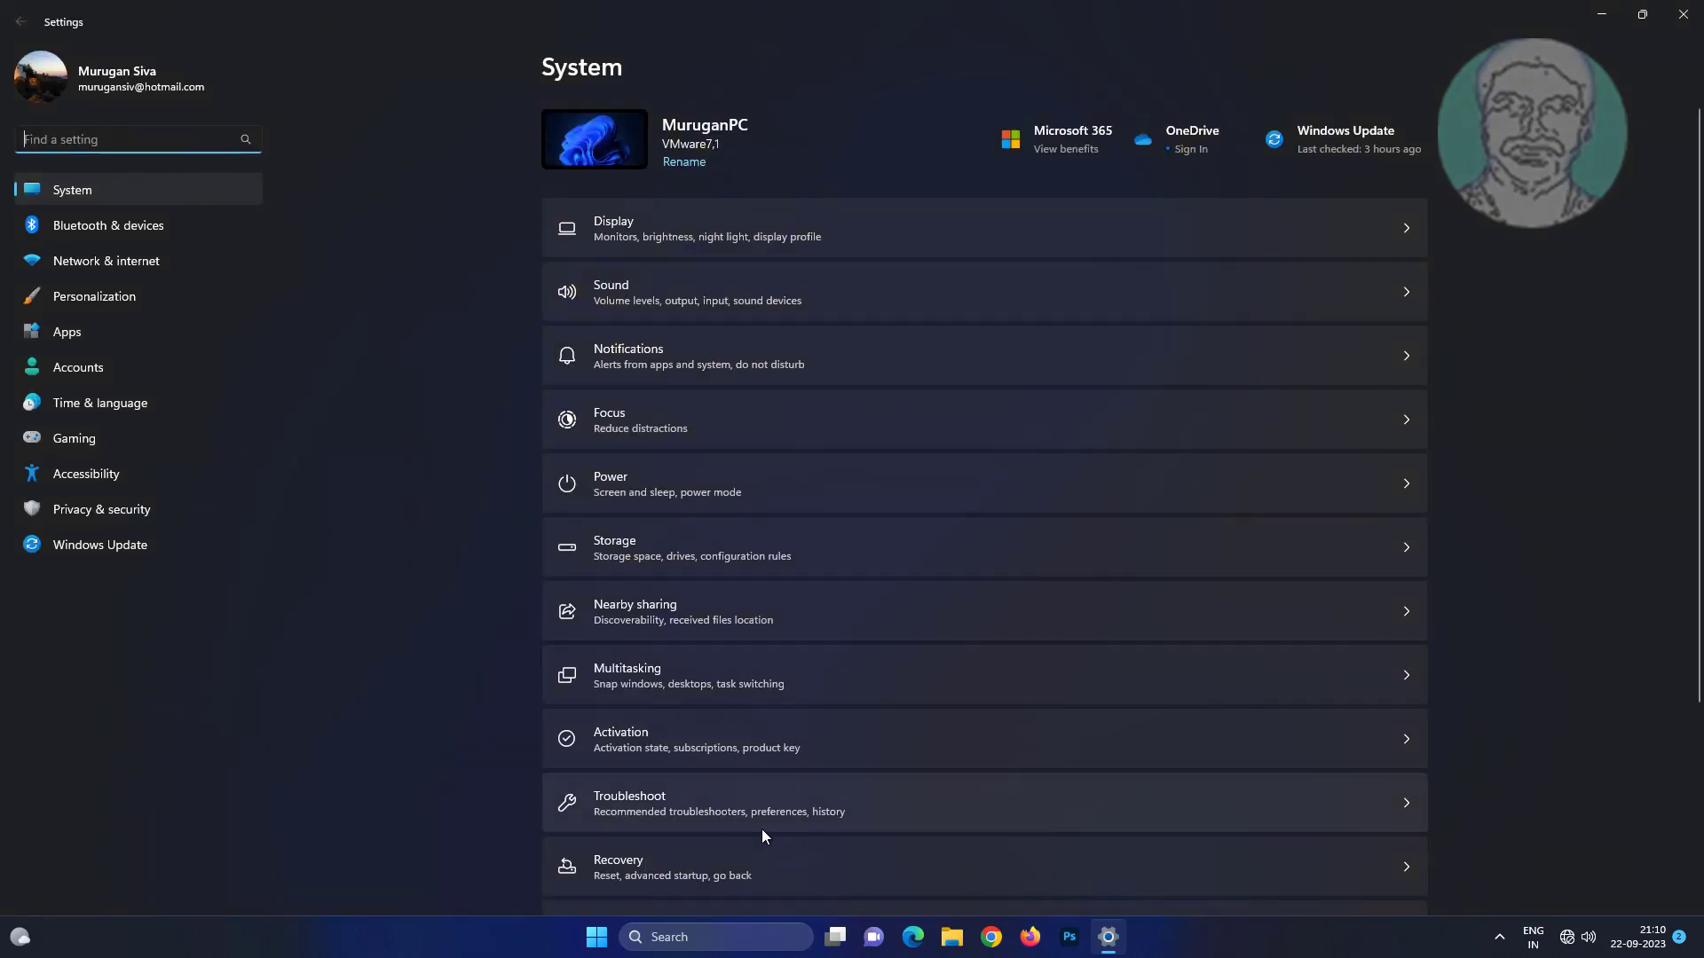
scroll("down", 3)
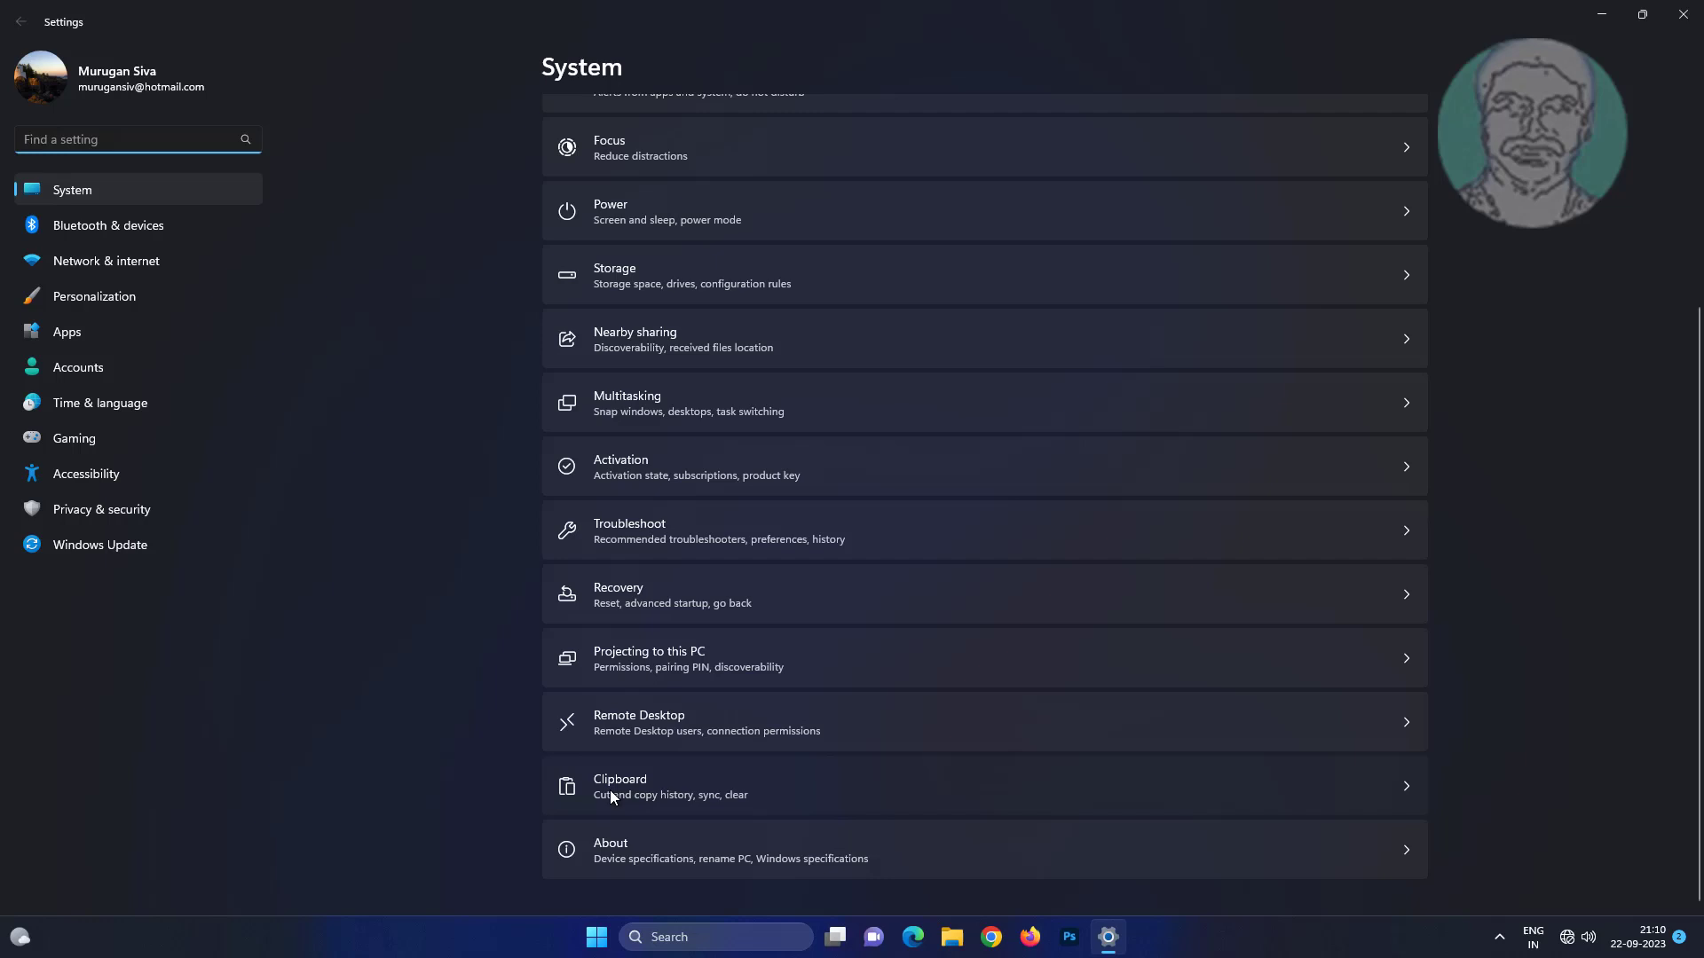
left_click(619, 786)
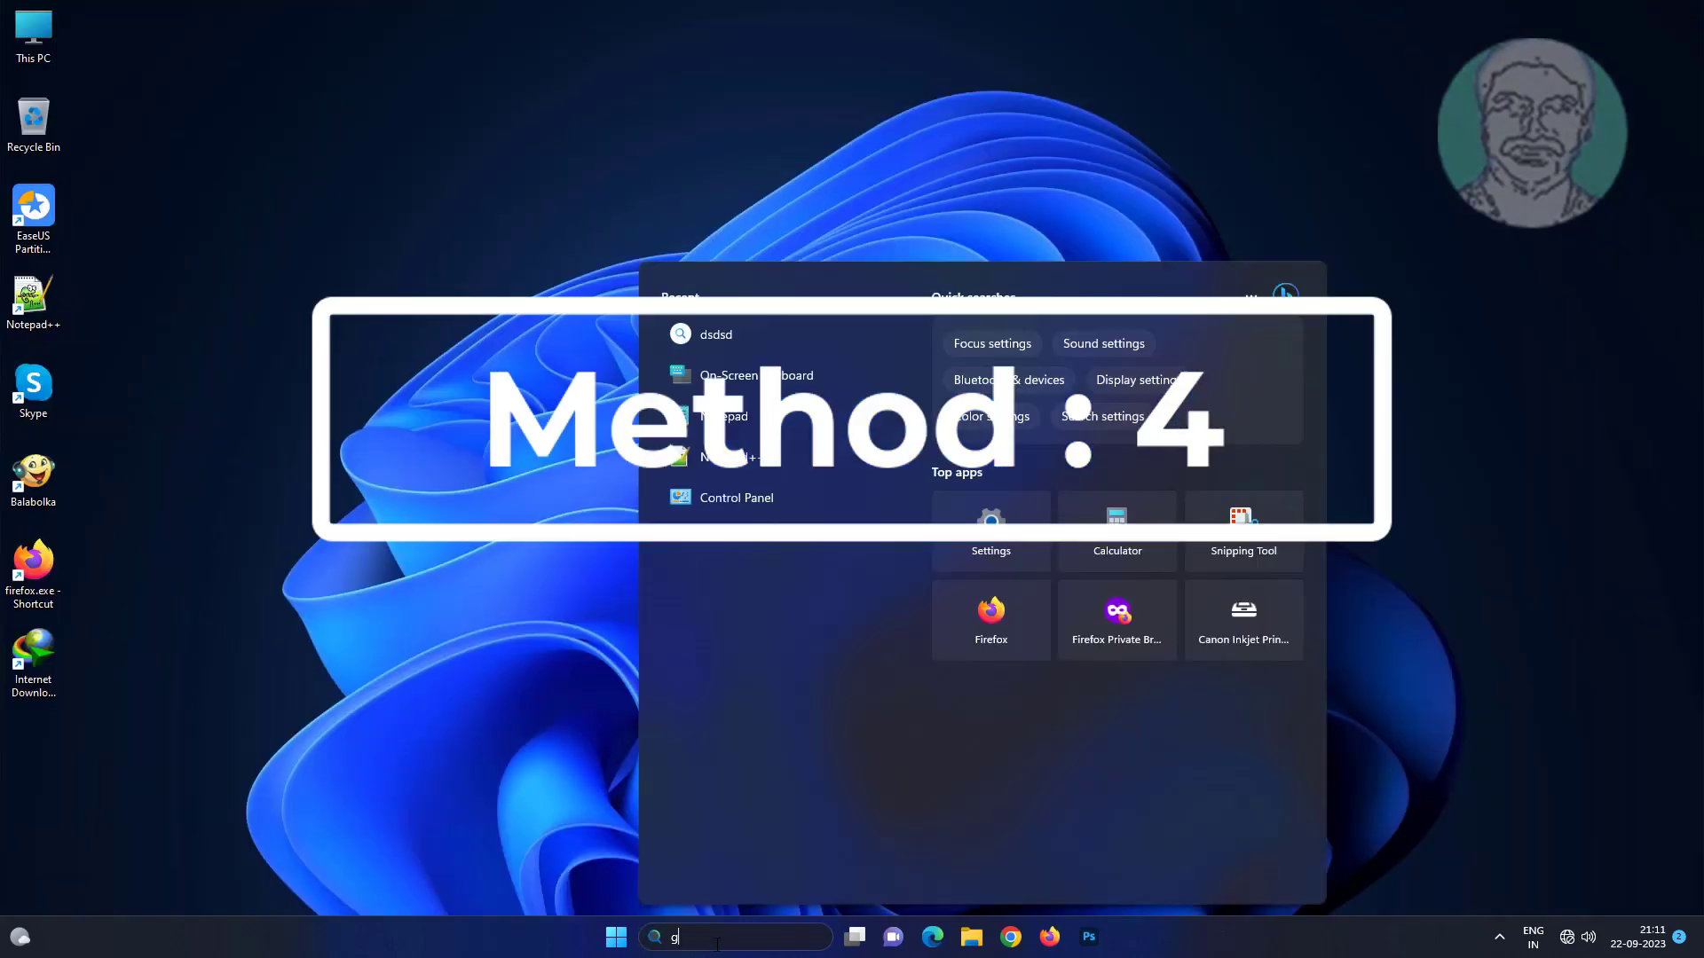
Search for gpedit and launch Edit group policy from the results.
type("pedit")
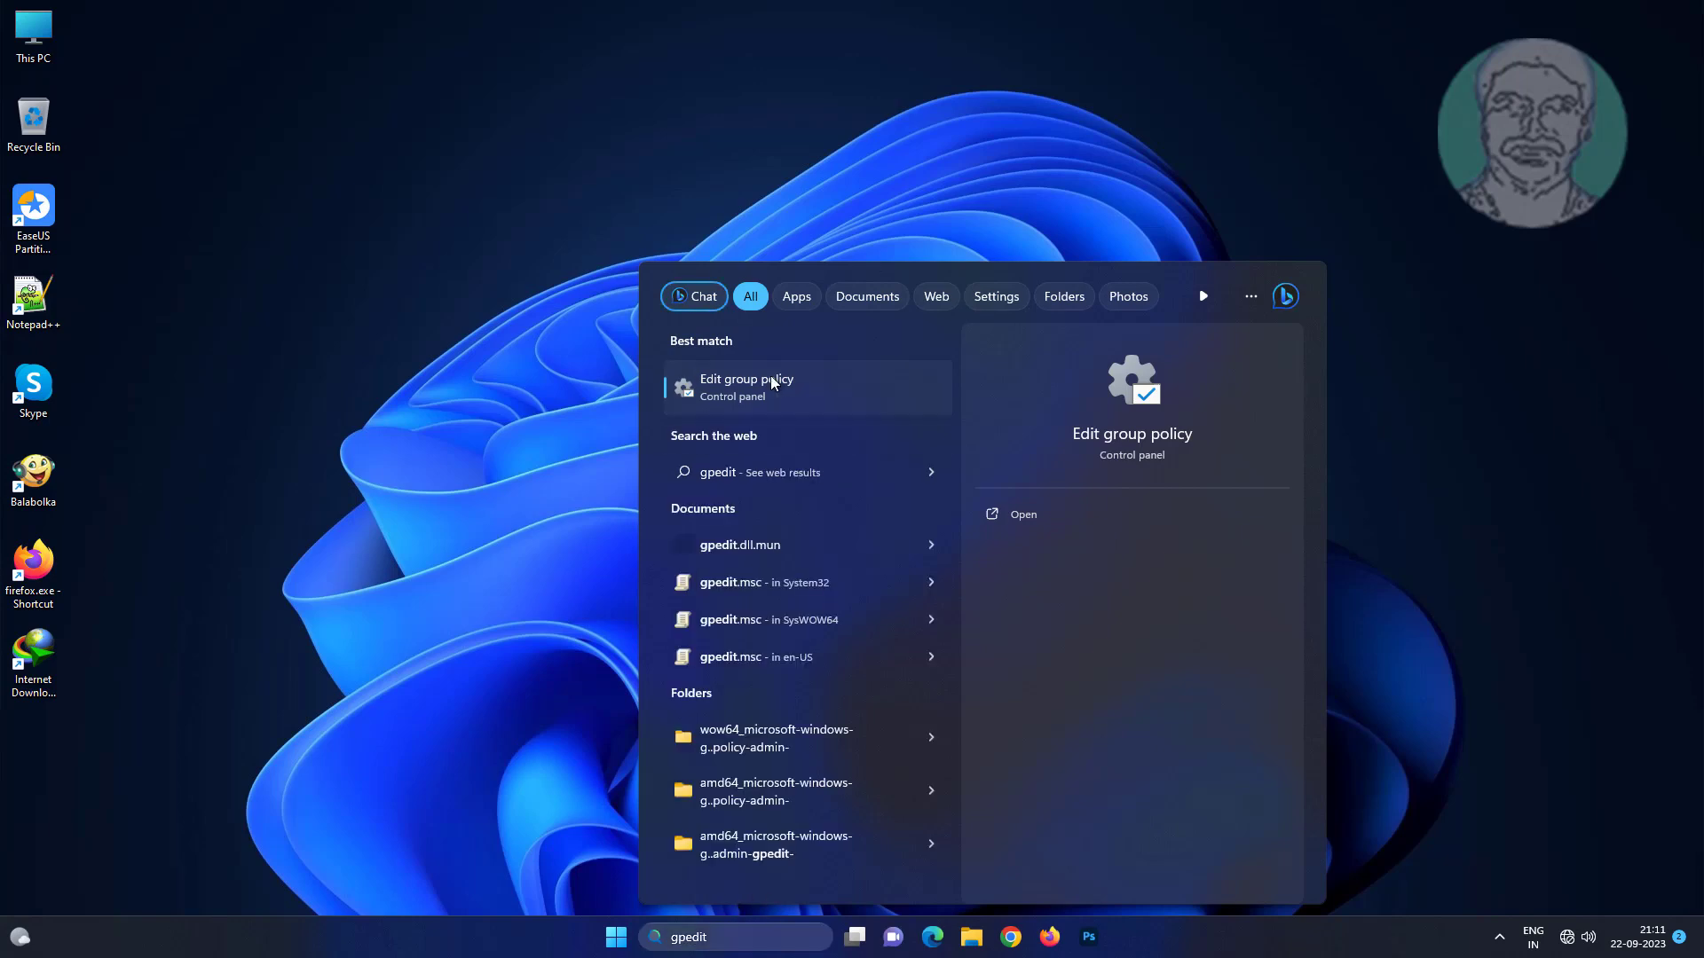
left_click(747, 387)
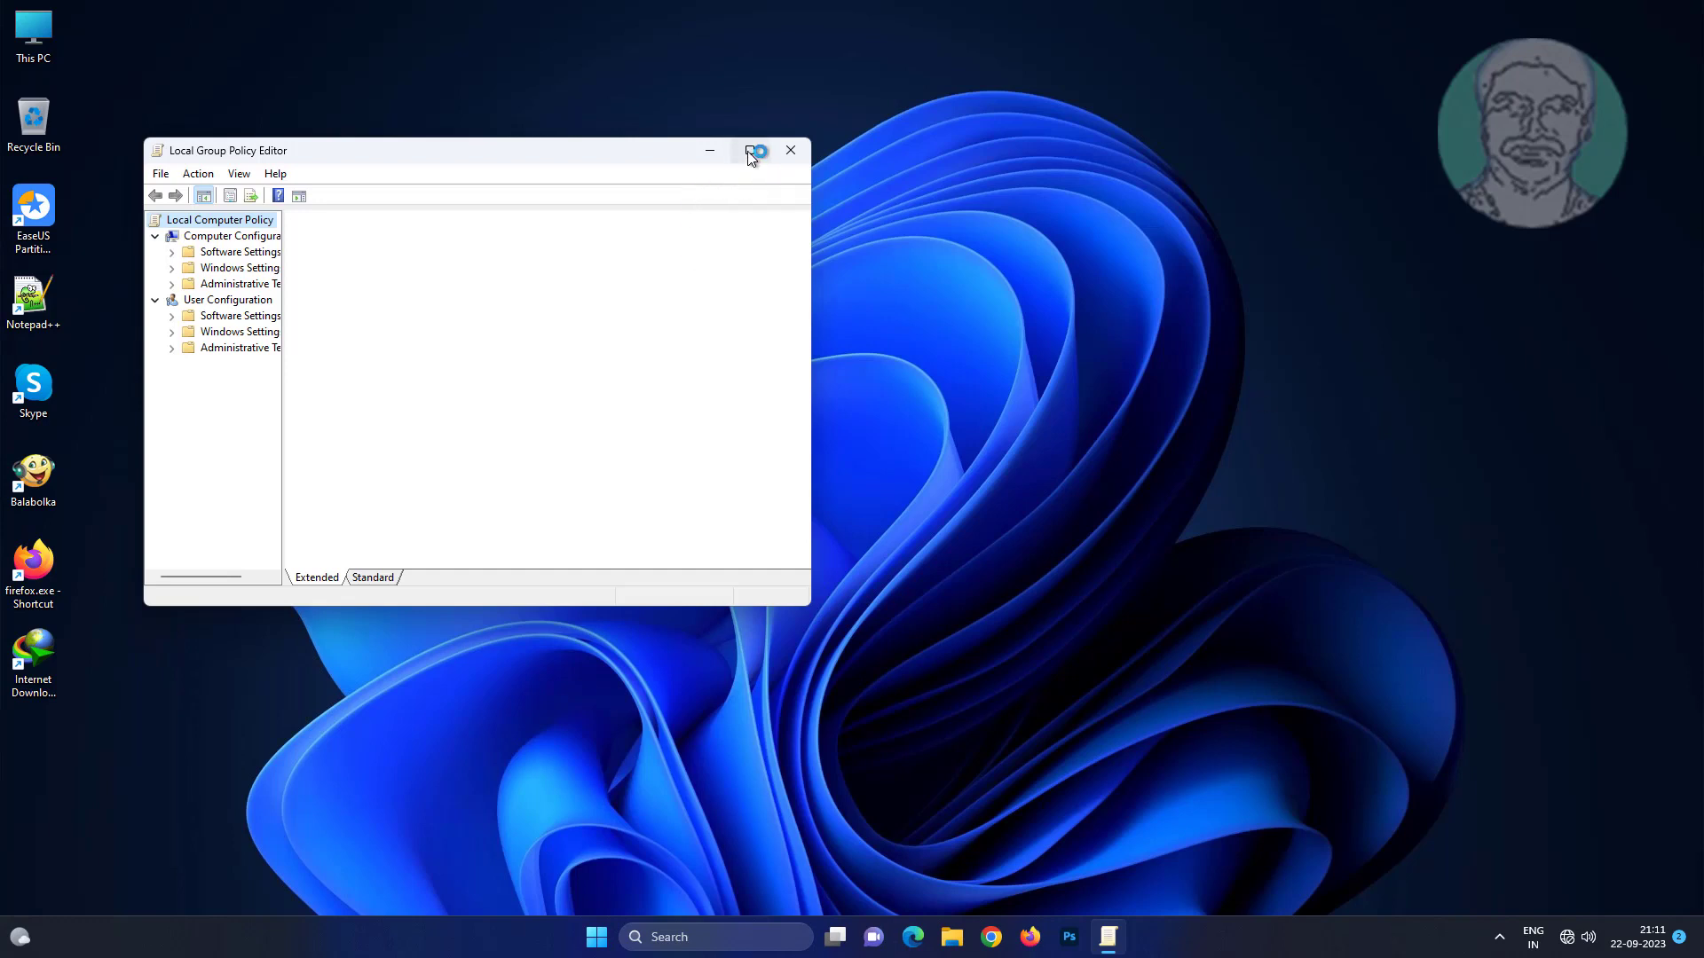
Browse to Computer Configuration > Administrative Templates > System > OS Policies and select Allow Clipboard History.
left_click(754, 149)
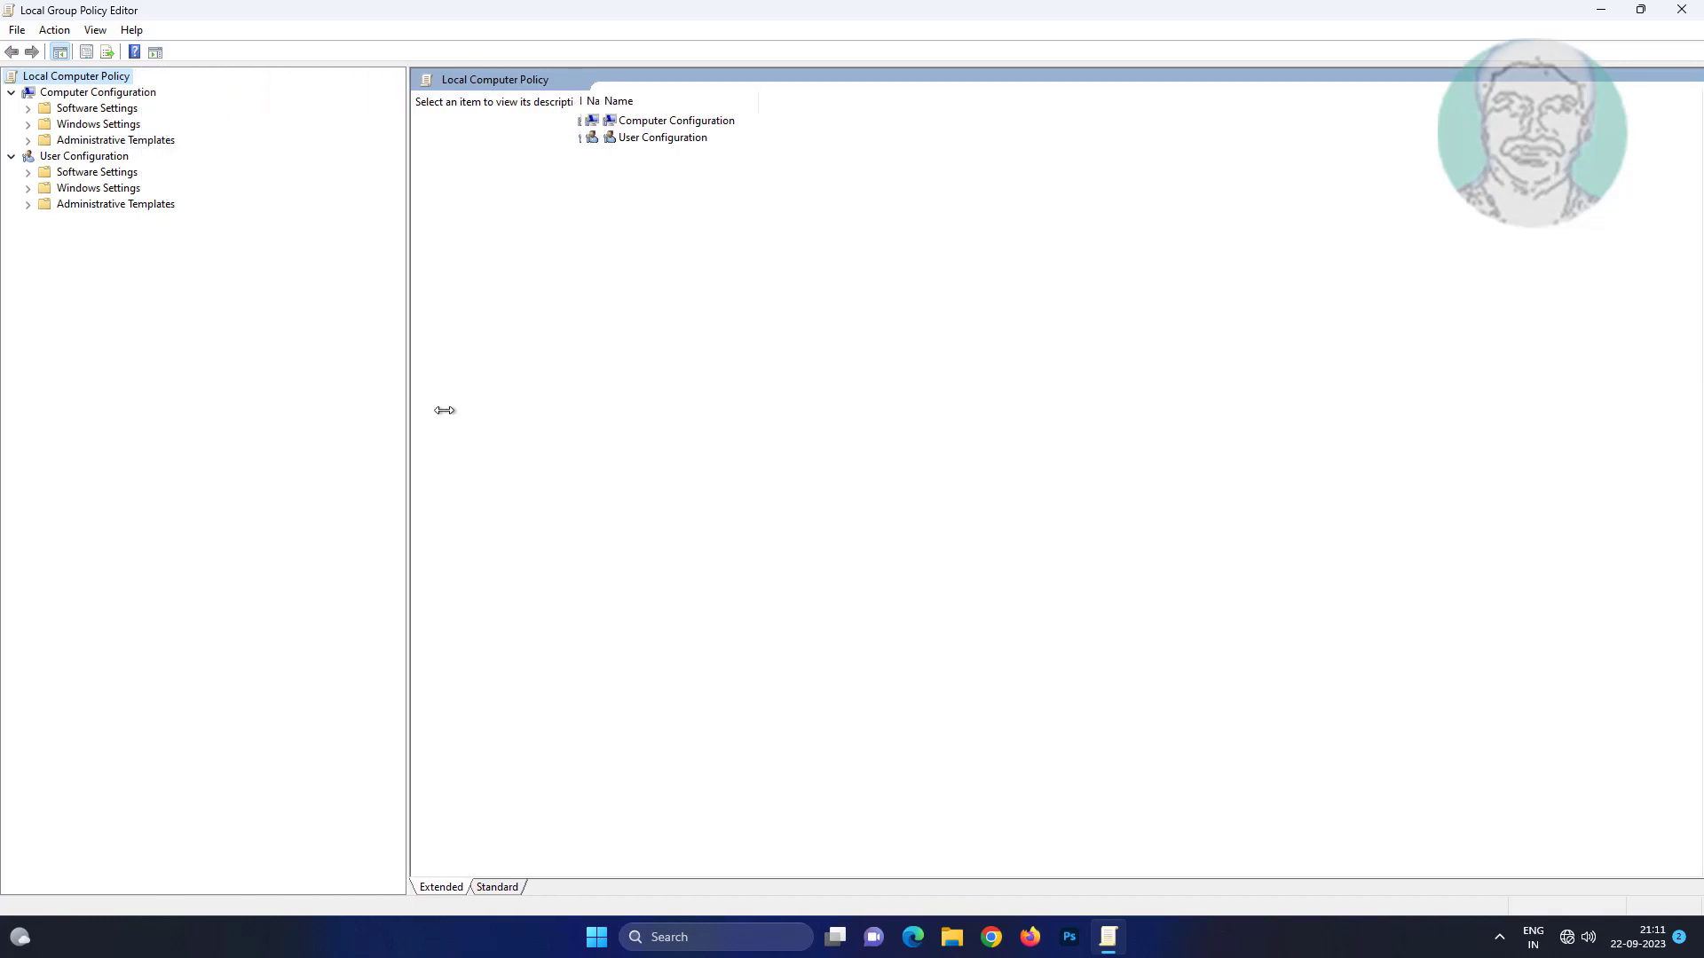
left_click(116, 138)
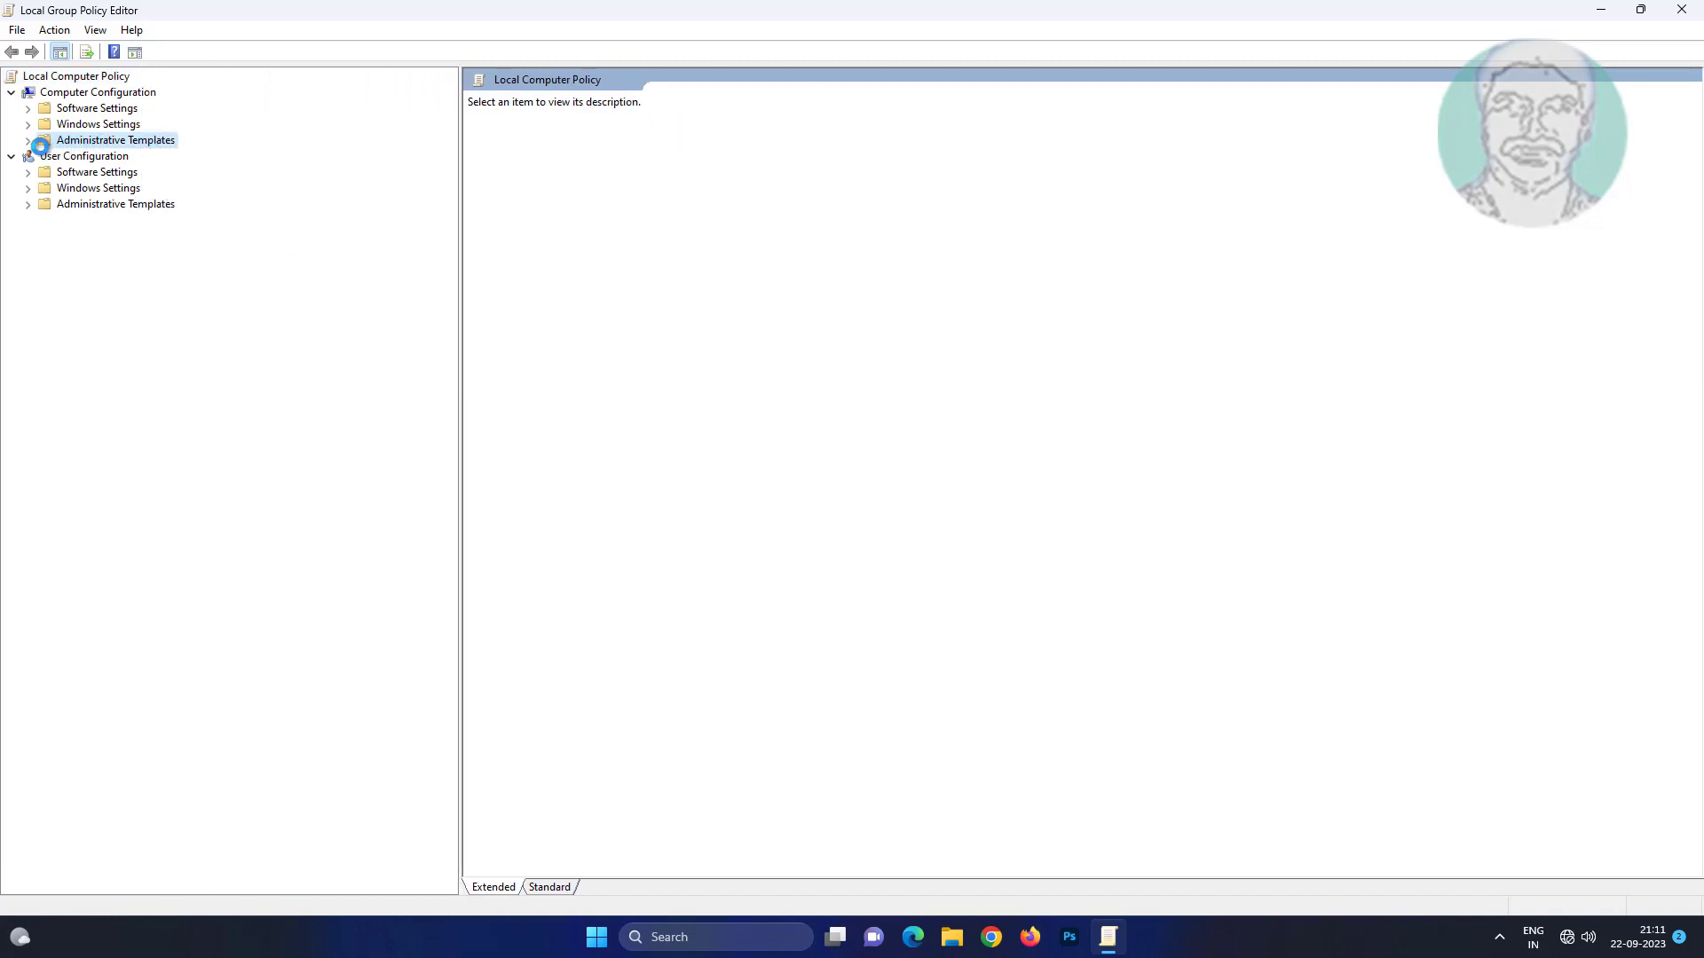
left_click(115, 138)
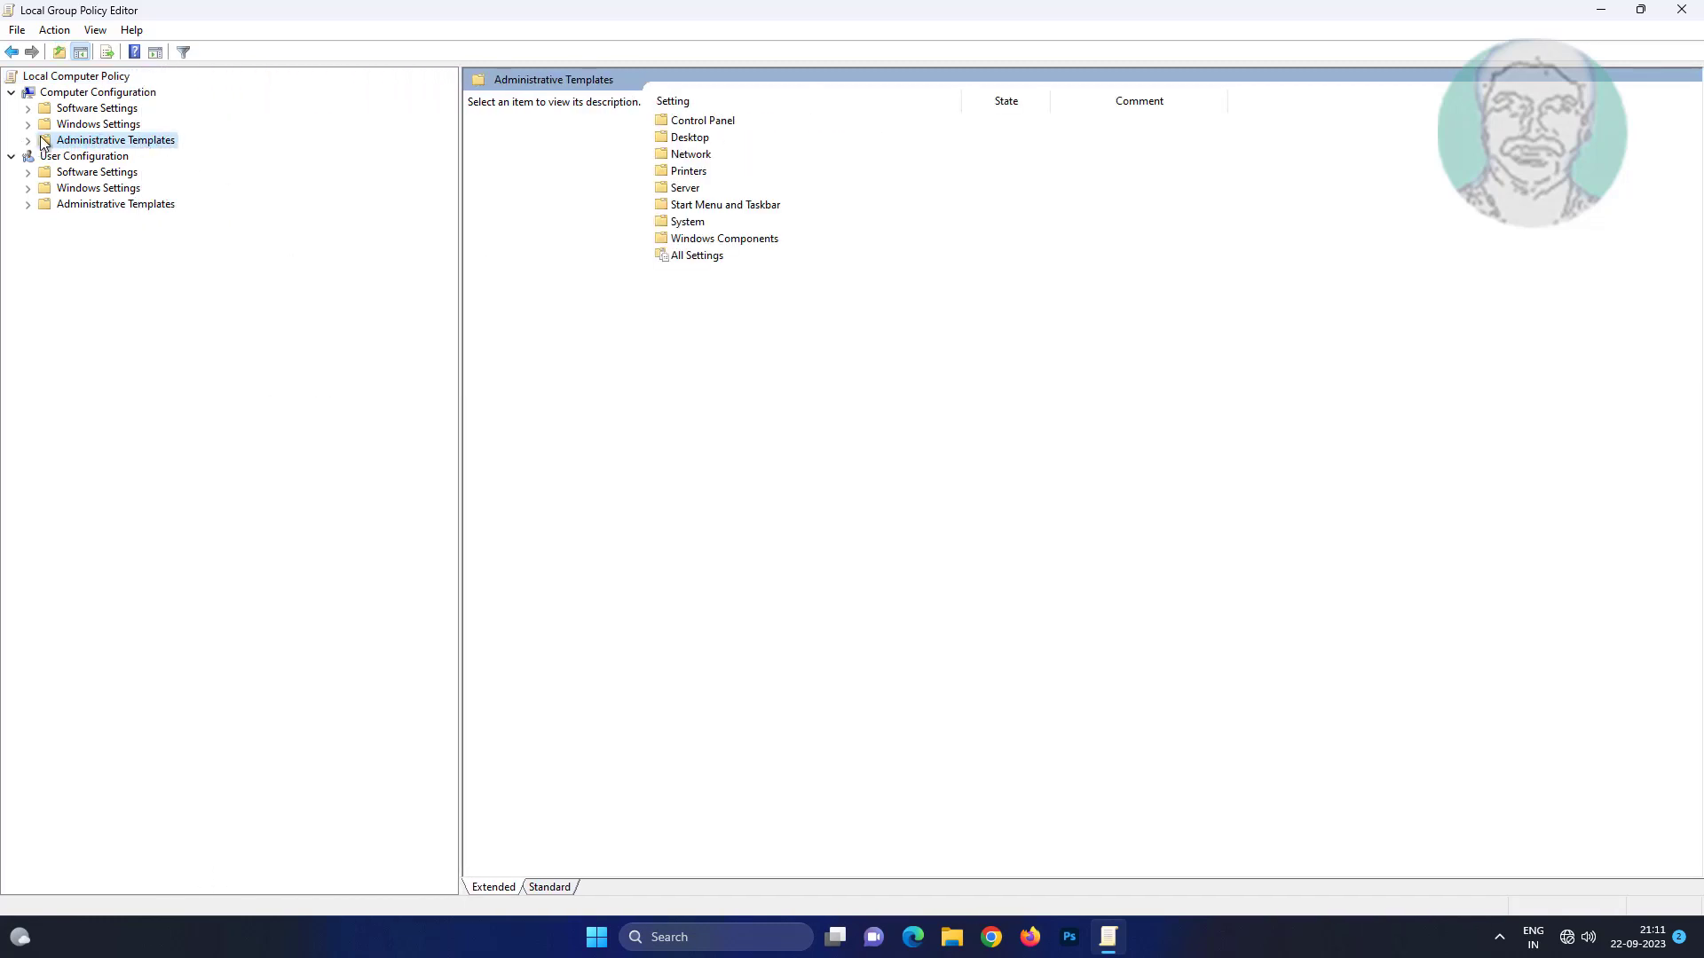
left_click(27, 138)
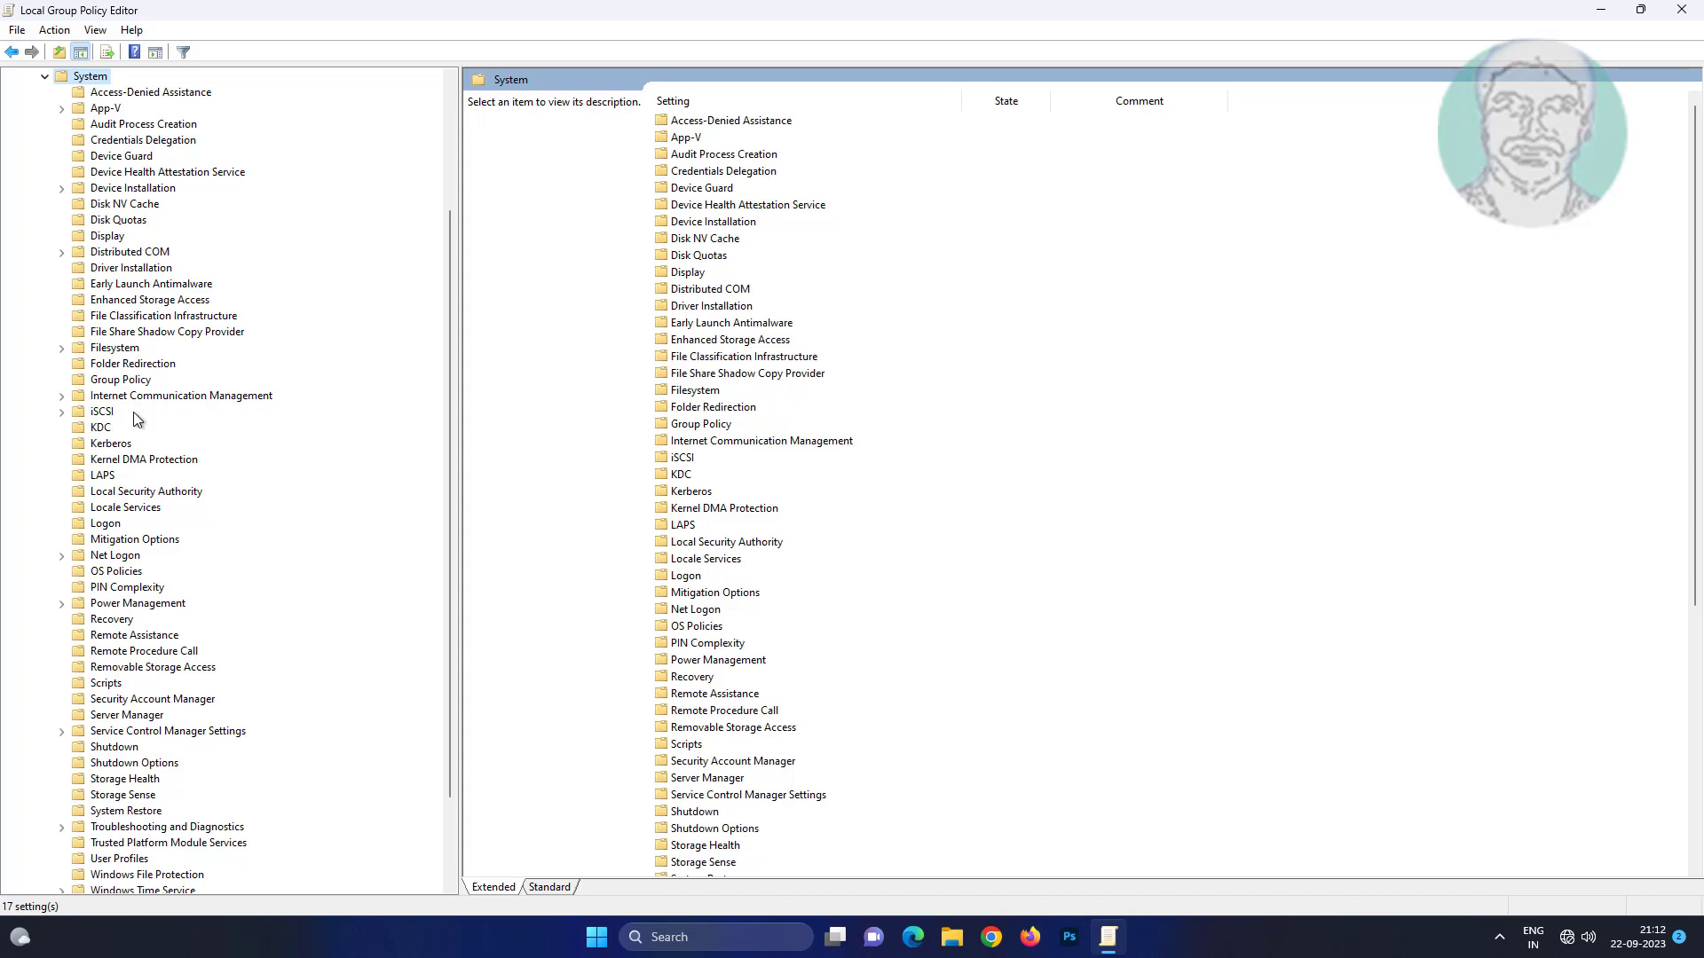
left_click(117, 570)
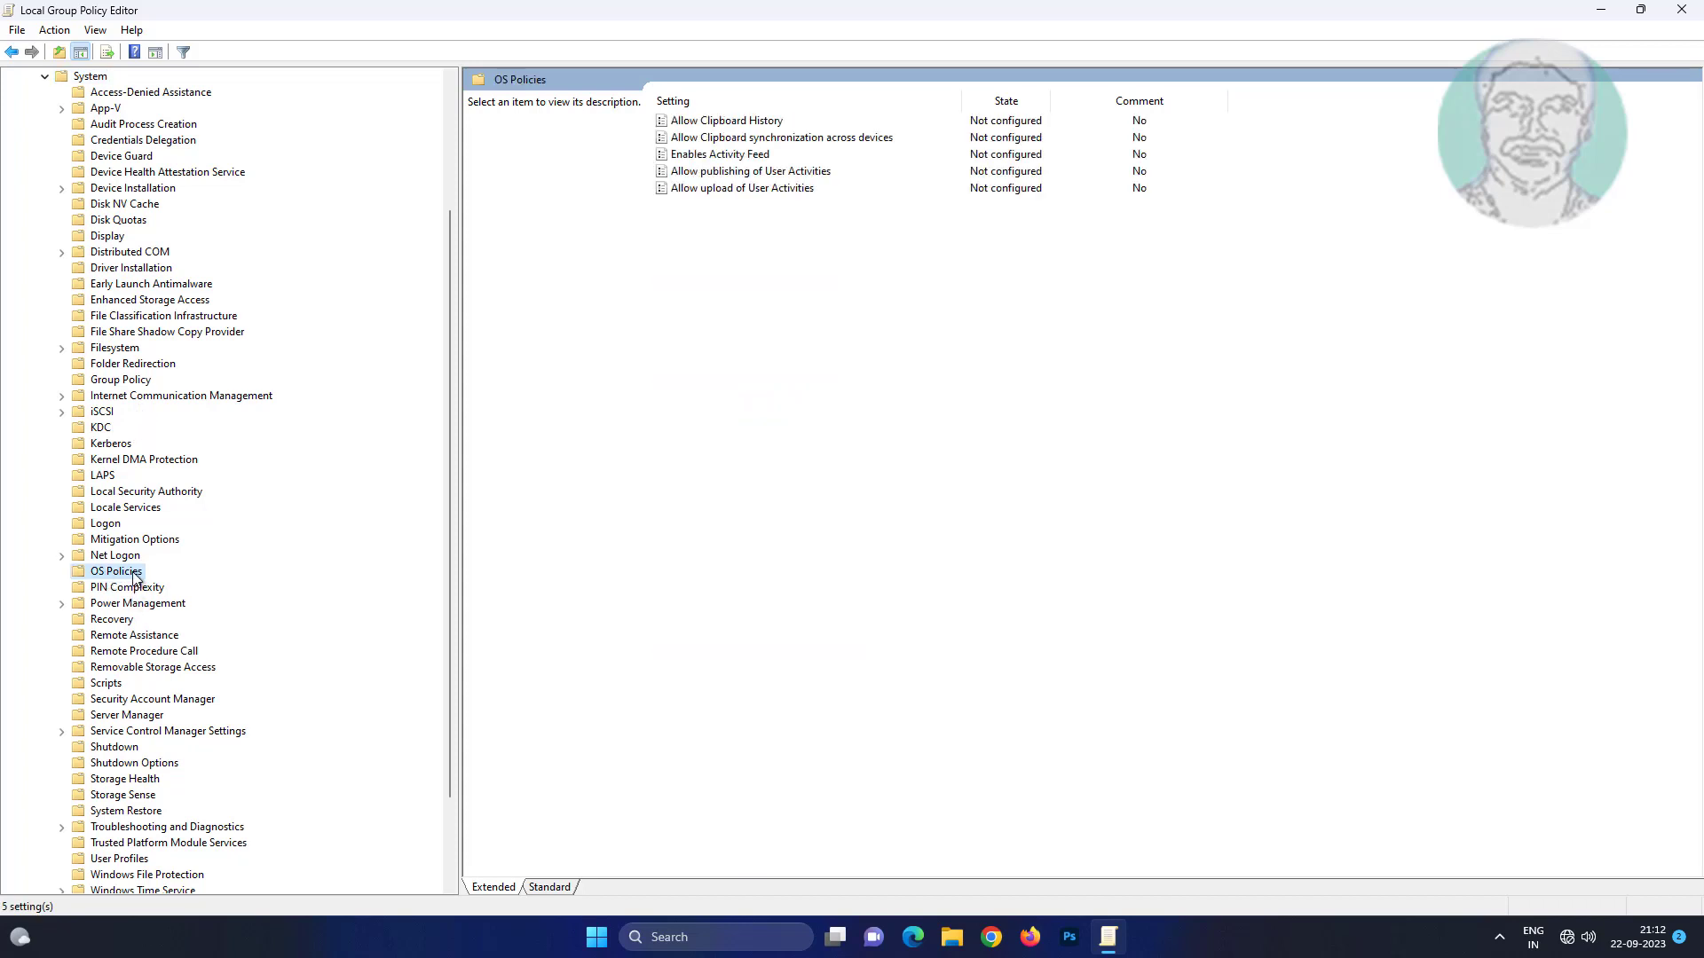
mouse_move(733, 243)
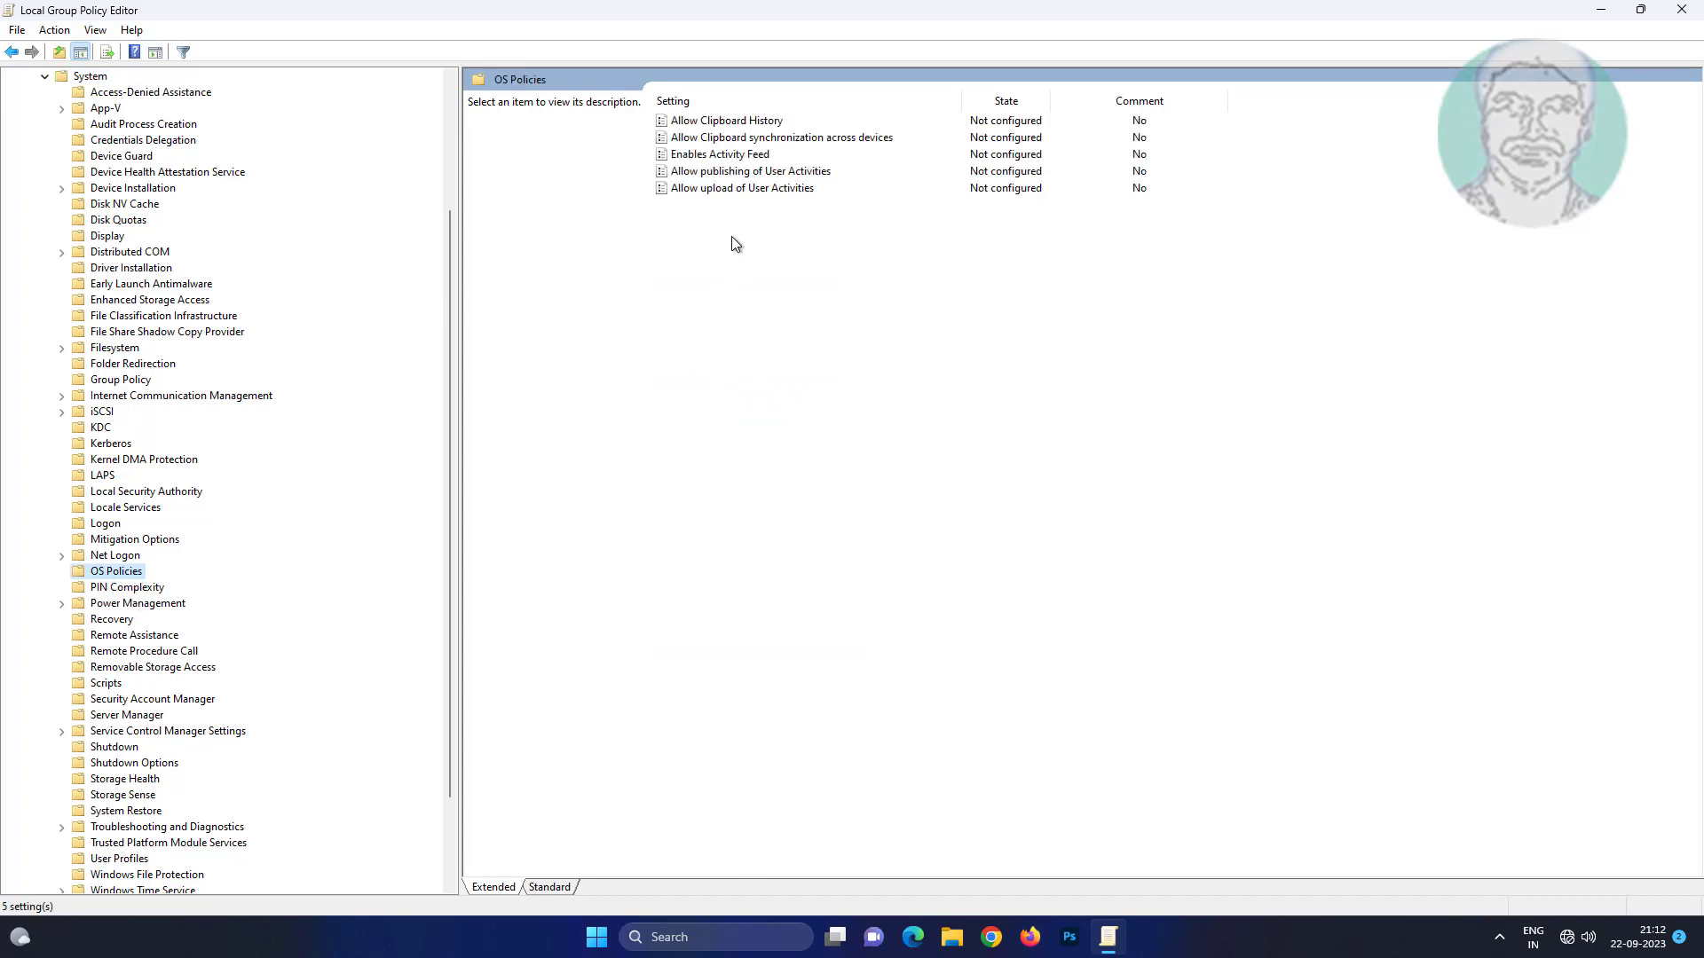
left_click(726, 119)
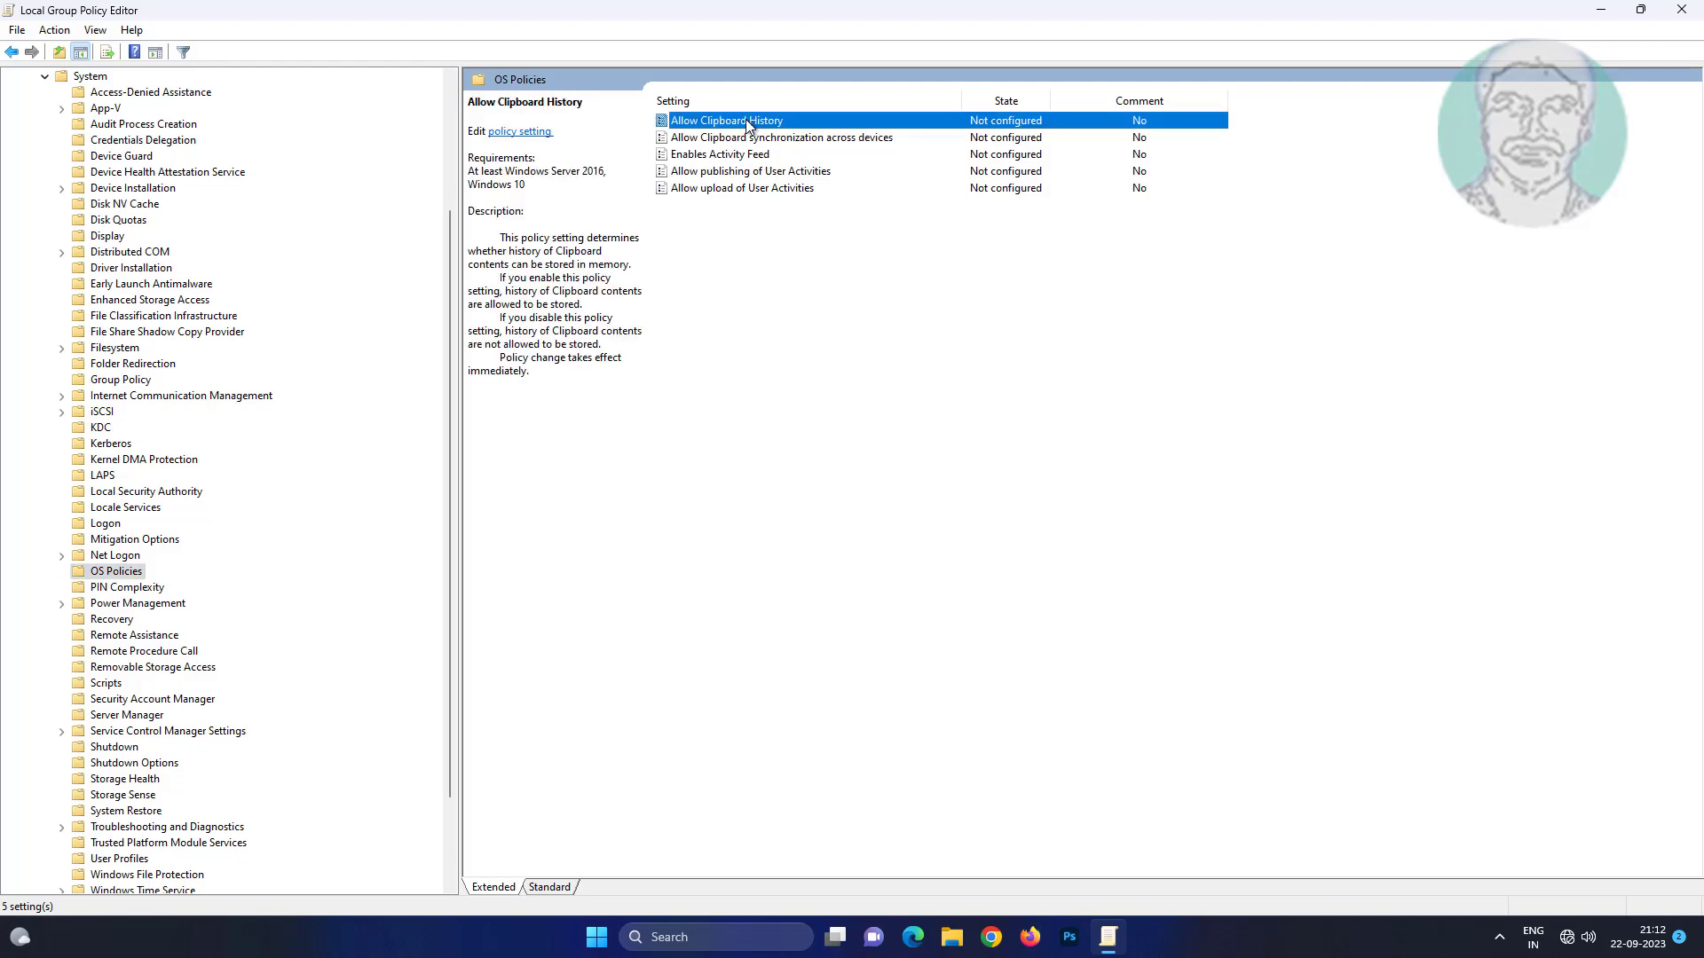
mouse_move(852, 268)
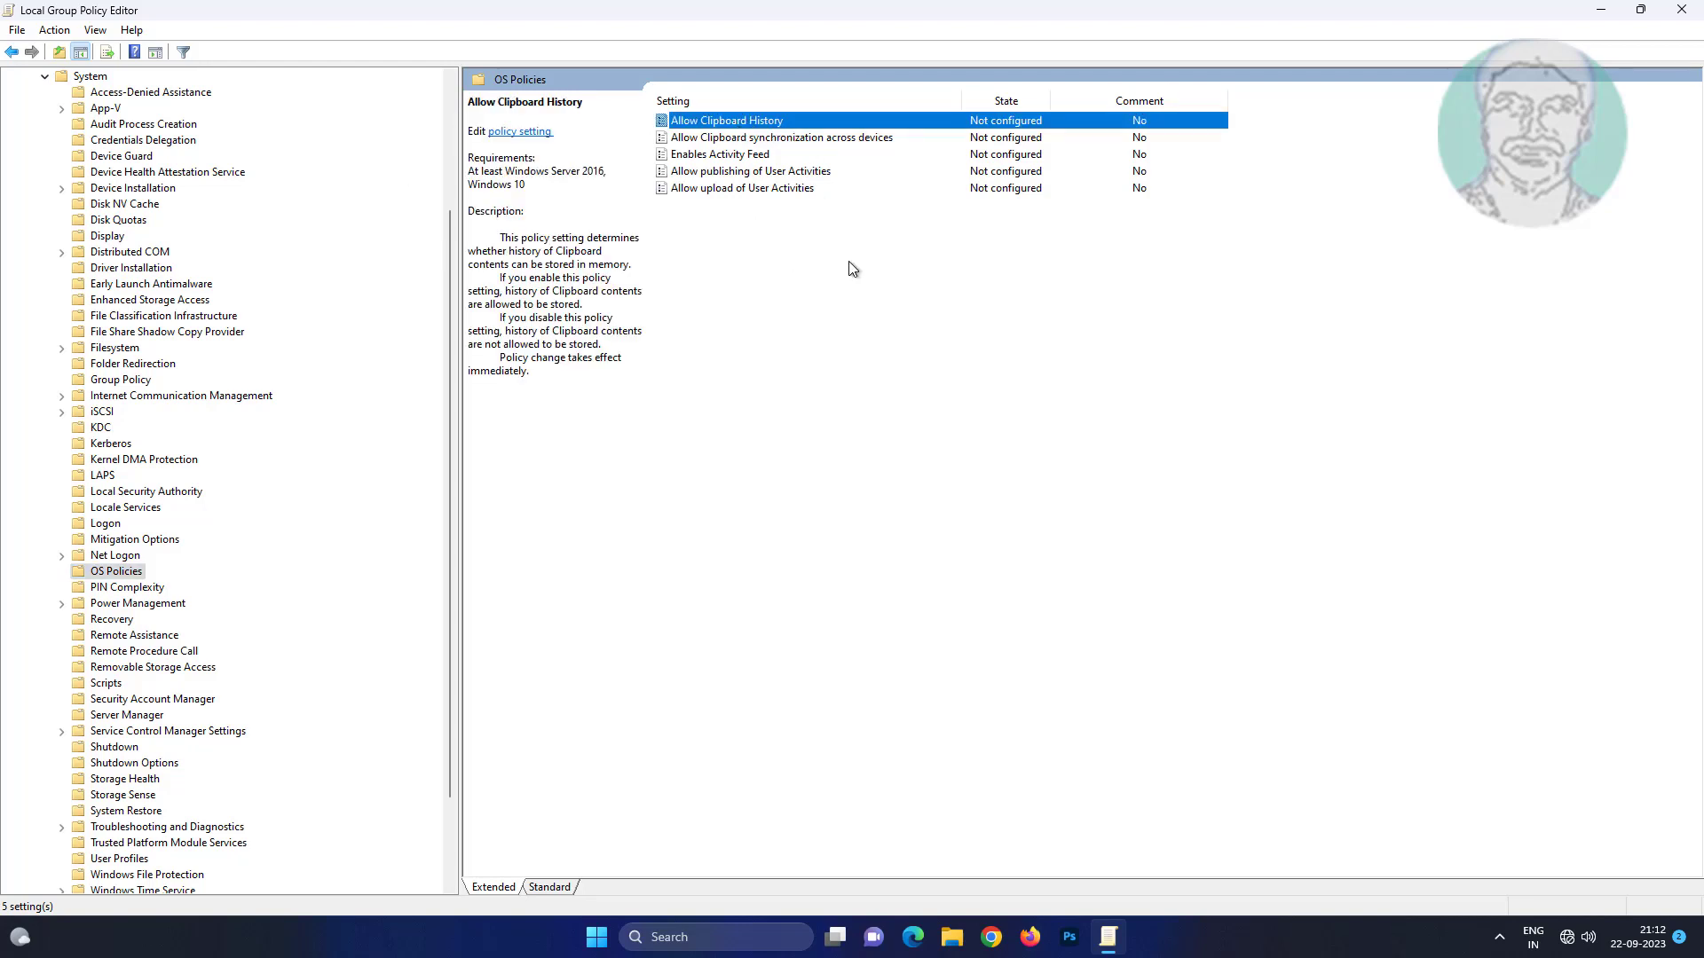
Set the Allow Clipboard History policy to Enabled and close the policy editor.
double_click(726, 119)
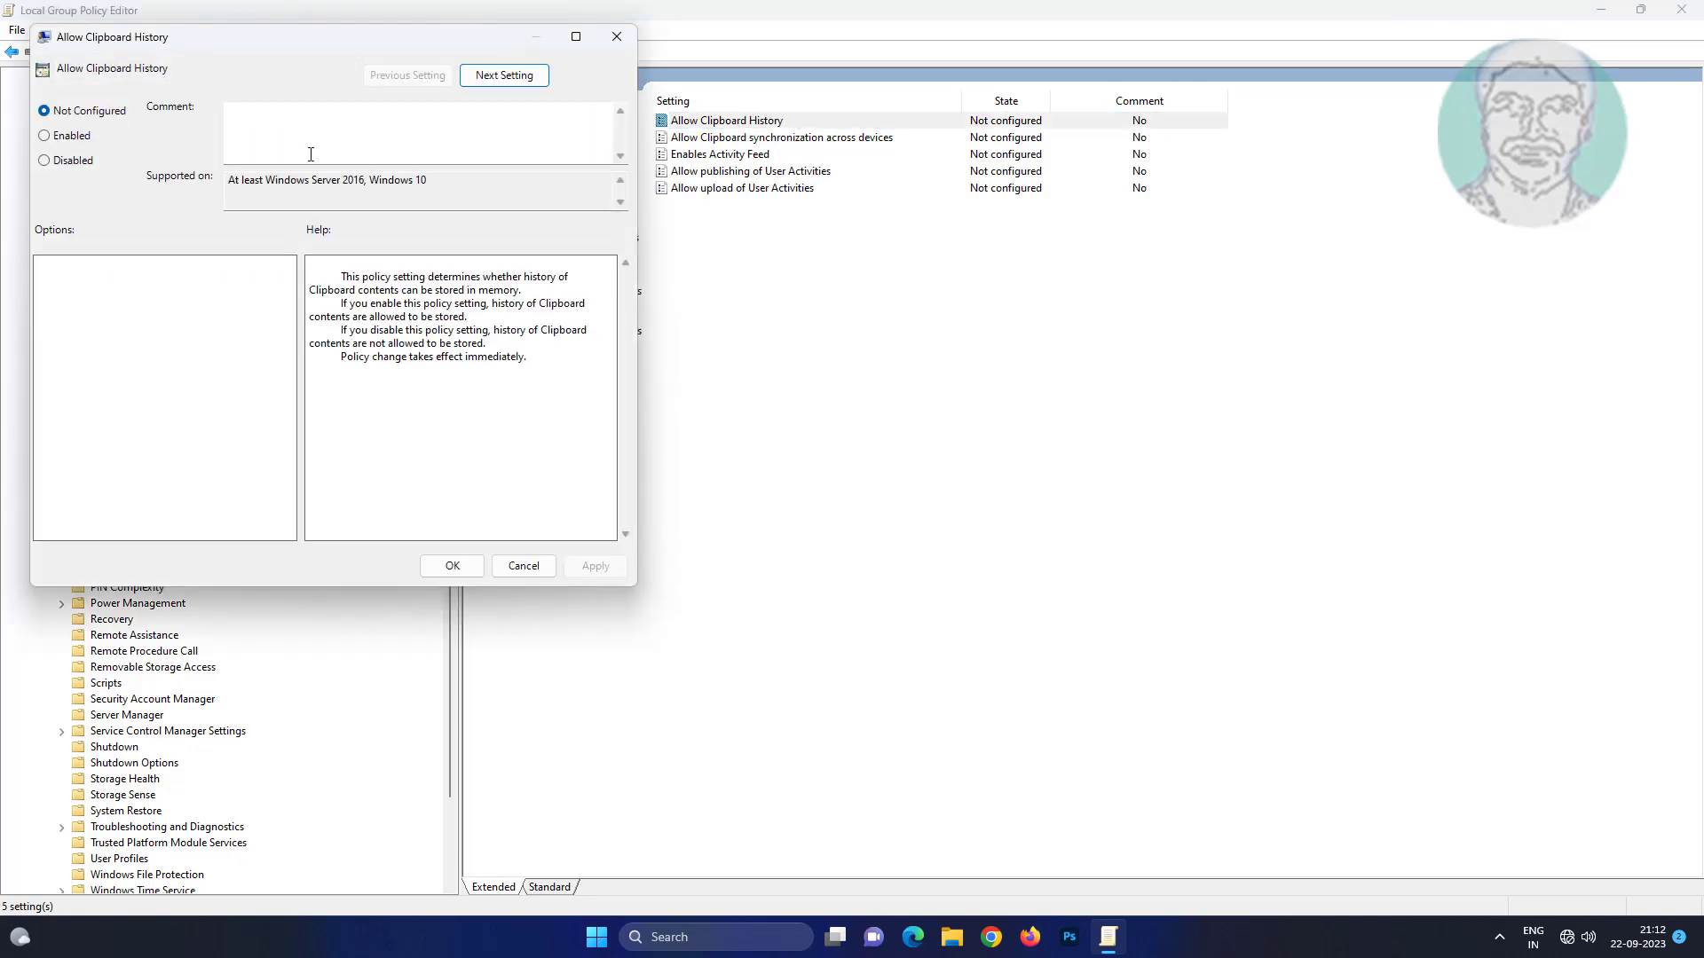
left_click(46, 135)
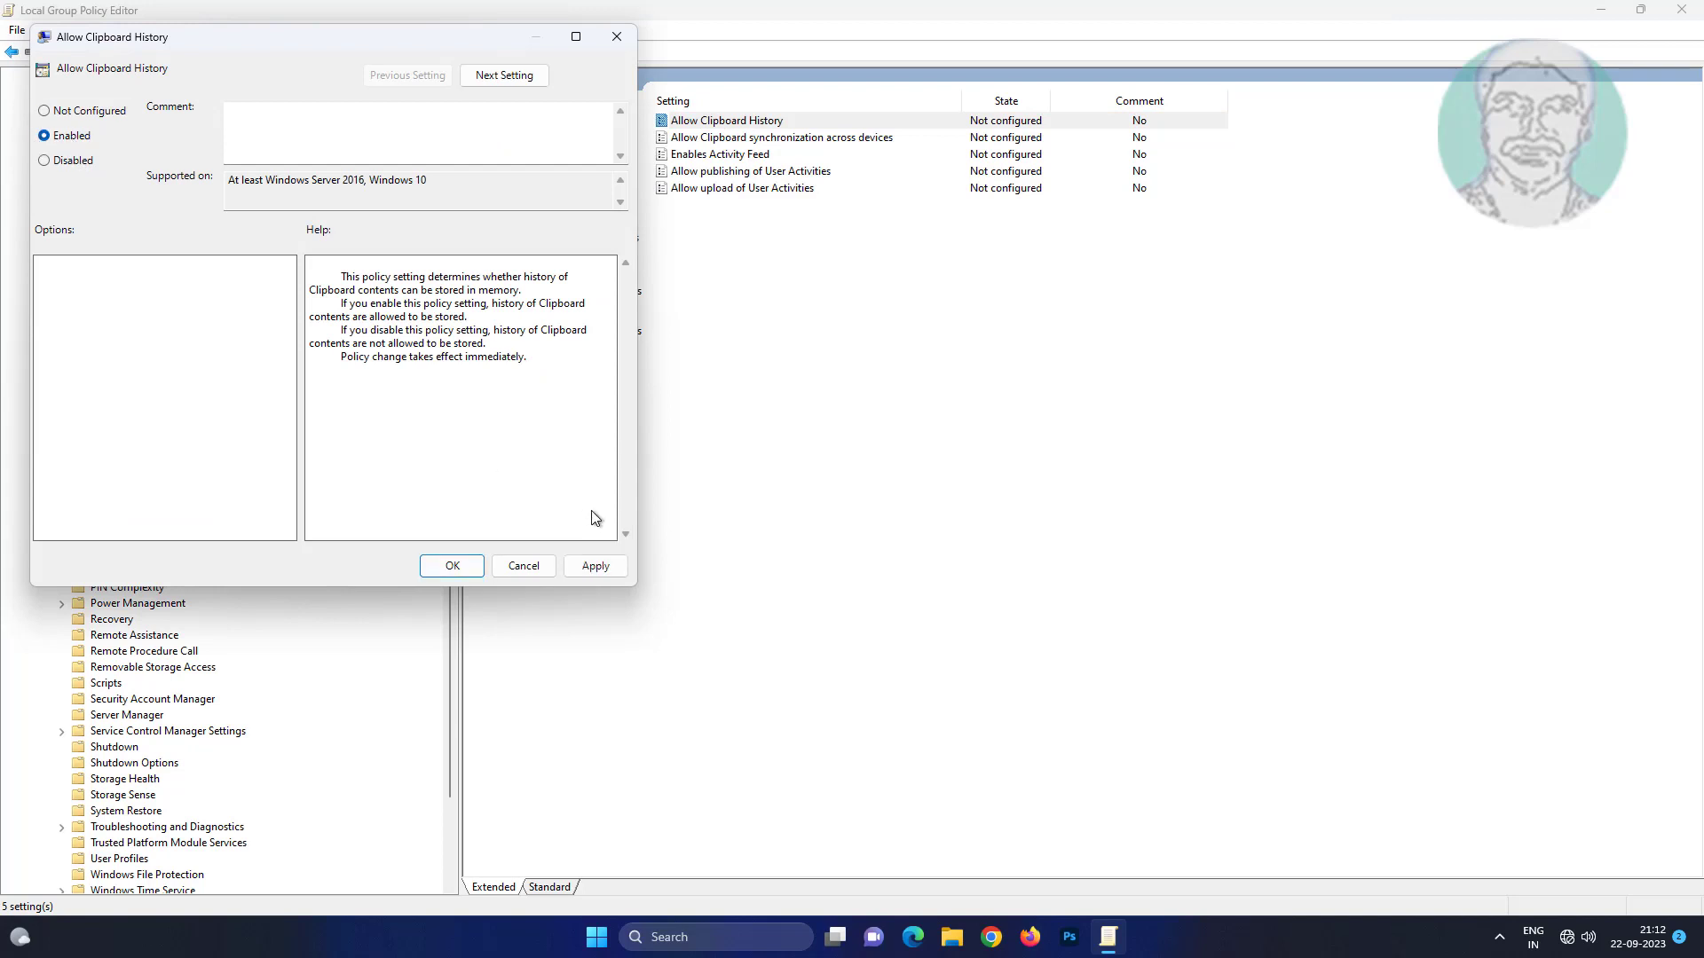
left_click(451, 564)
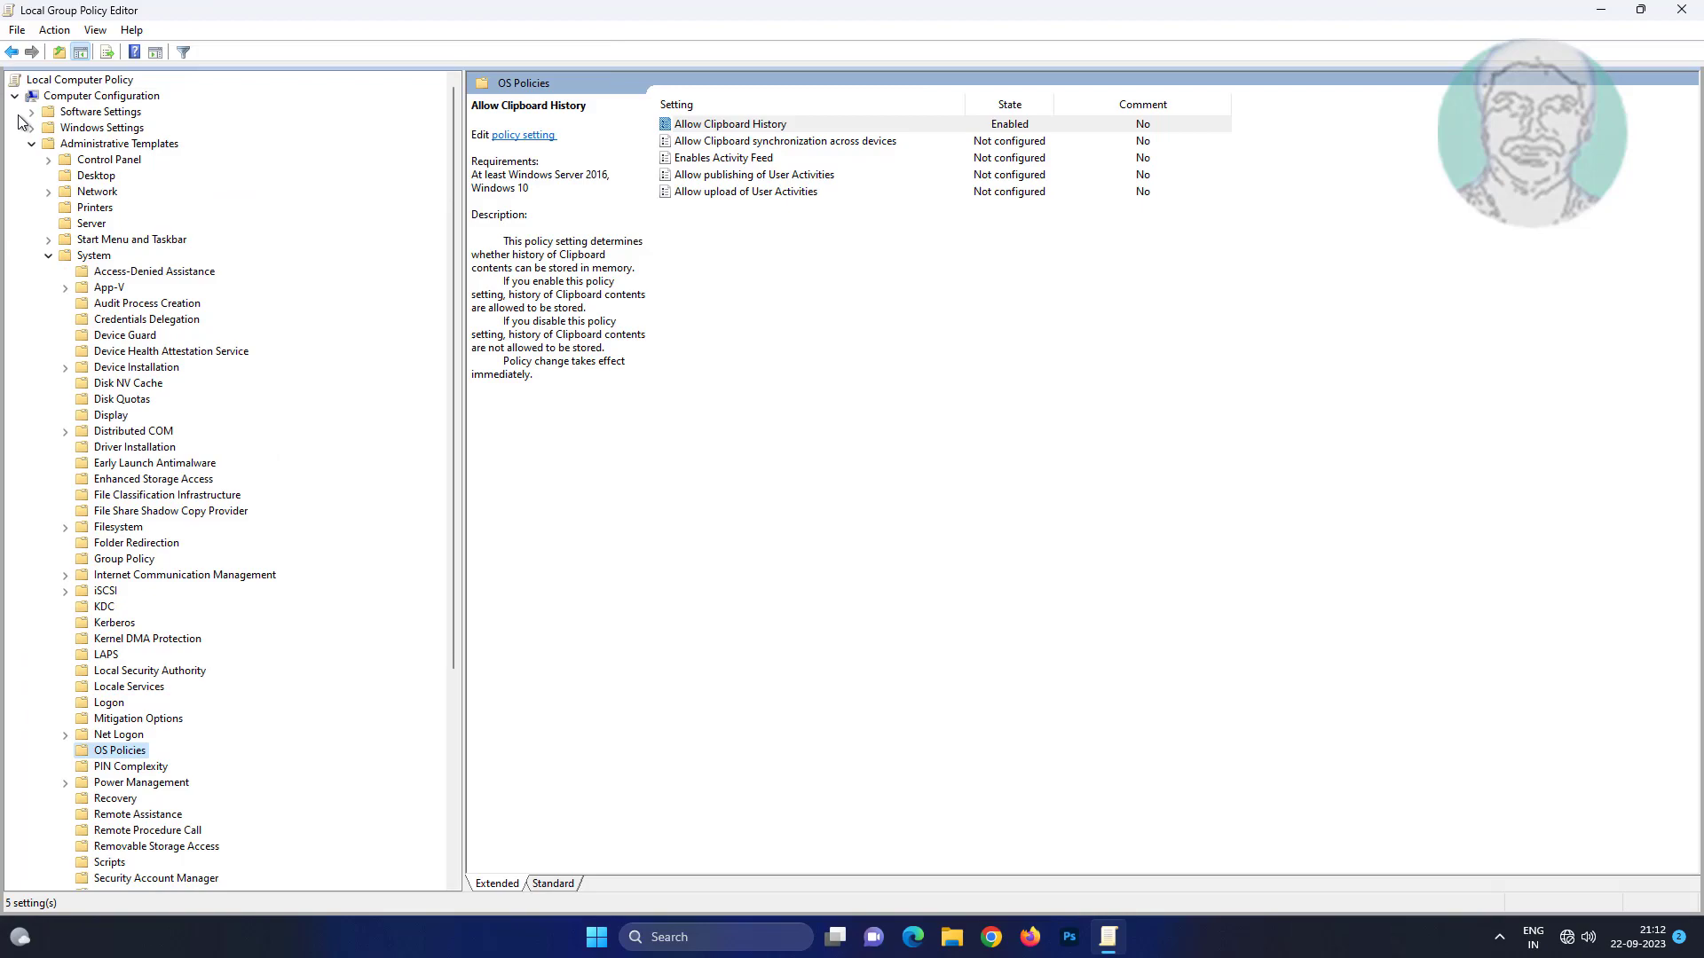
left_click(1599, 10)
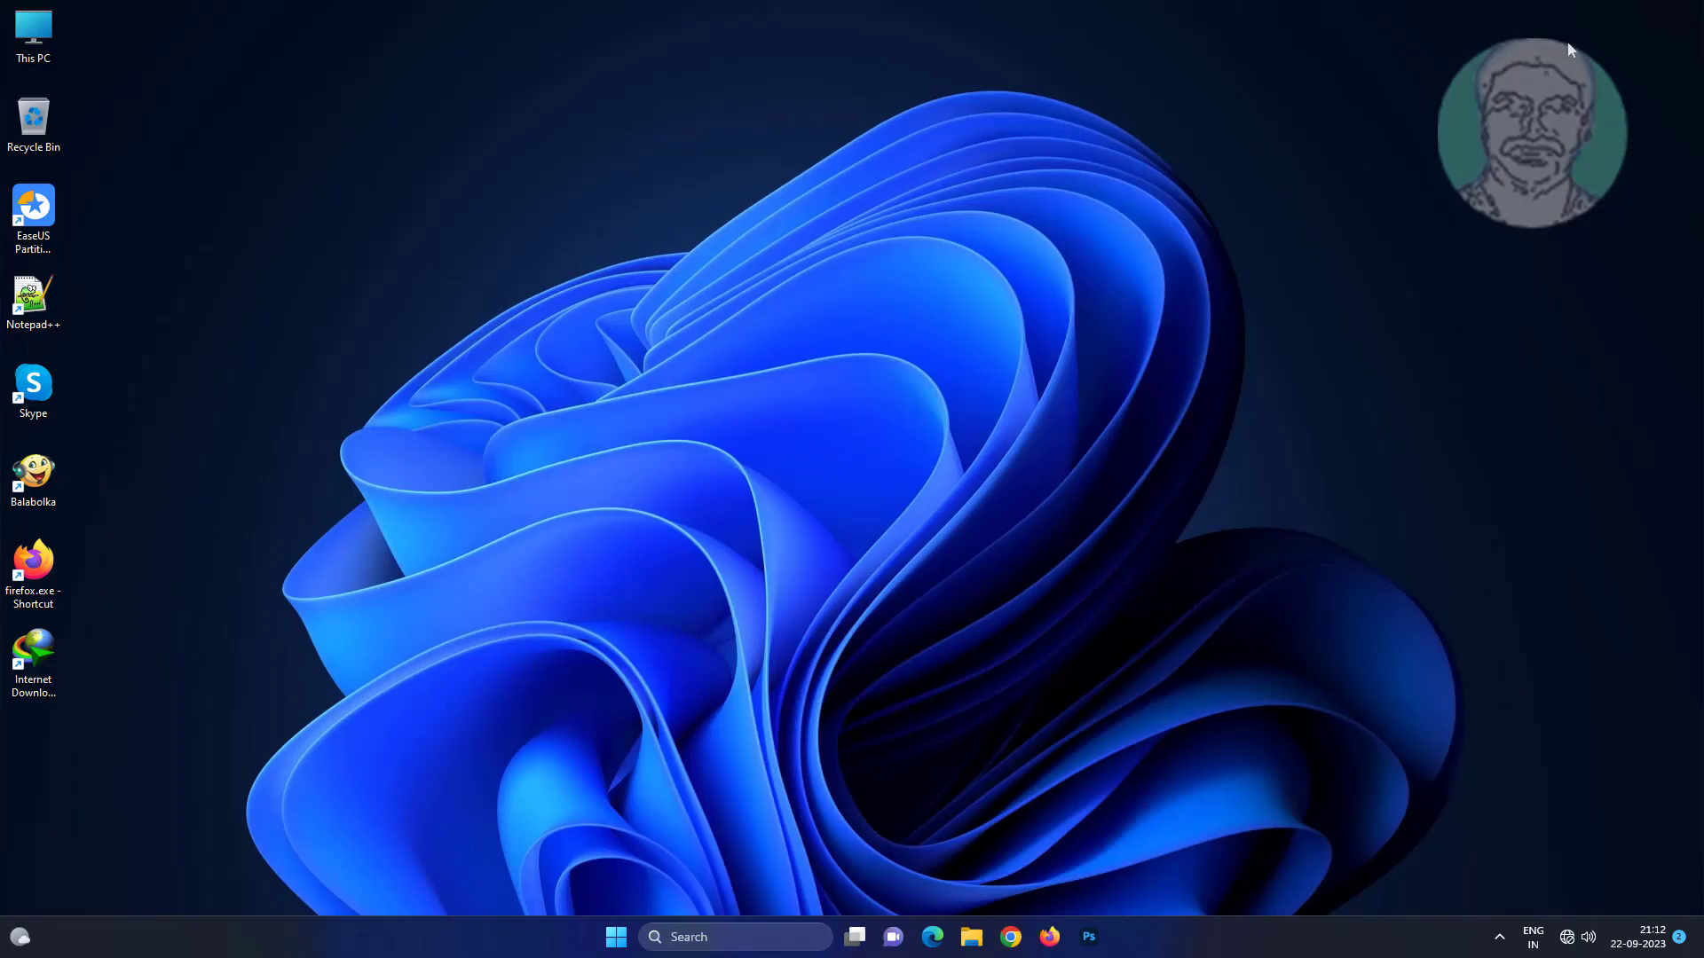
Search for regedit and launch Registry Editor from the results.
left_click(616, 937)
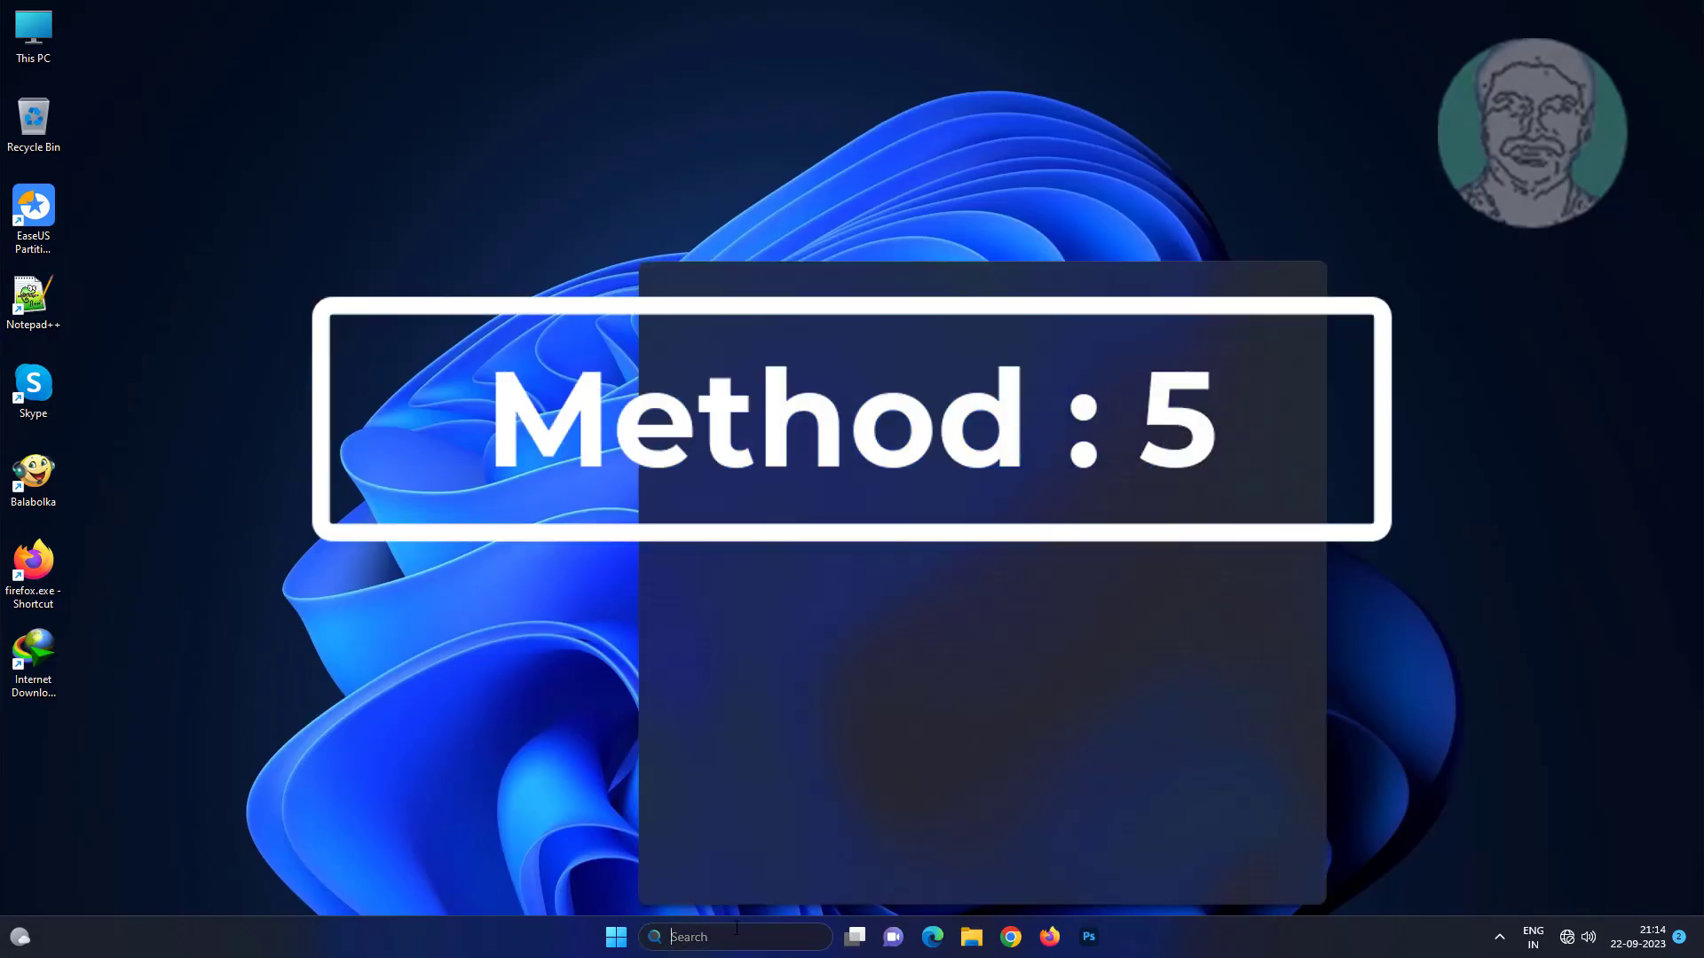
type("regedit")
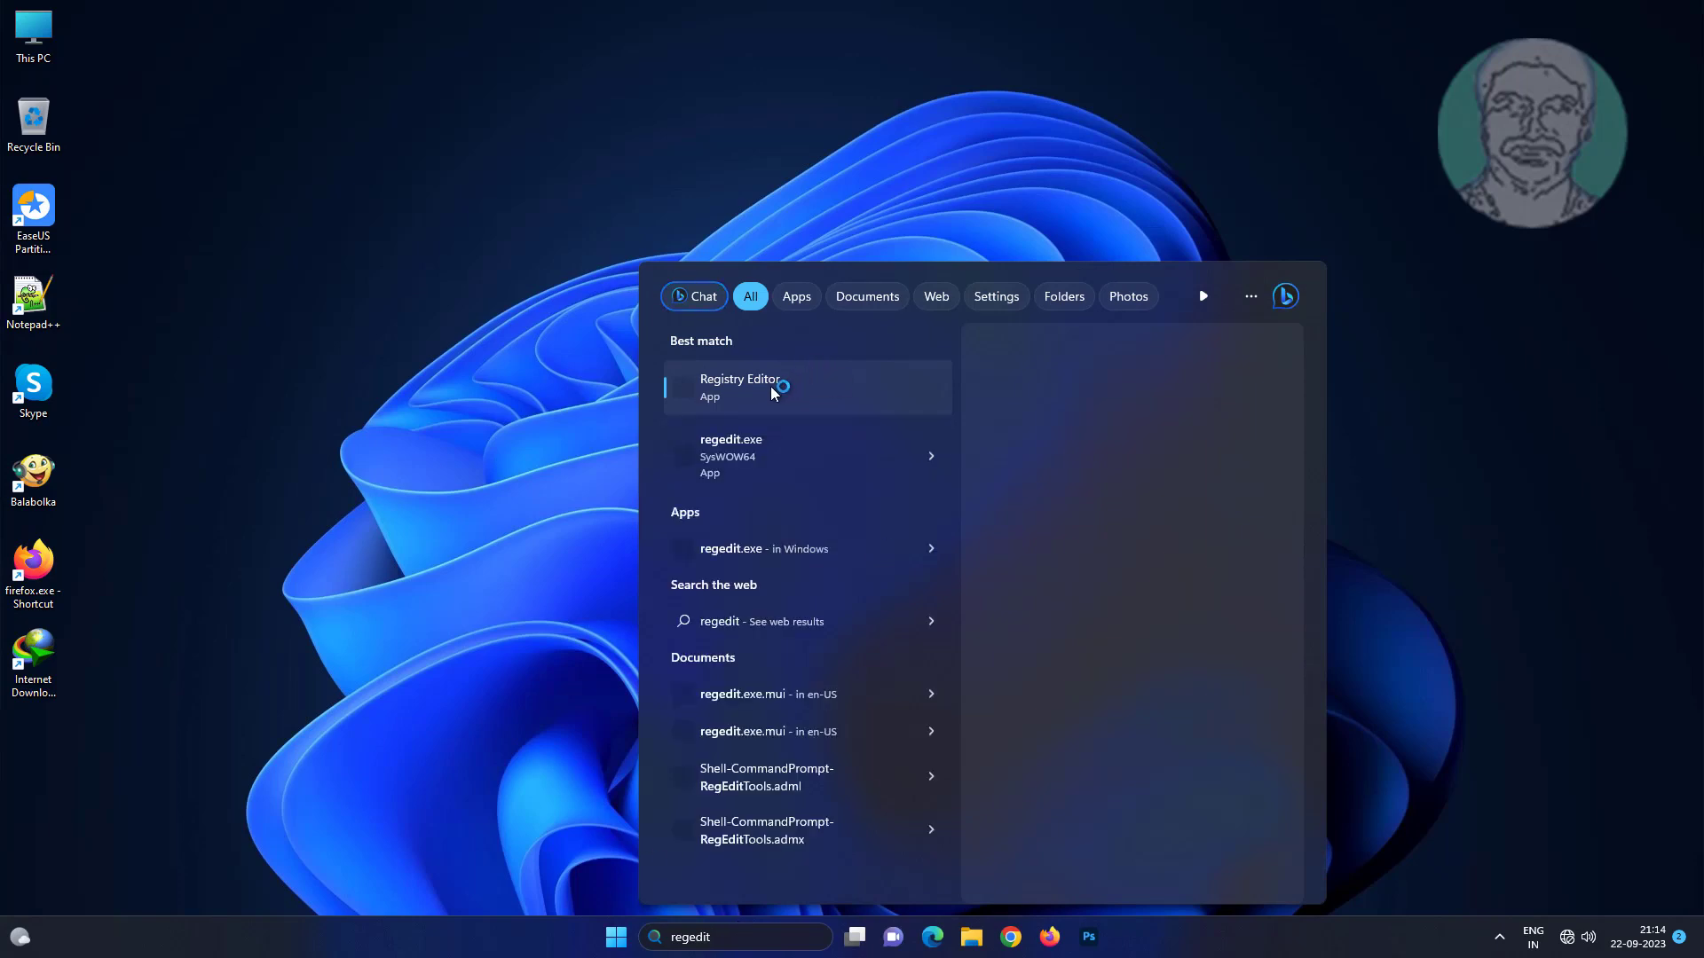
mouse_move(873, 408)
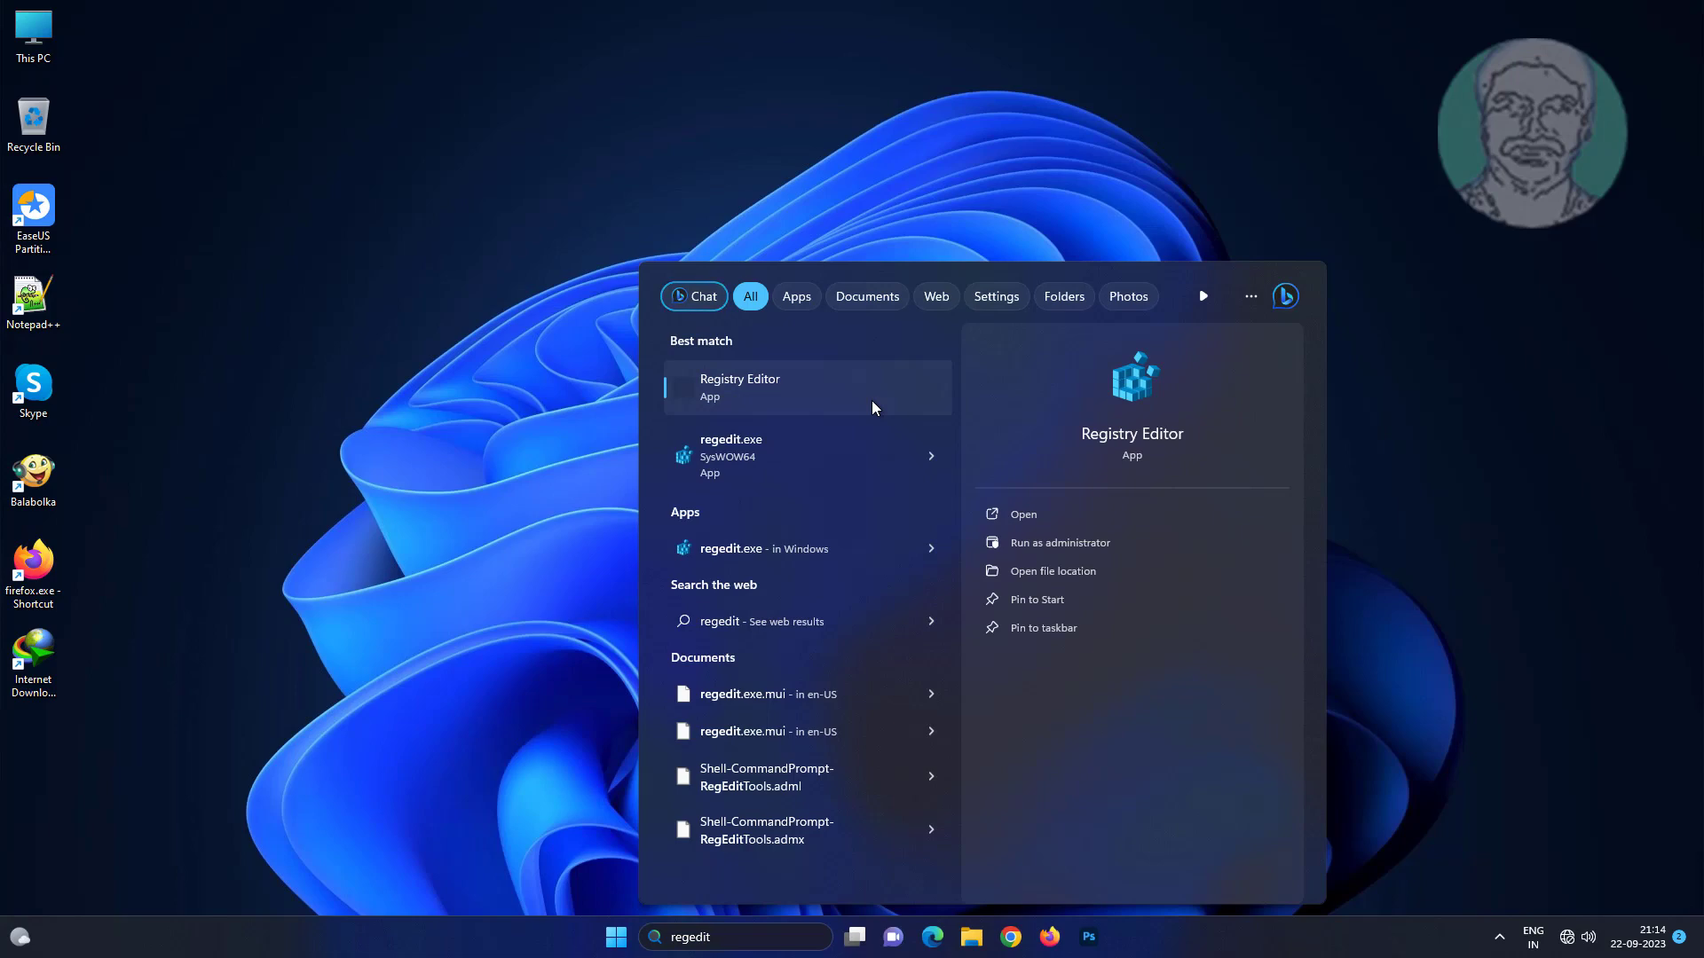
left_click(738, 387)
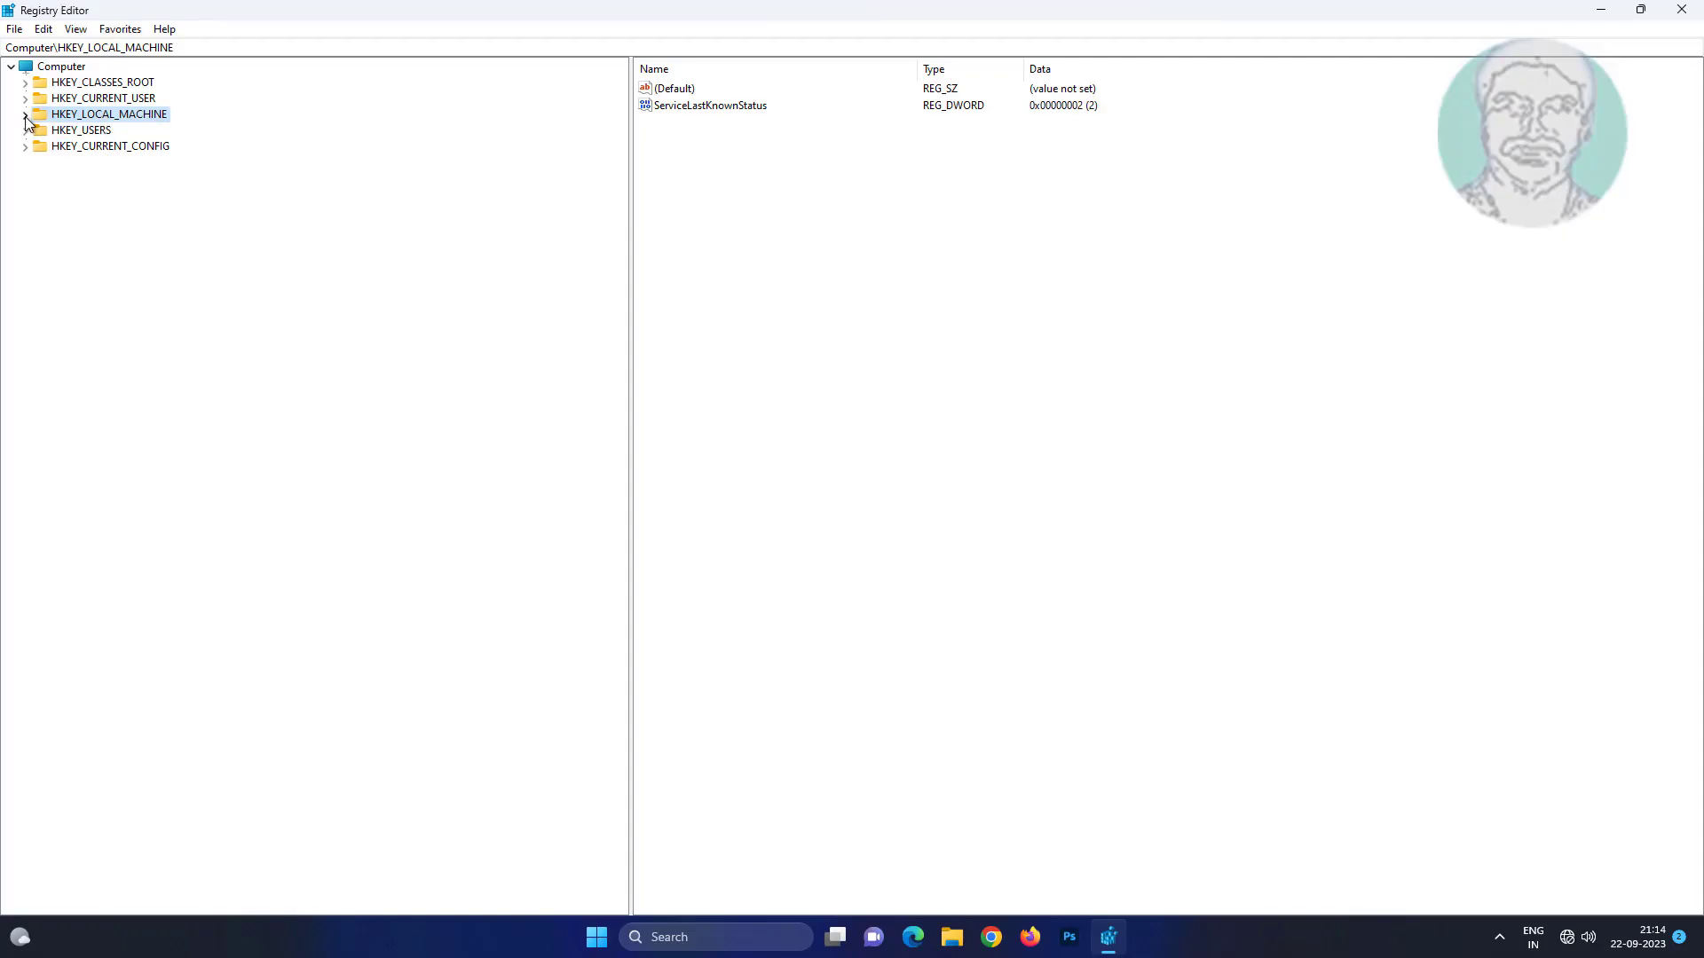
Navigate to HKEY_LOCAL_MACHINE\SOFTWARE\Policies\Microsoft\Windows\System and edit the AllowClipboardHistory value.
left_click(27, 114)
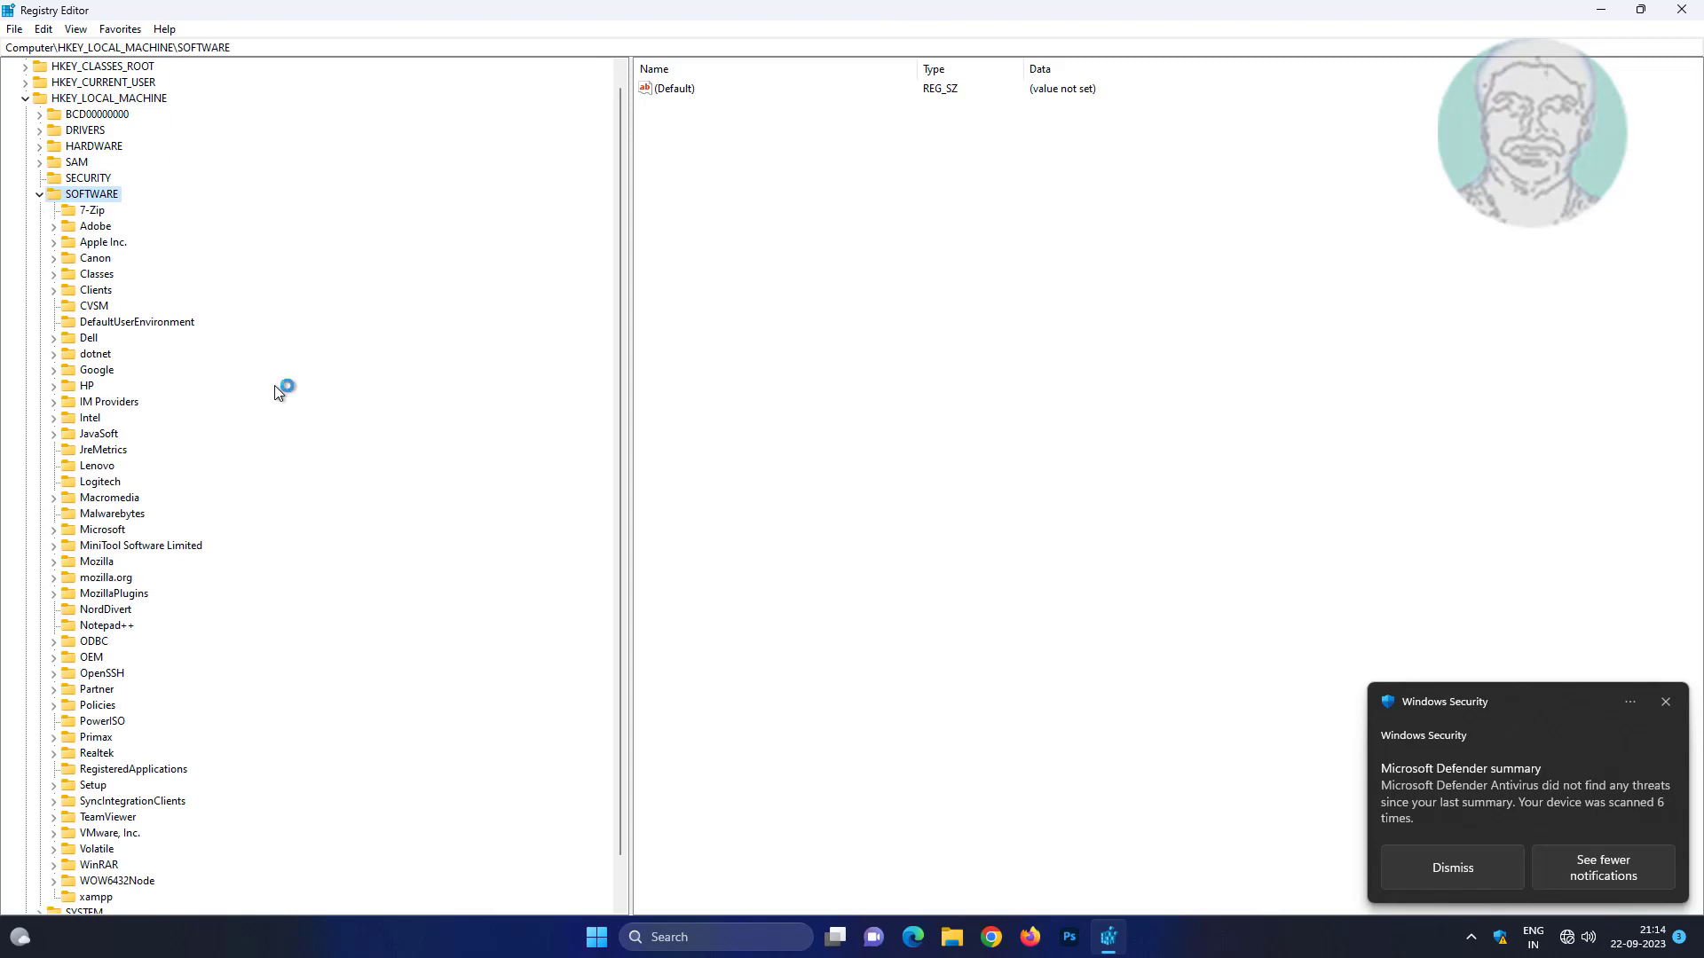
mouse_move(113, 660)
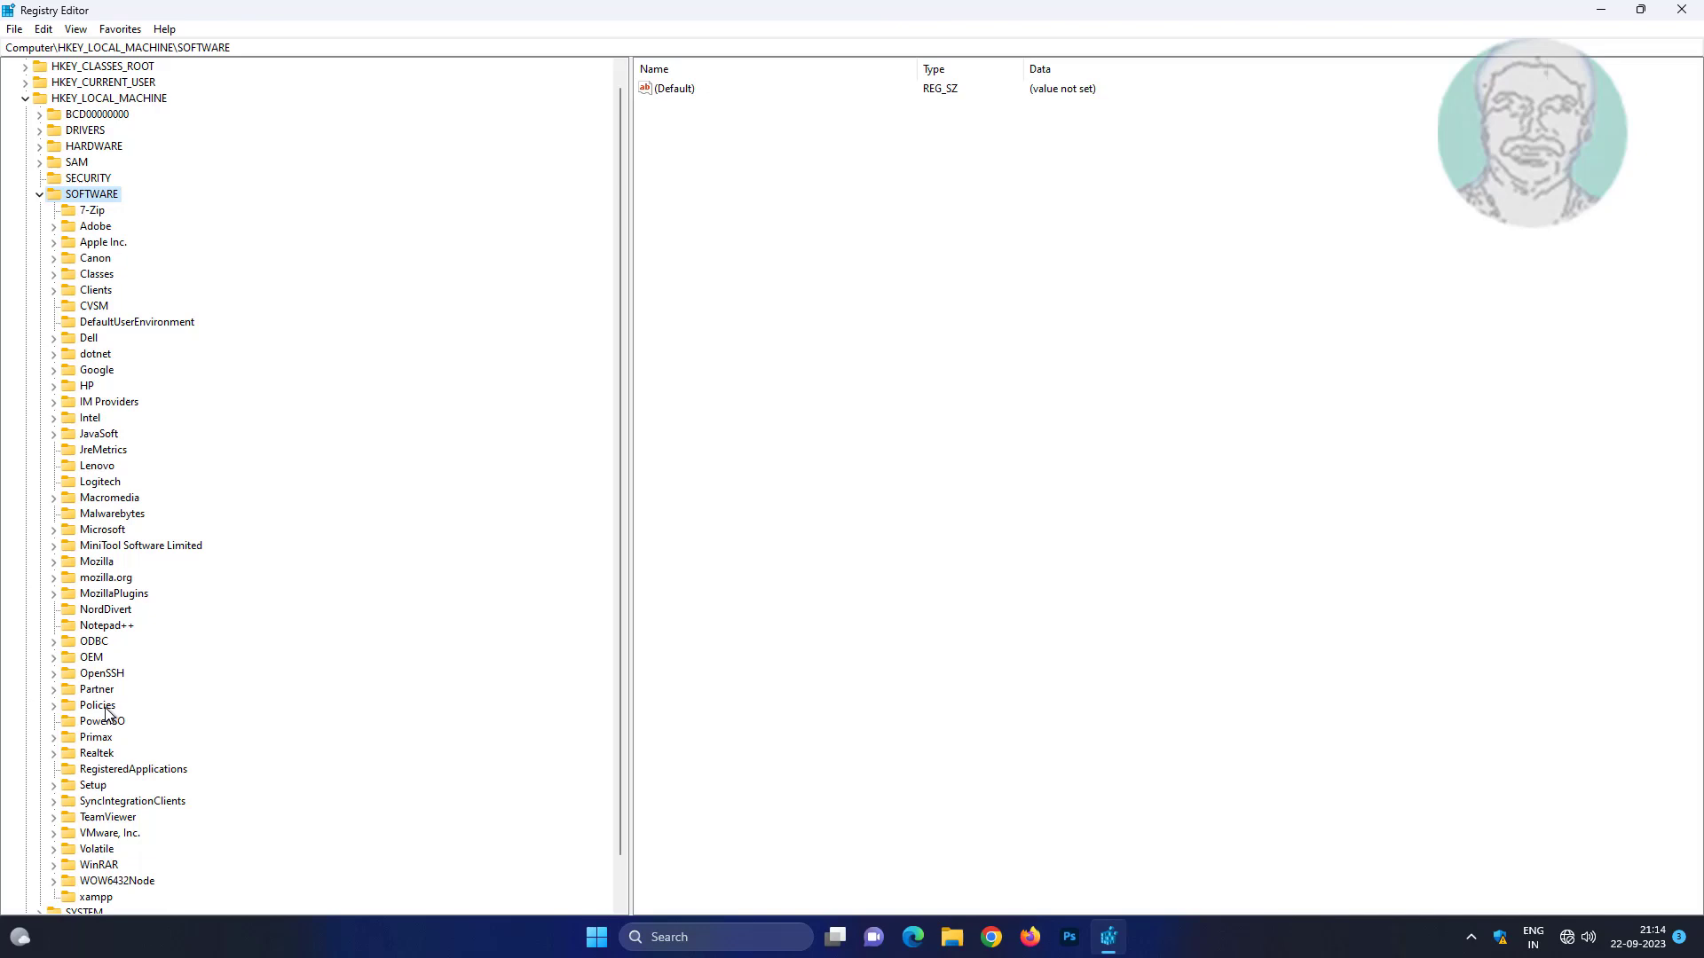
left_click(52, 704)
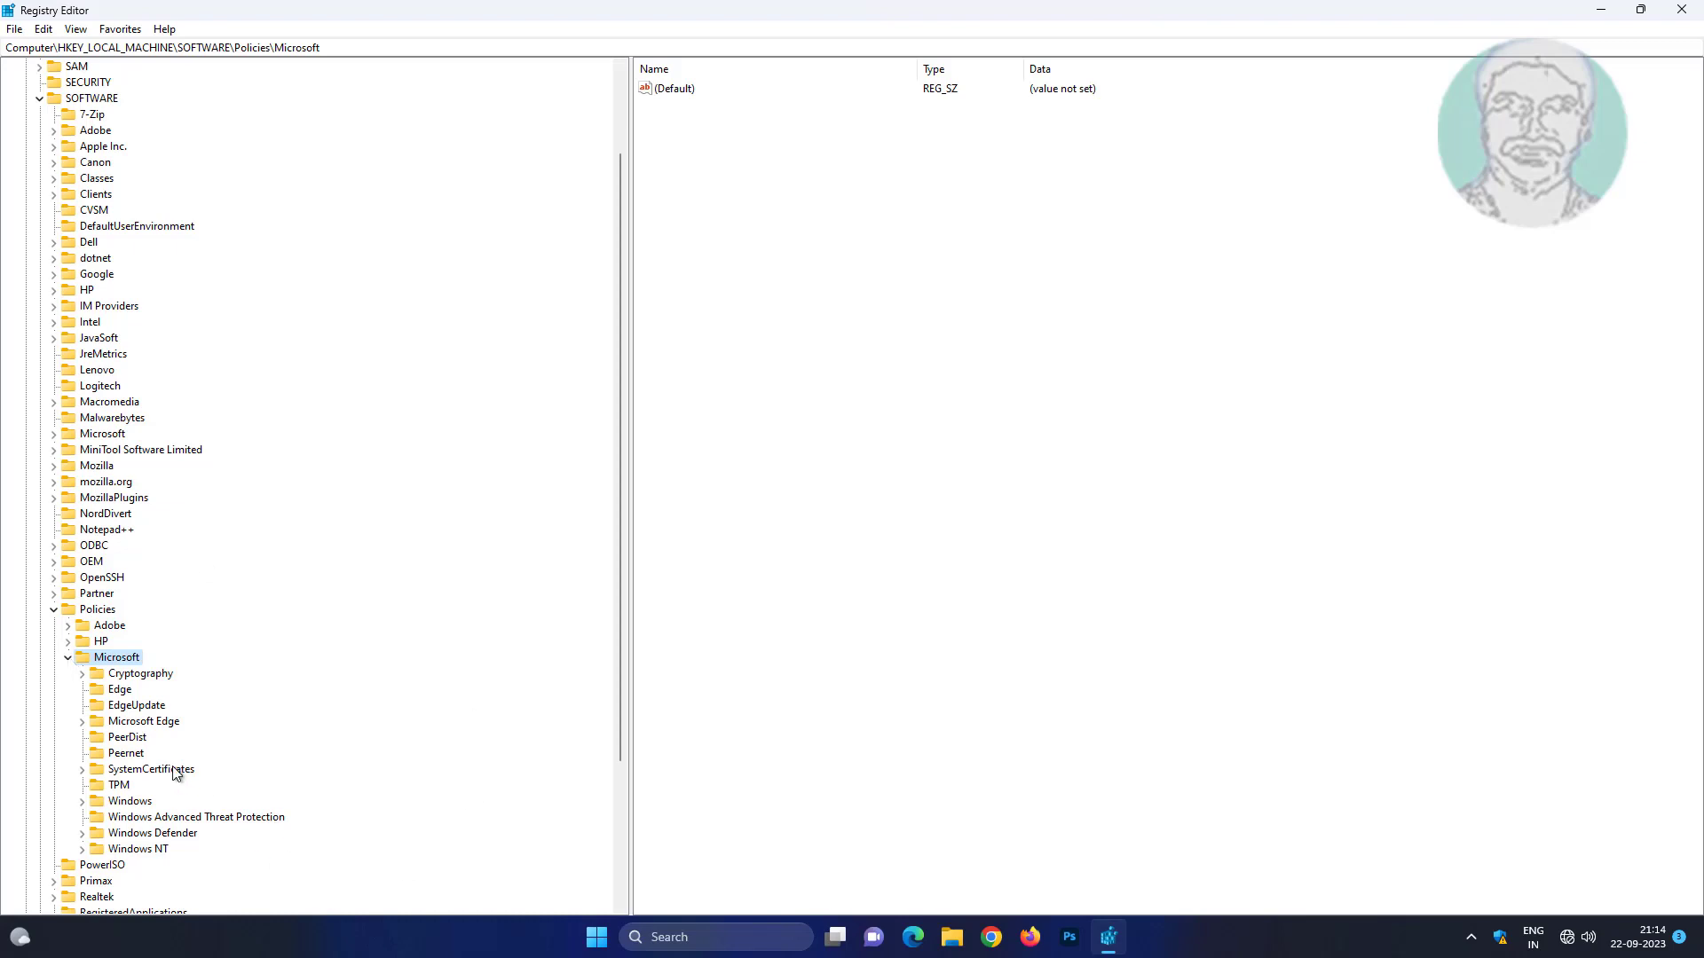
left_click(130, 800)
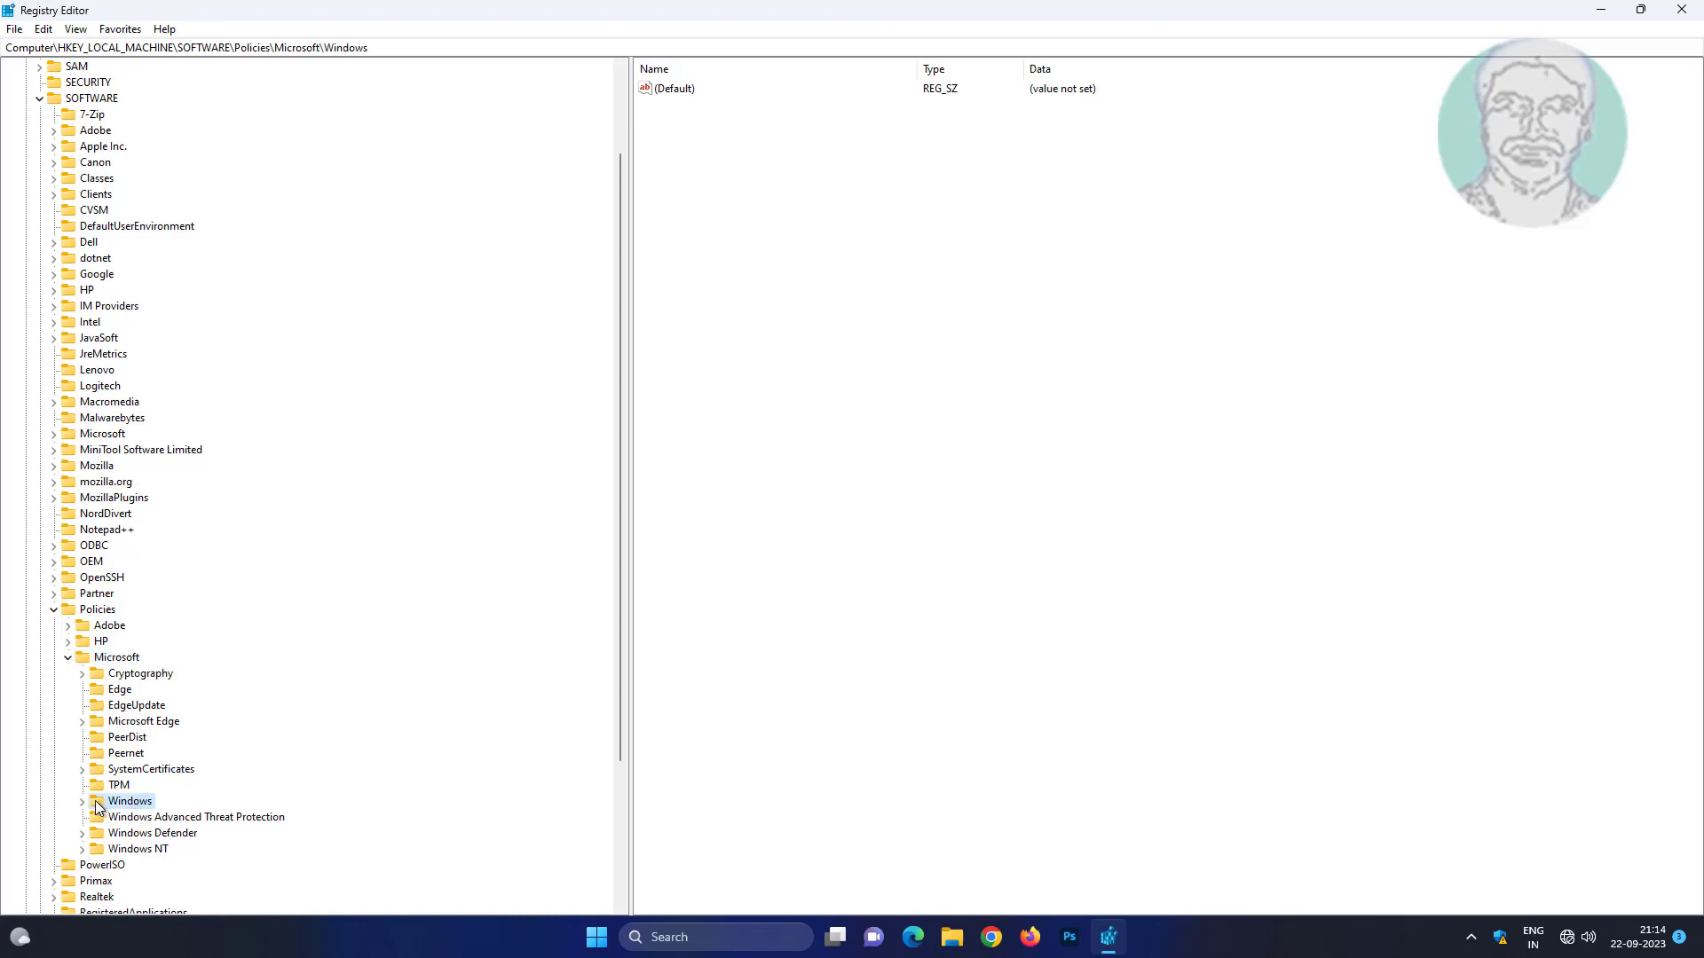
left_click(82, 801)
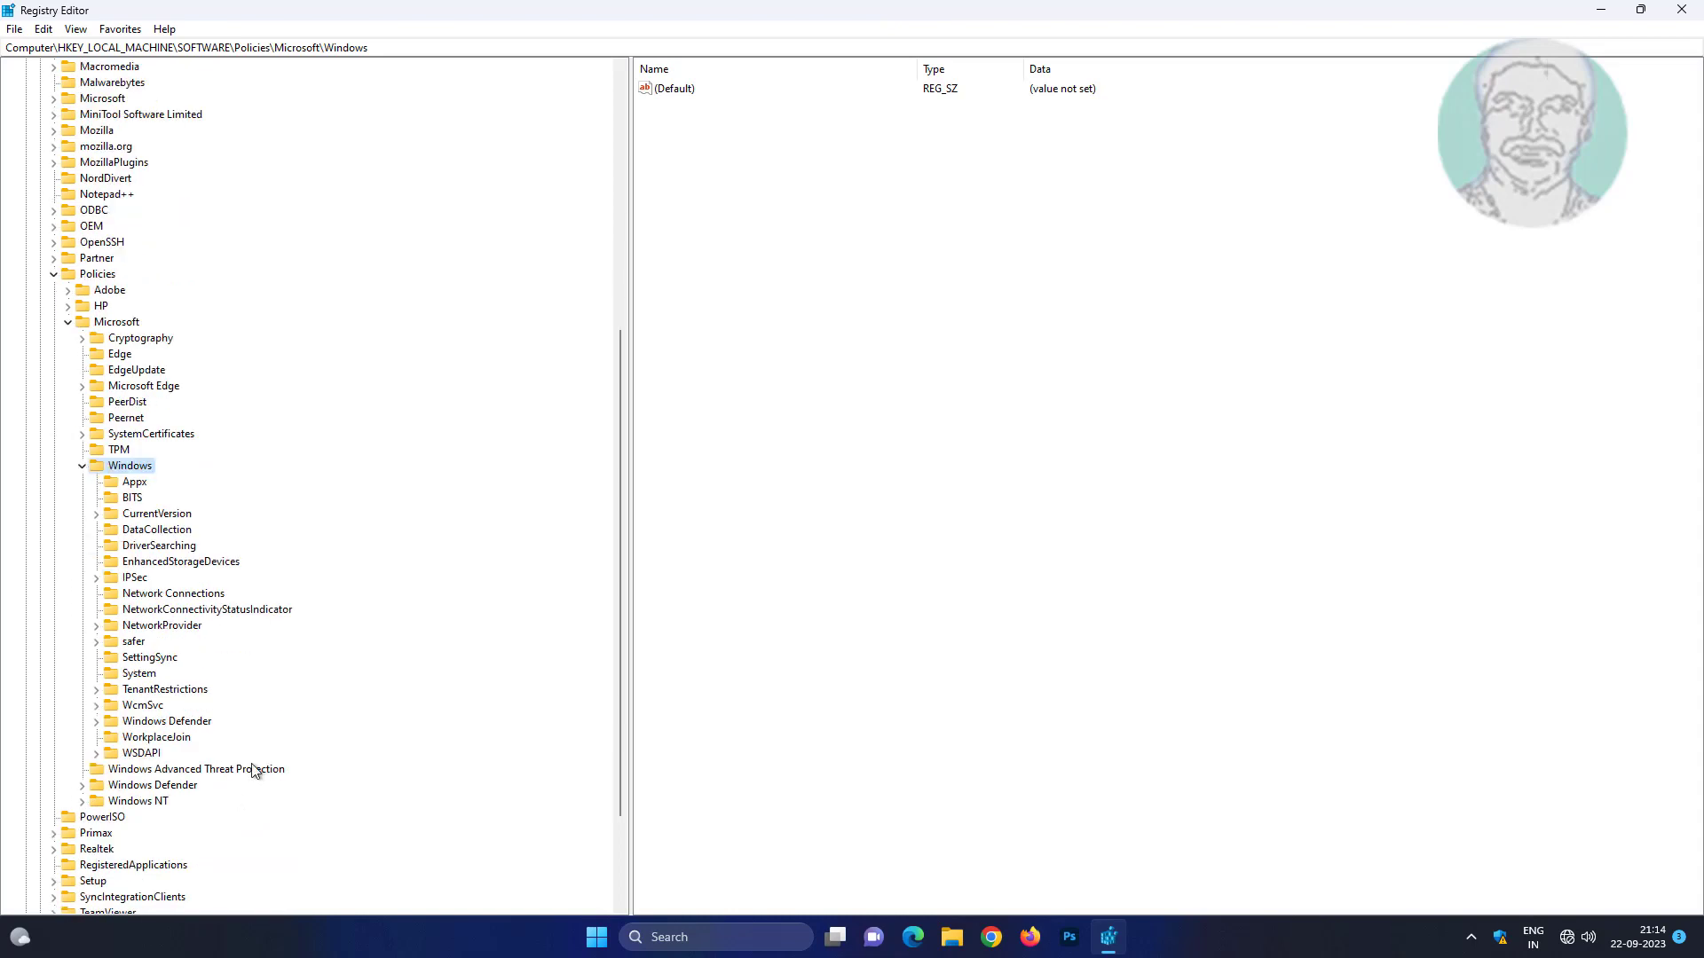
left_click(138, 672)
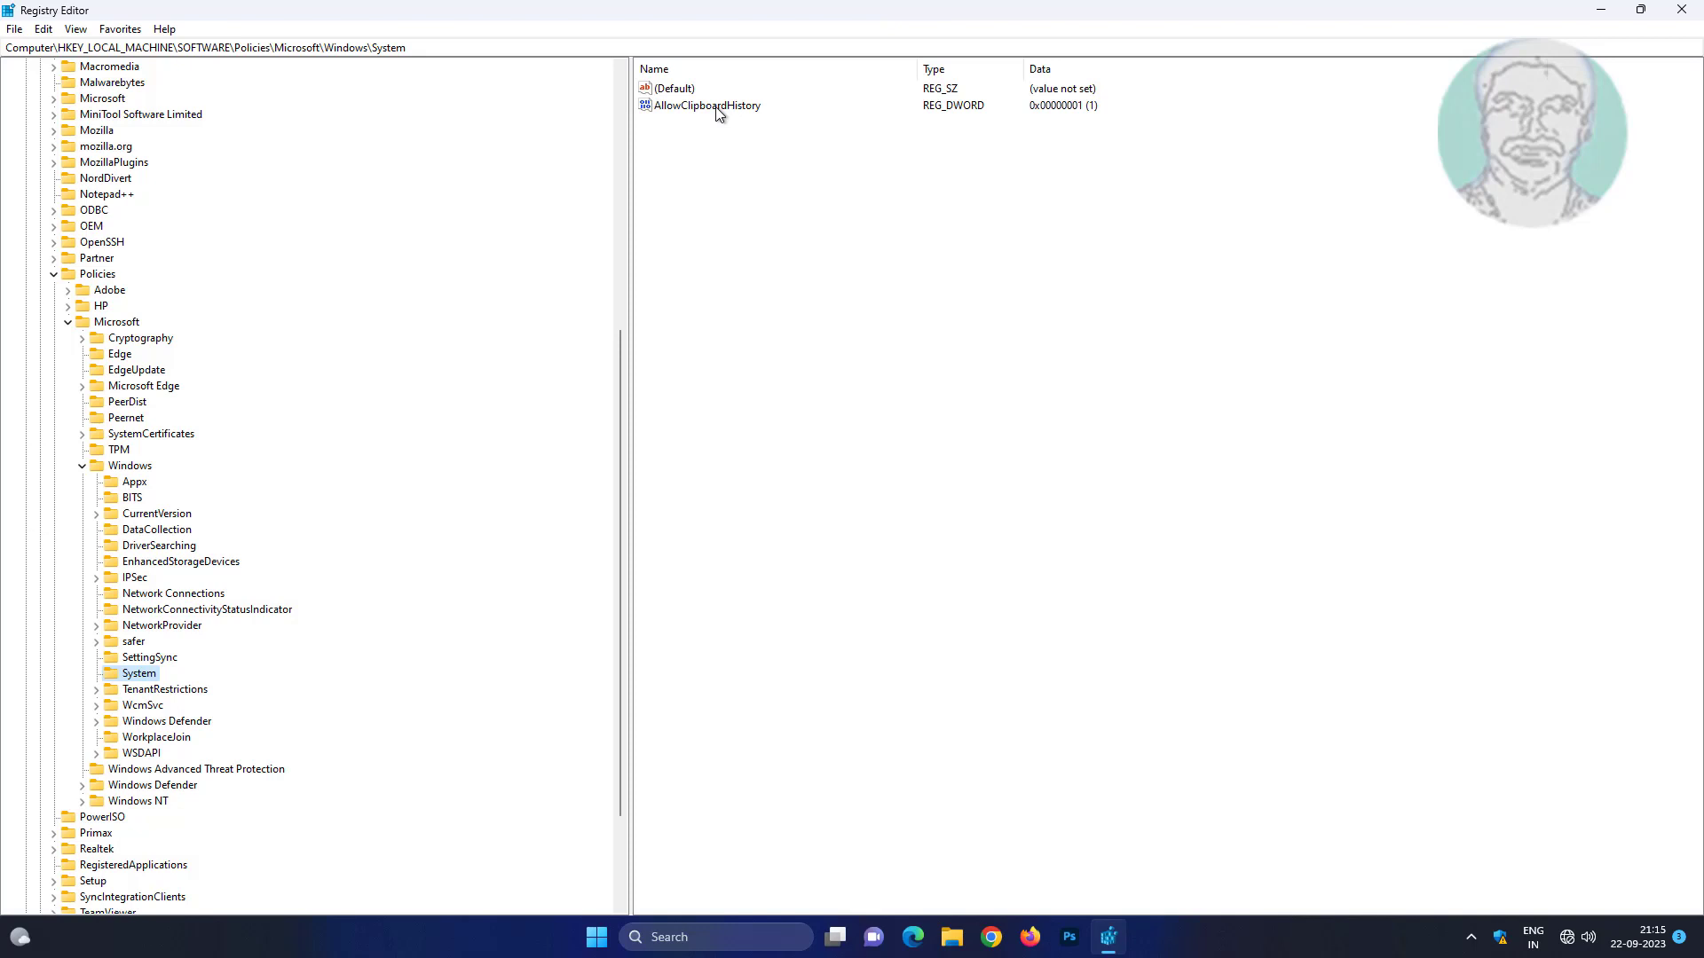
double_click(708, 104)
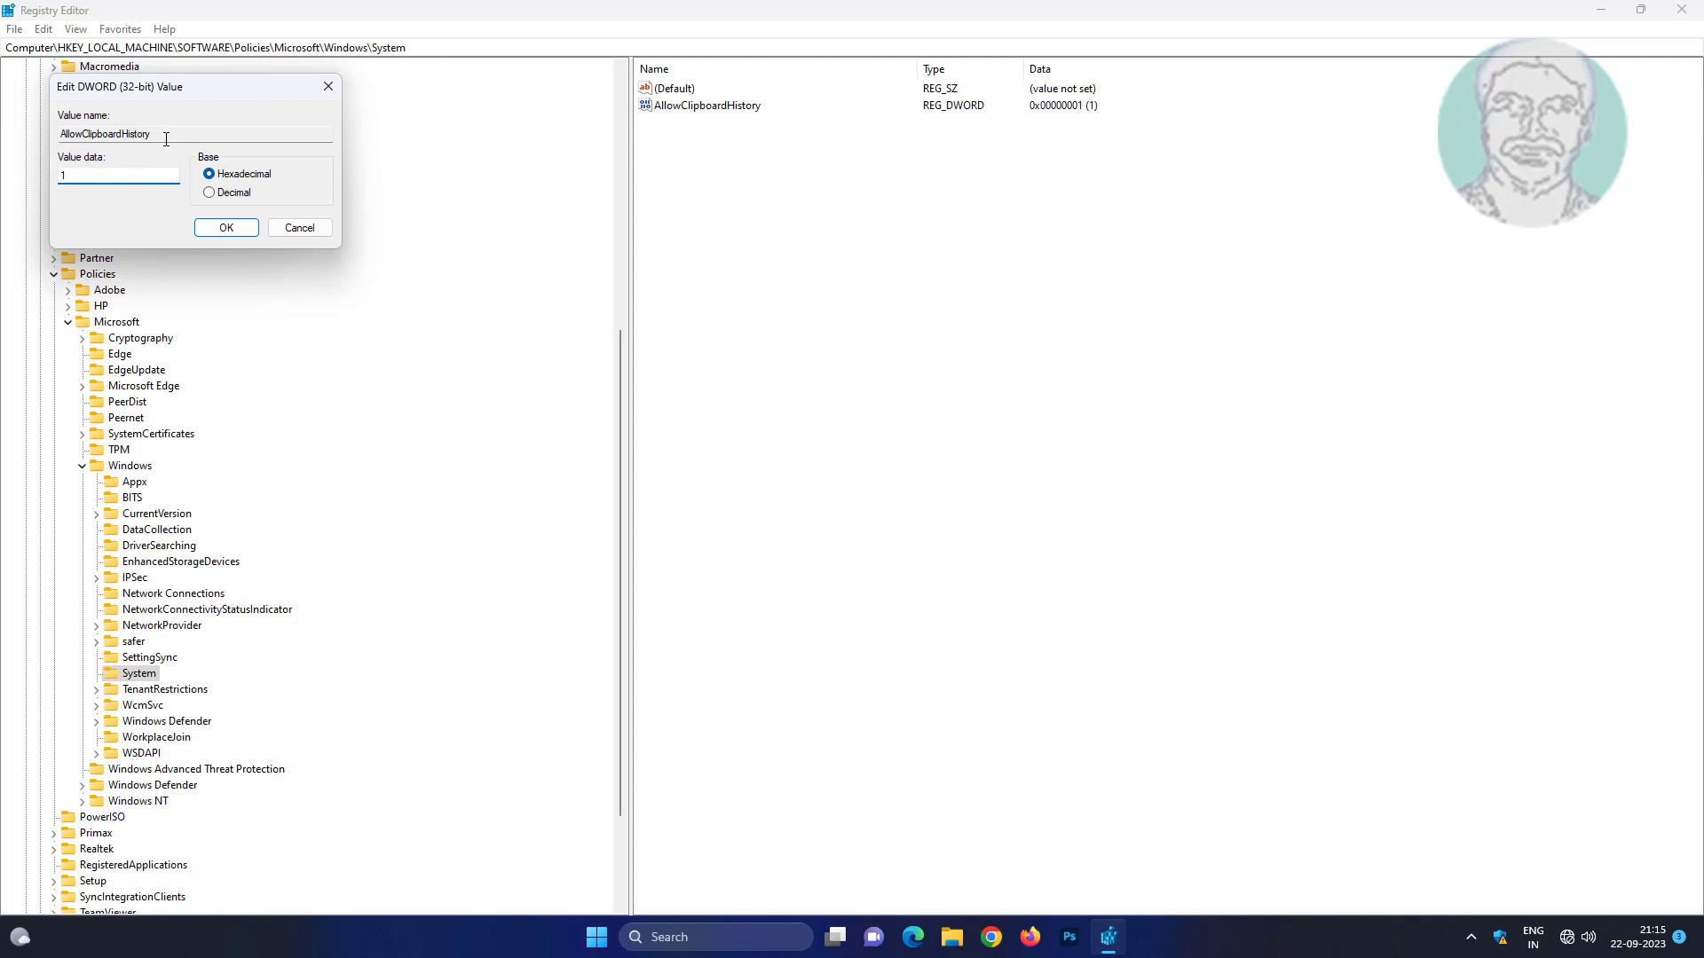
Confirm AllowClipboardHistory value data of 1 and close Registry Editor.
left_click(225, 229)
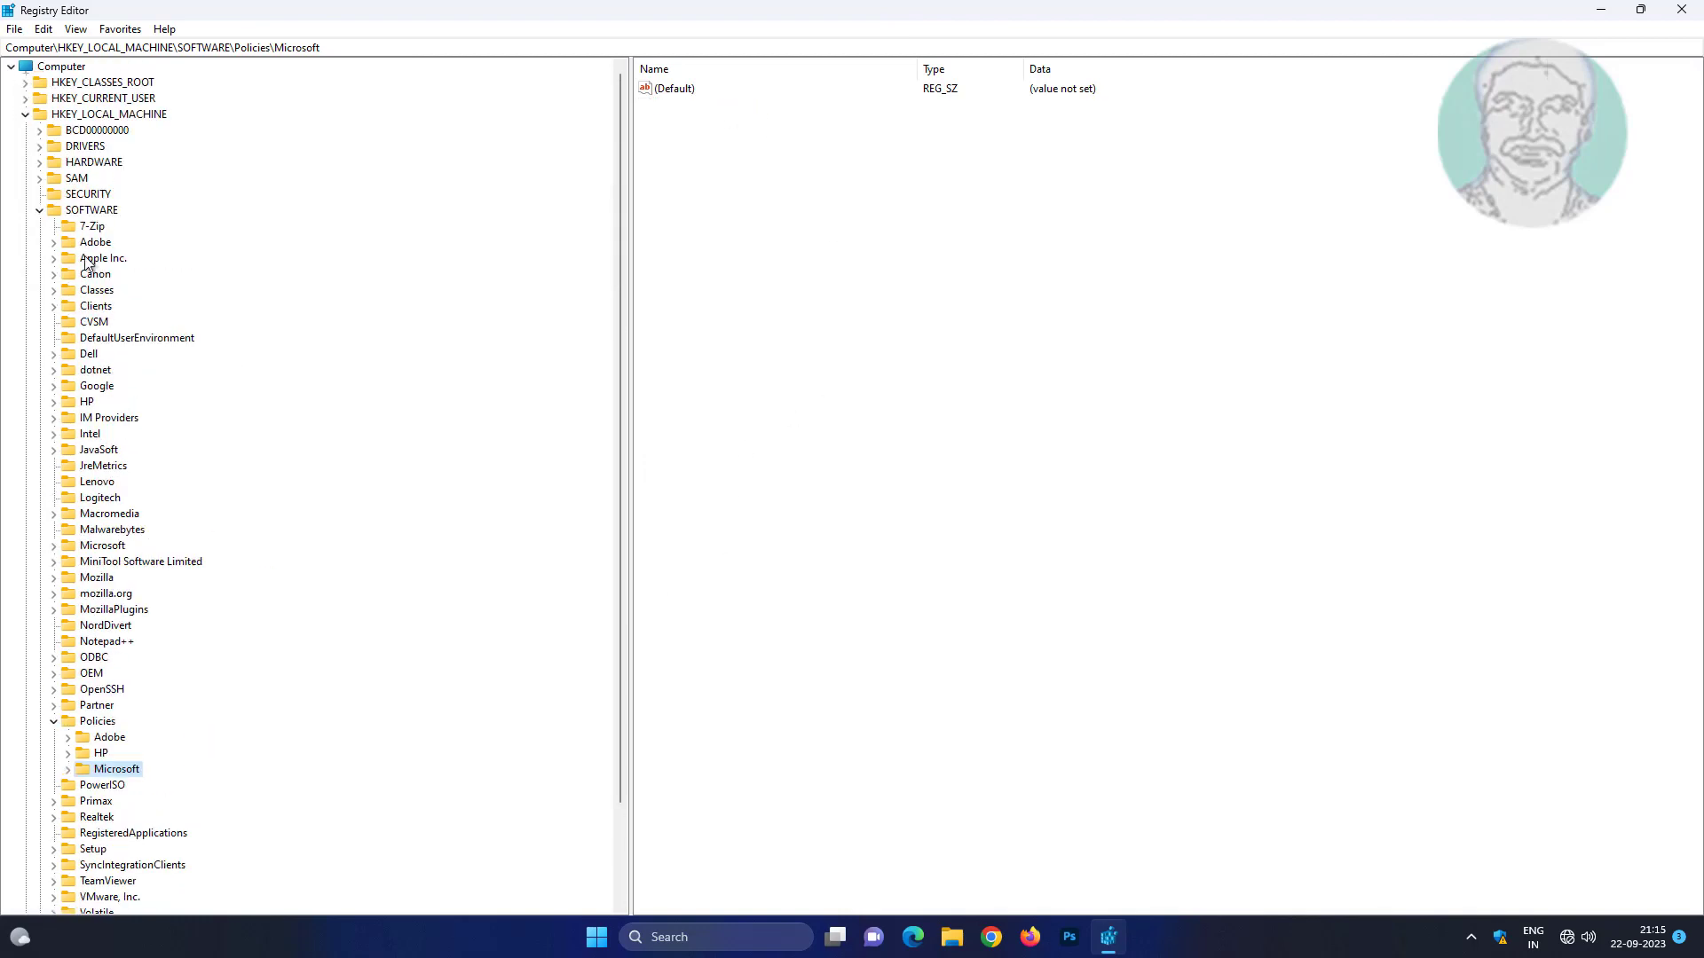
left_click(1681, 11)
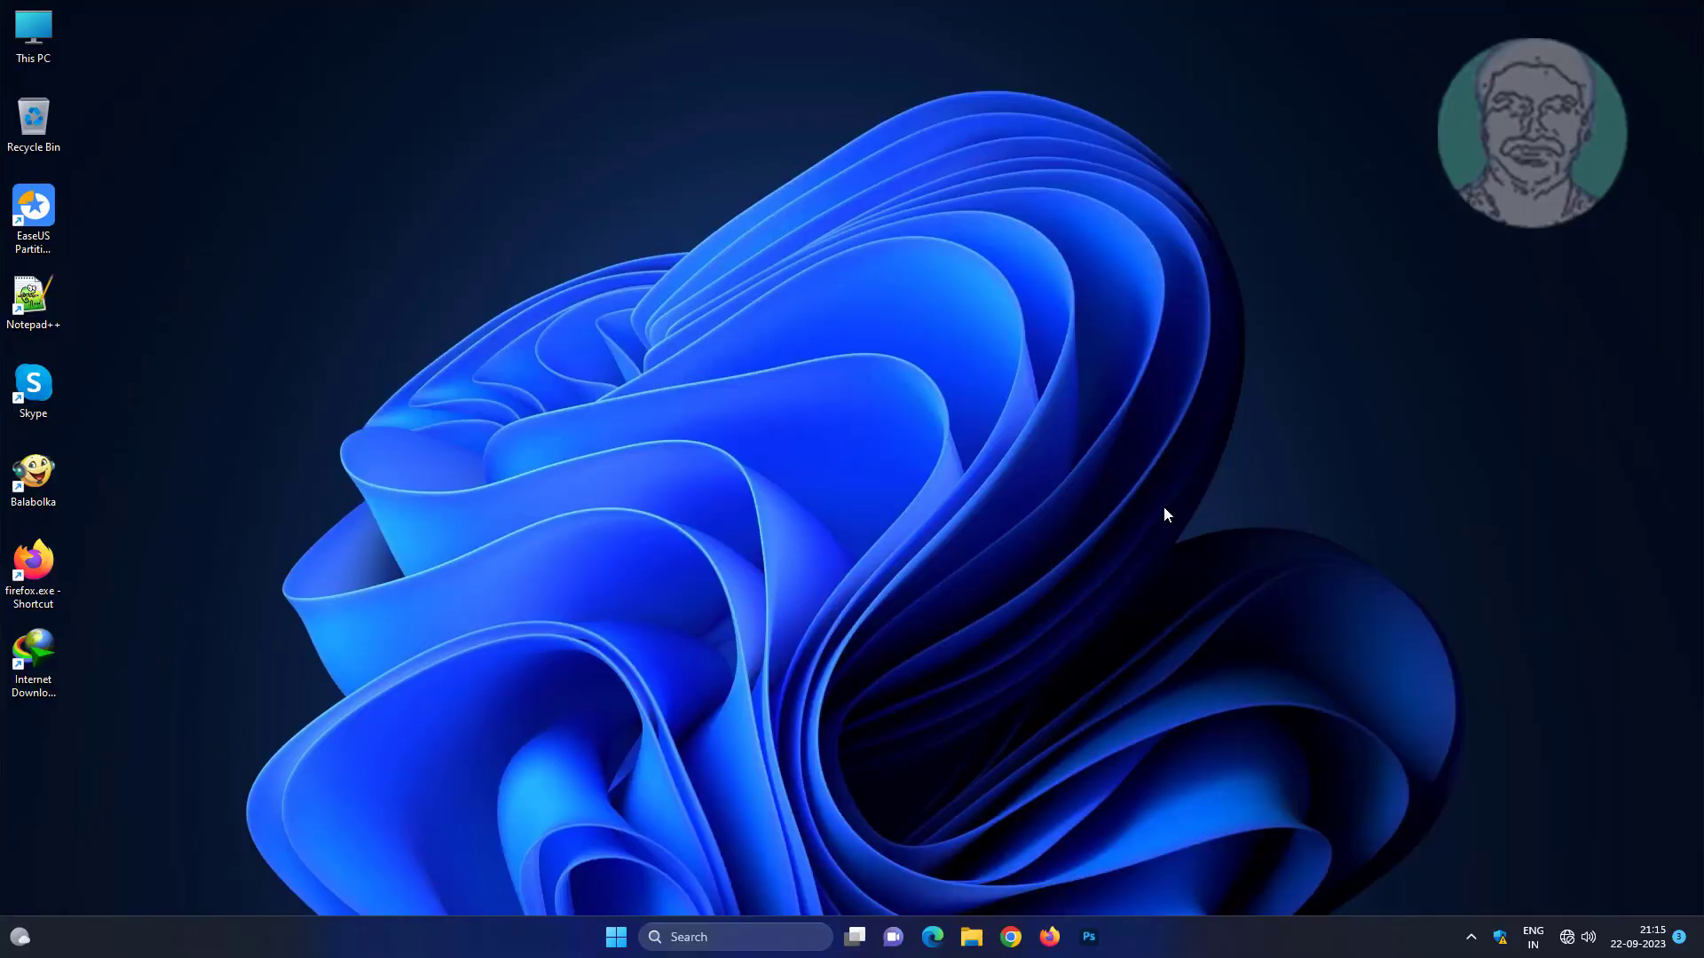
Search for msconfig to find System Configuration.
type("msconfig")
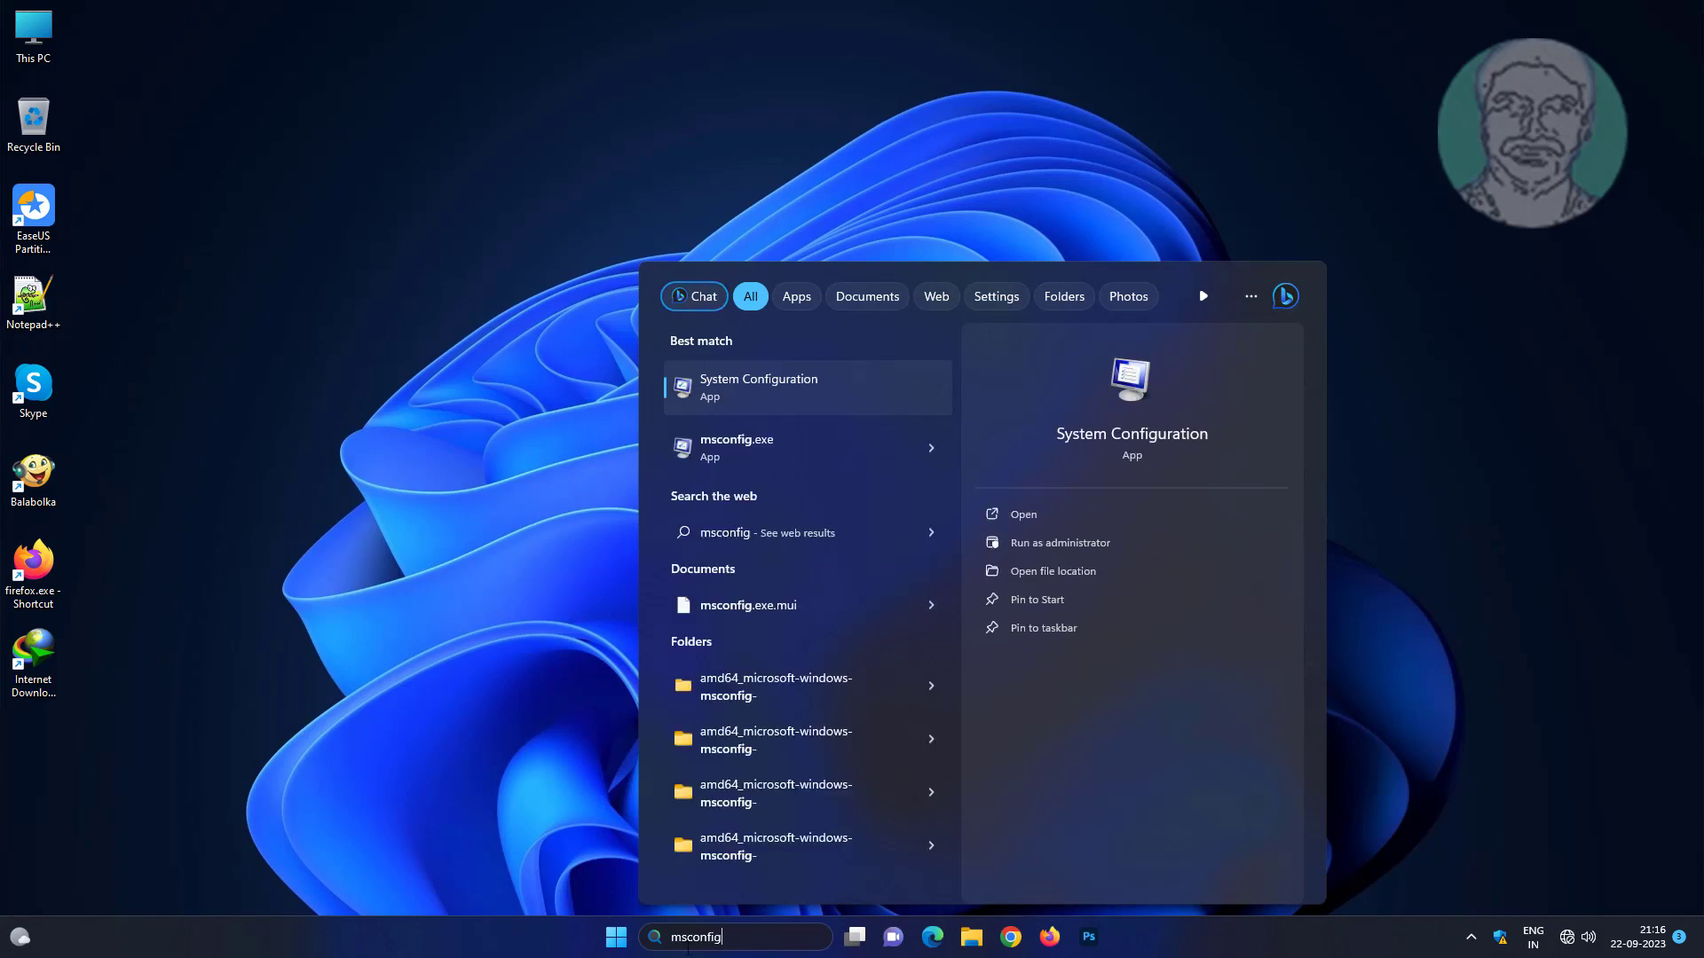
mouse_move(761, 387)
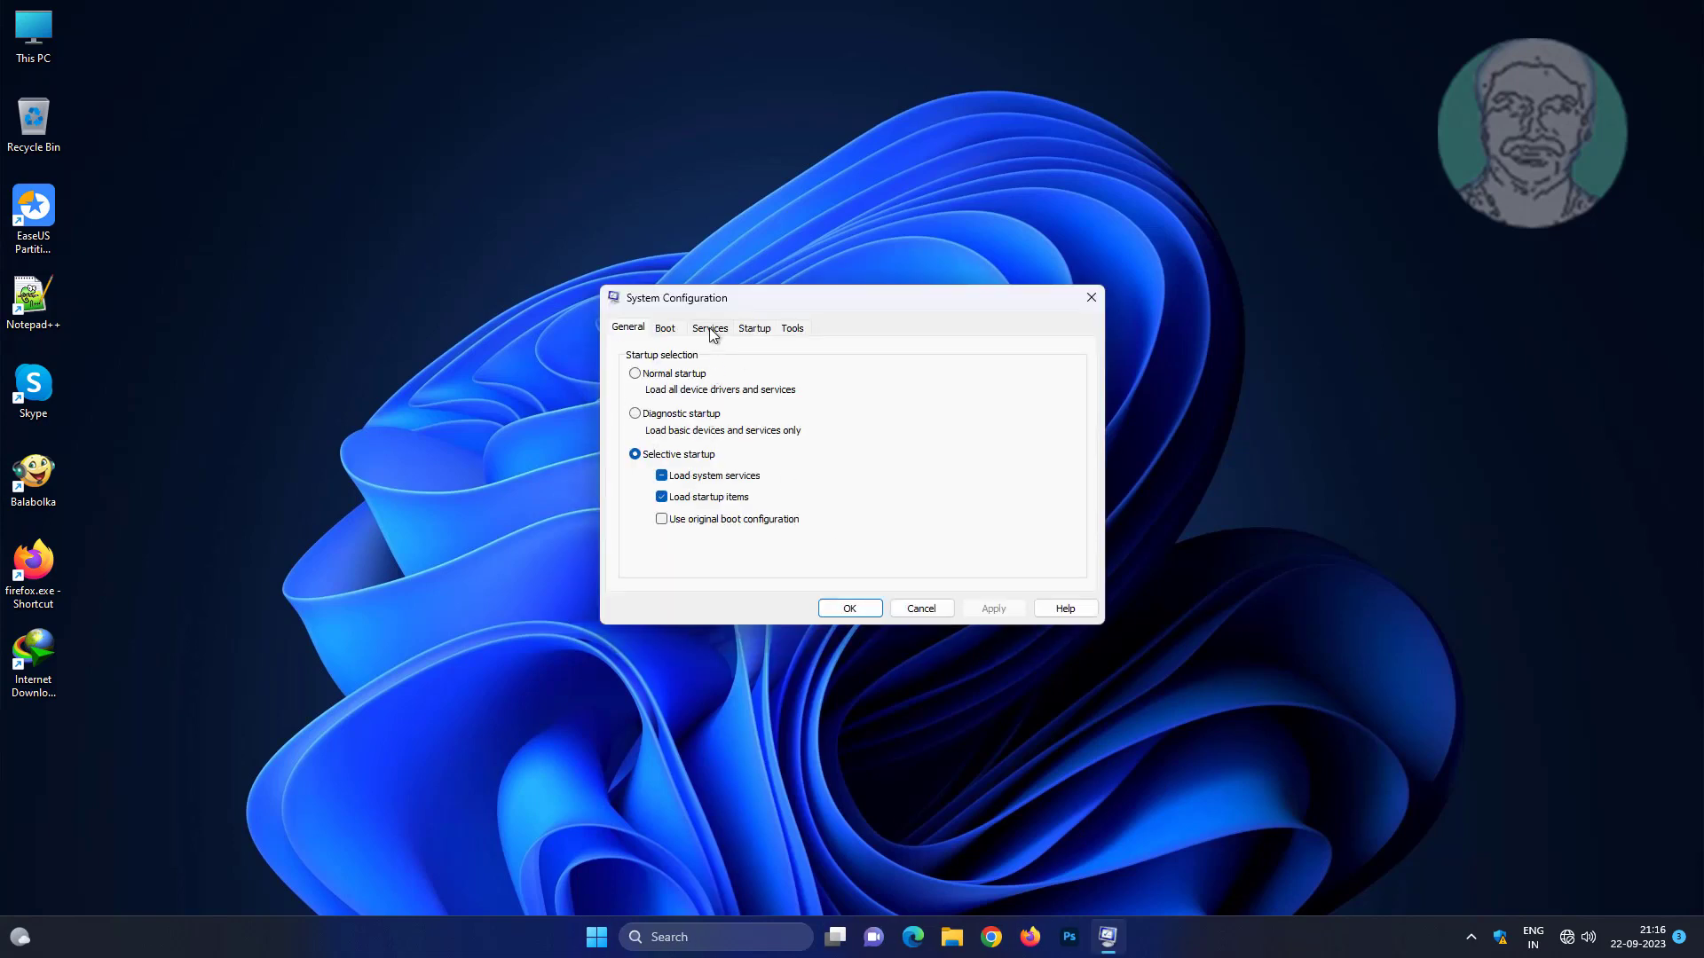
On the Services tab hide all Microsoft services, disable all remaining ones and apply.
left_click(709, 326)
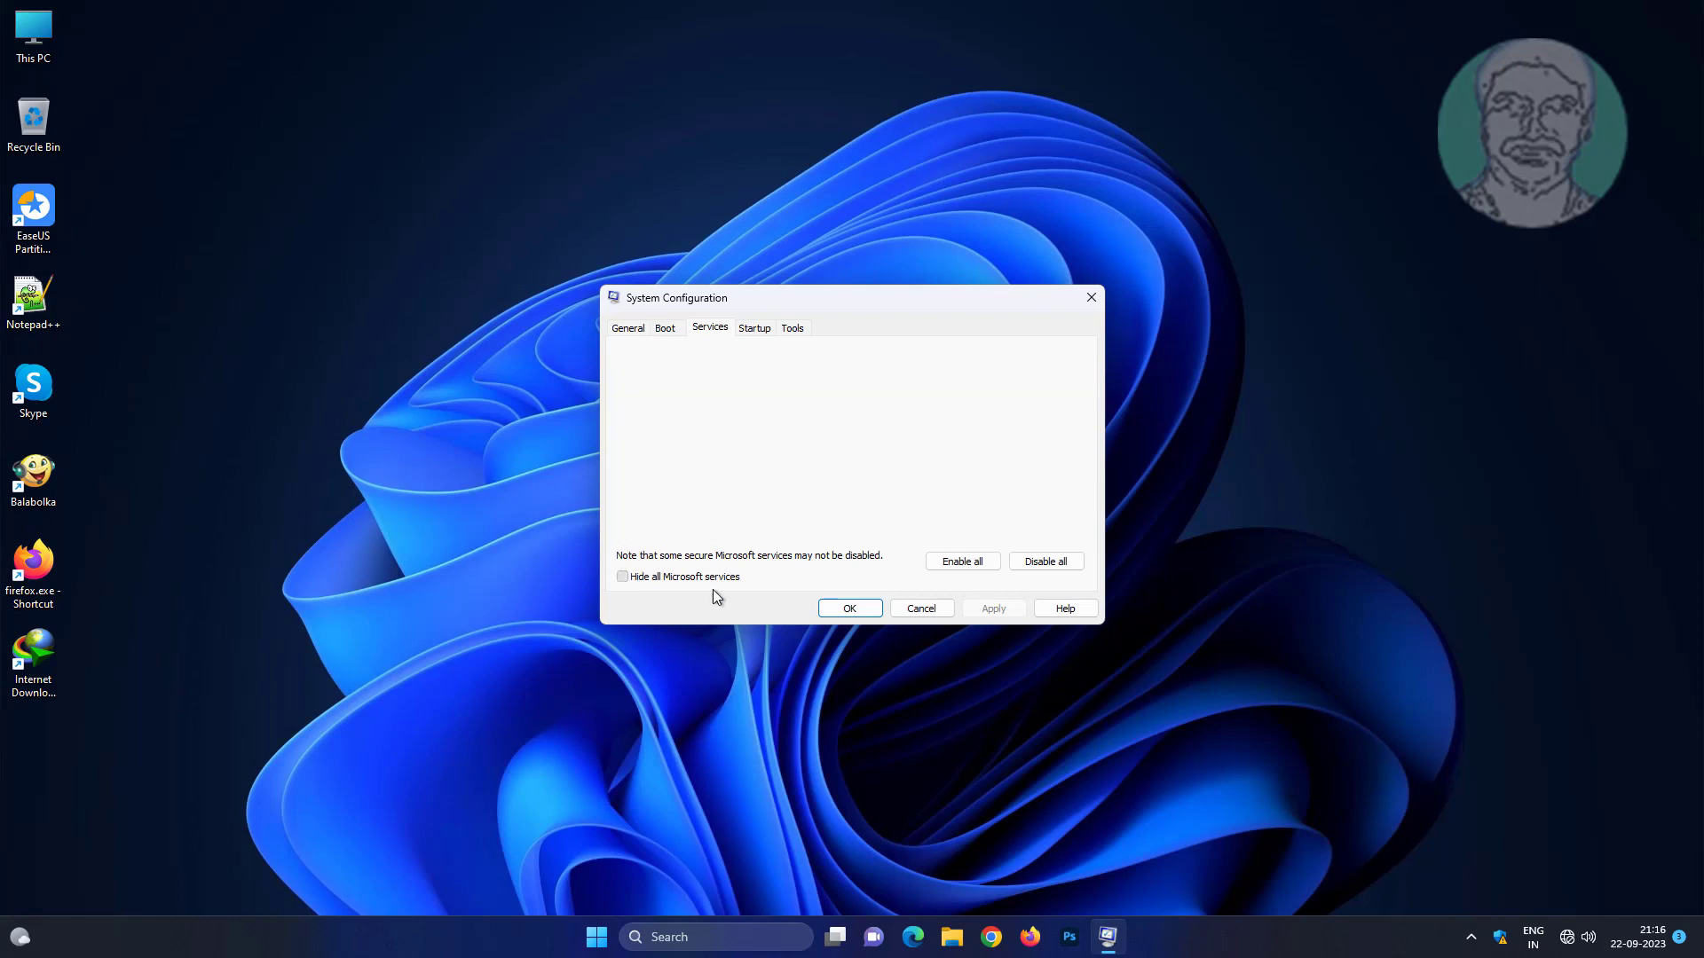
left_click(623, 576)
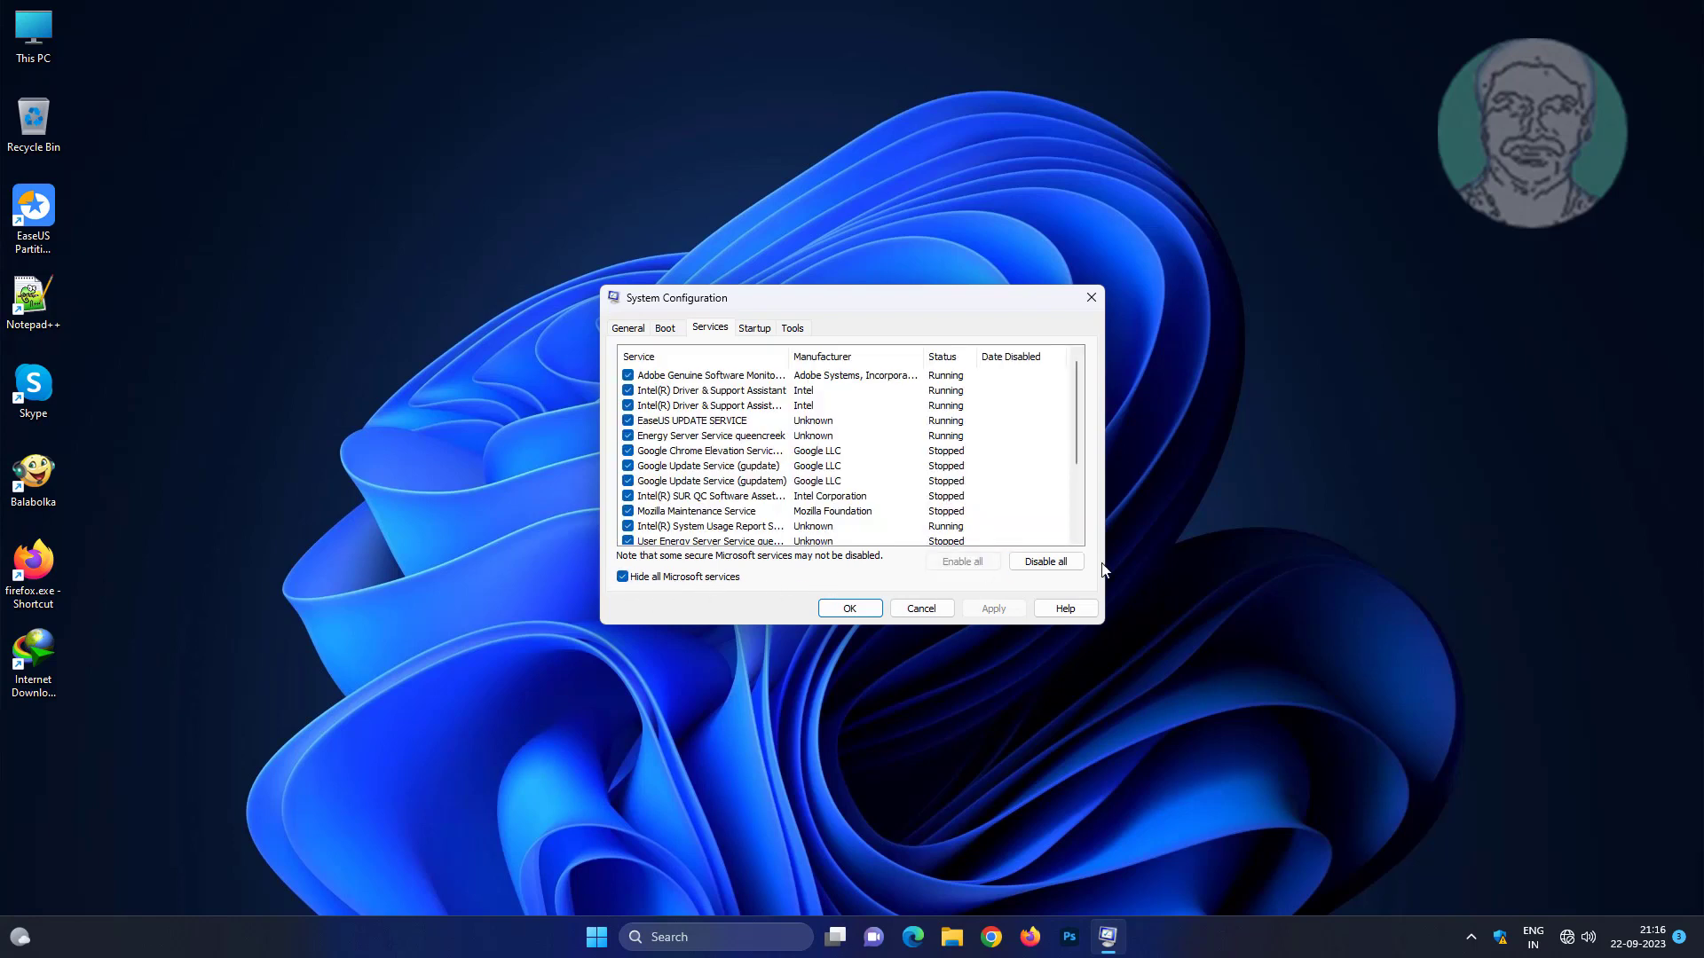
left_click(1043, 561)
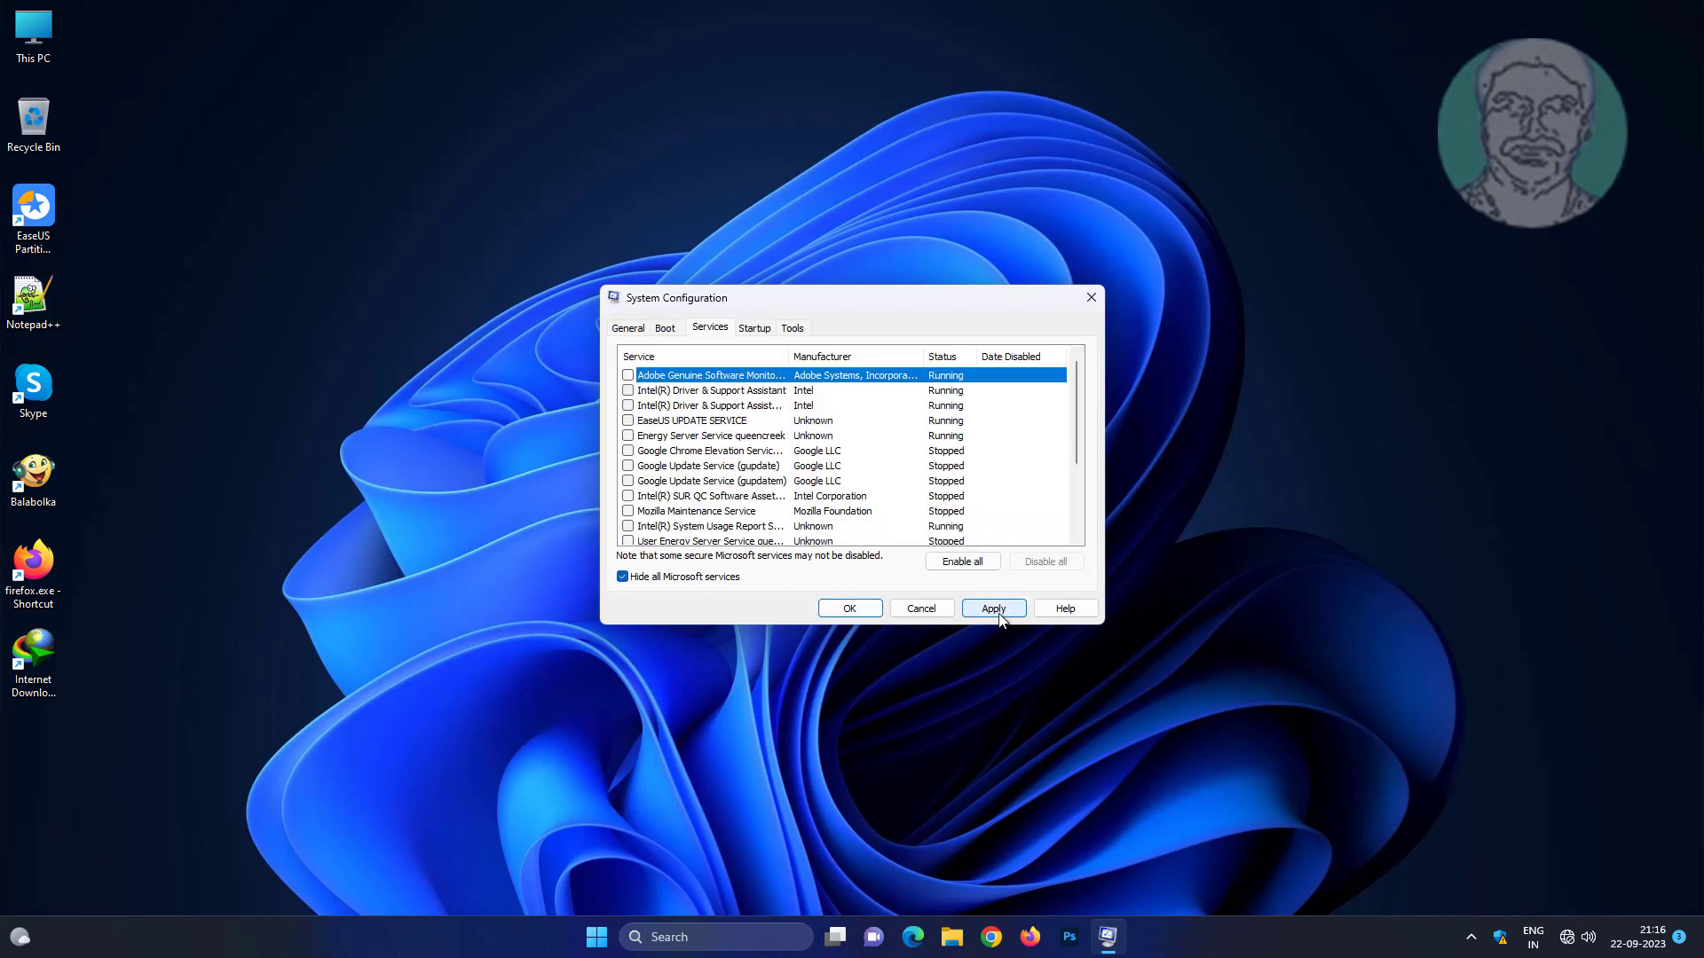
left_click(991, 607)
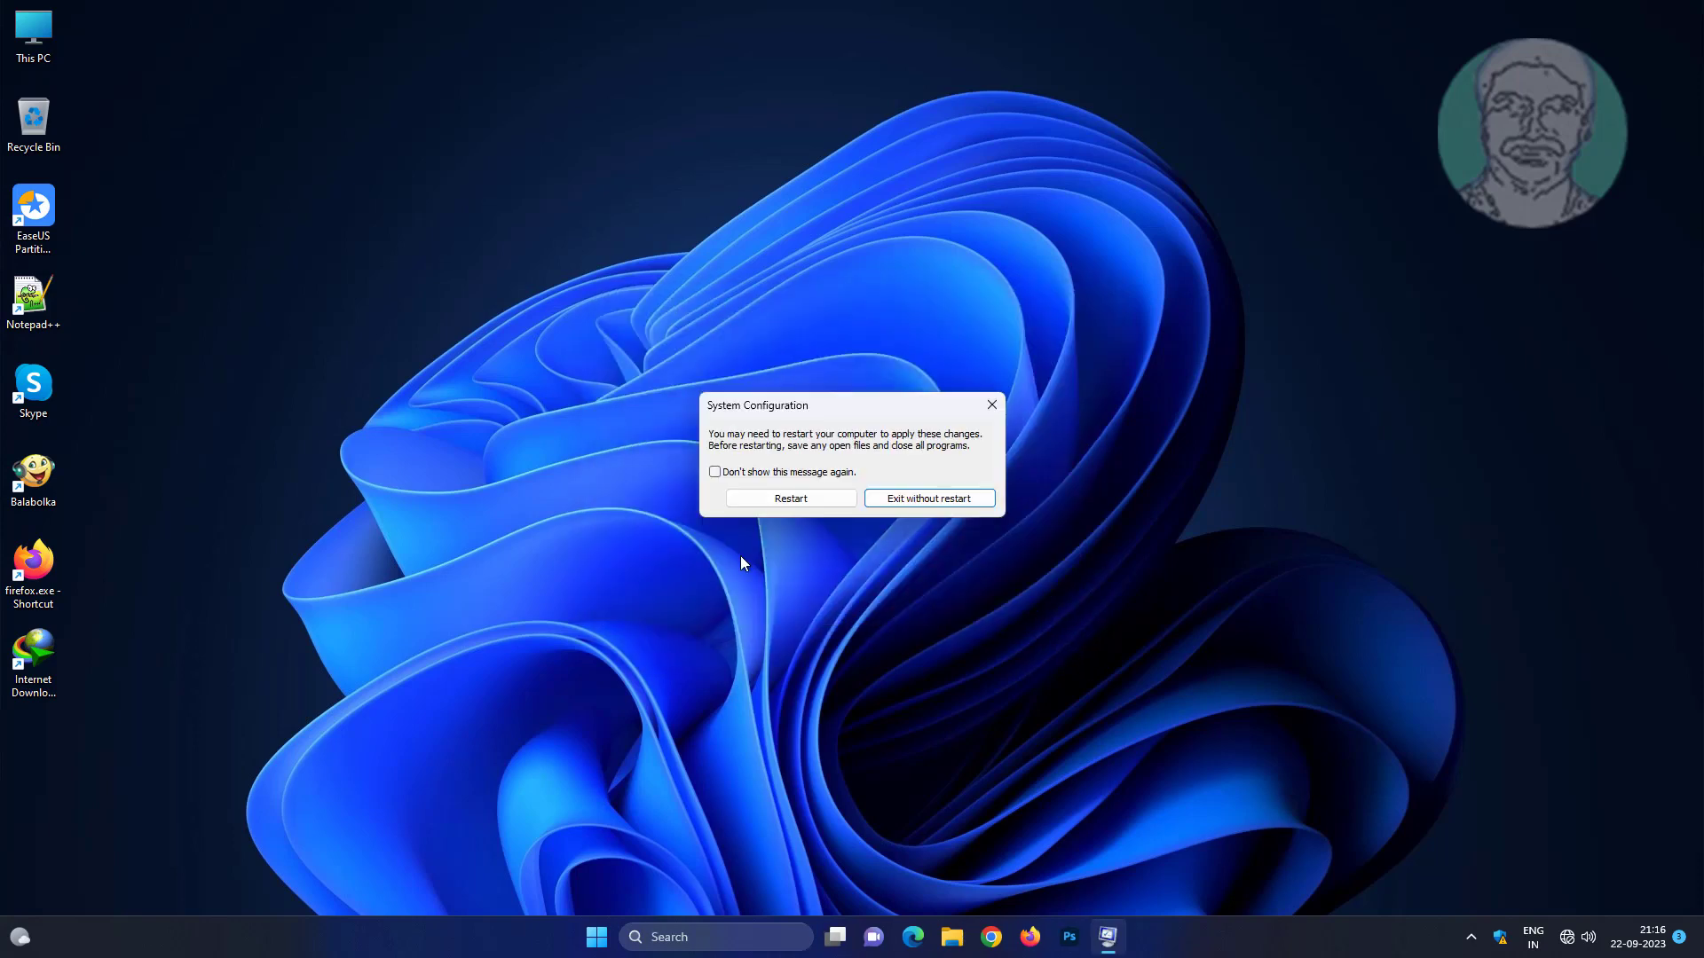